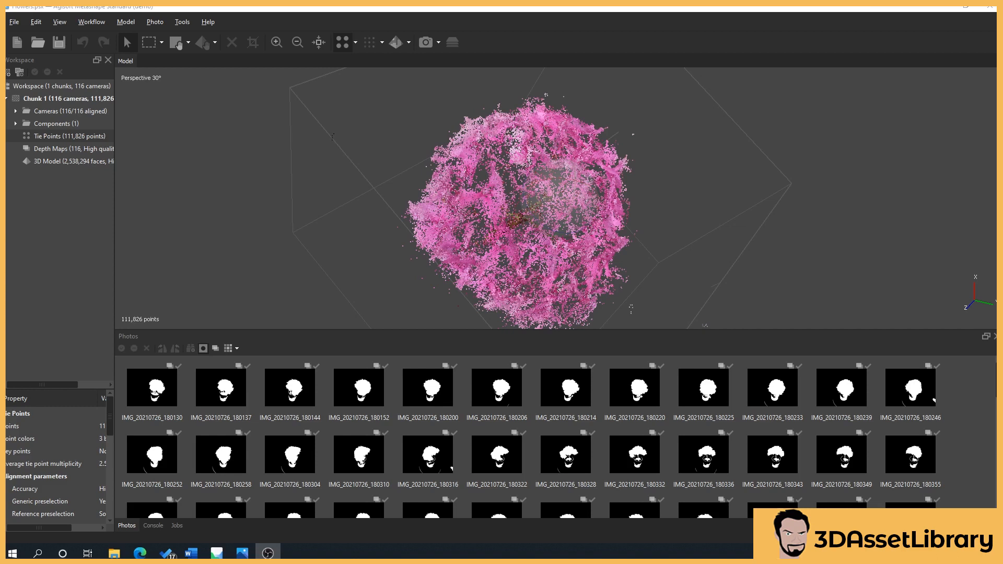
{"action": "mouse_move", "coordinate": [646, 184]}
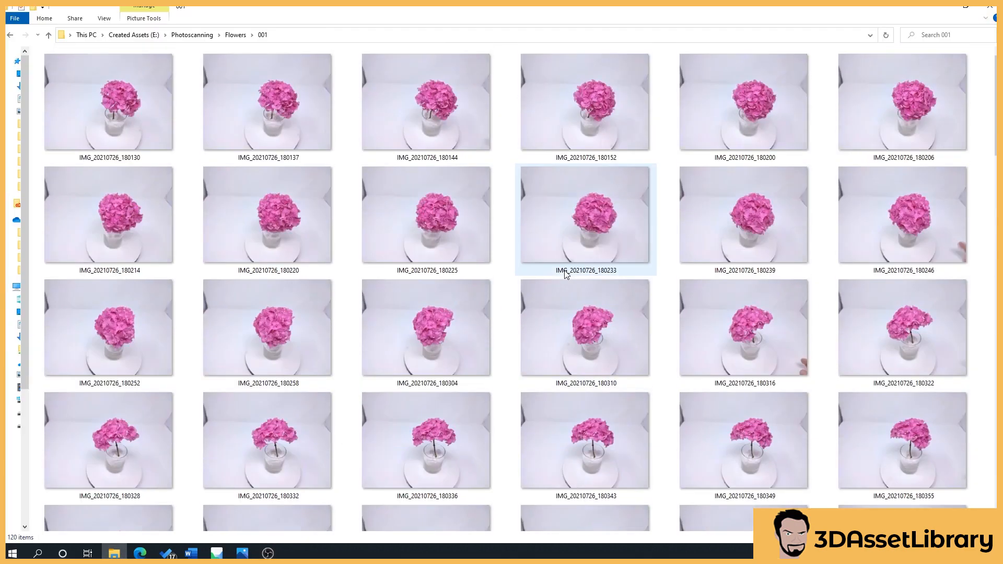
- Browse the 120 turntable flower photos in E:\Photoscanning\Flowers\001 as large-icon thumbnails
{"action": "left_click", "coordinate": [267, 101]}
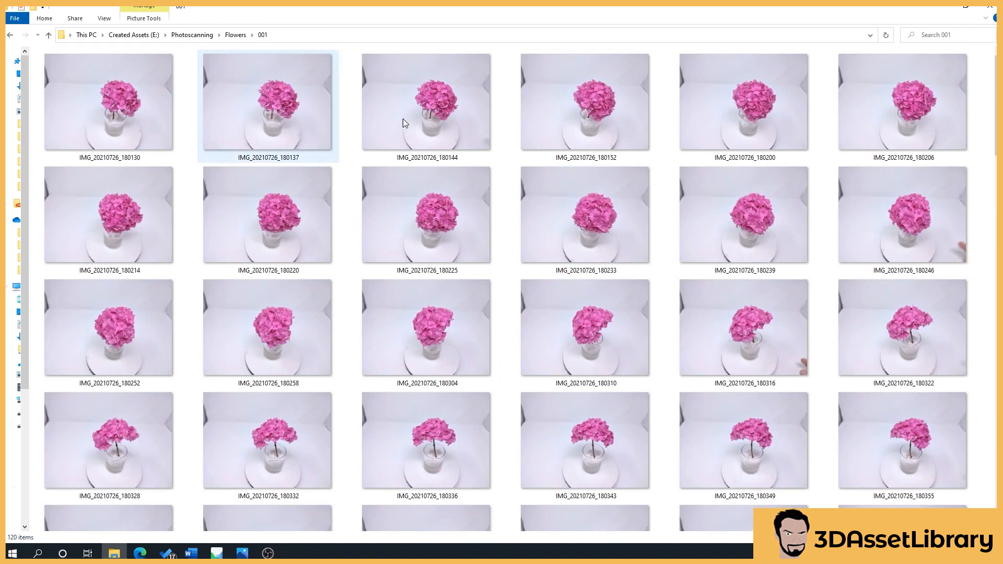
{"action": "left_click", "coordinate": [403, 124]}
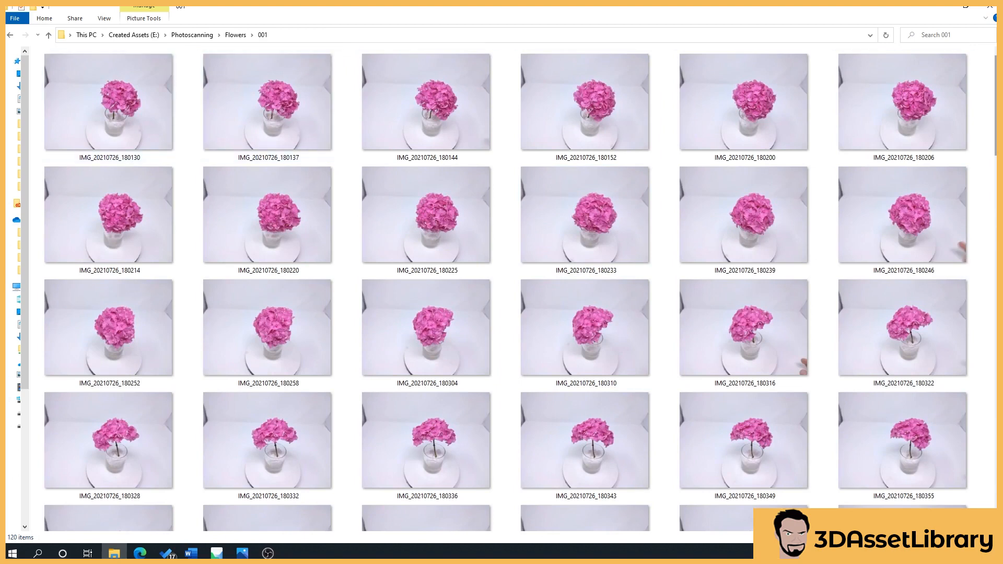
{"action": "scroll", "scroll_direction": "down", "scroll_amount": 3}
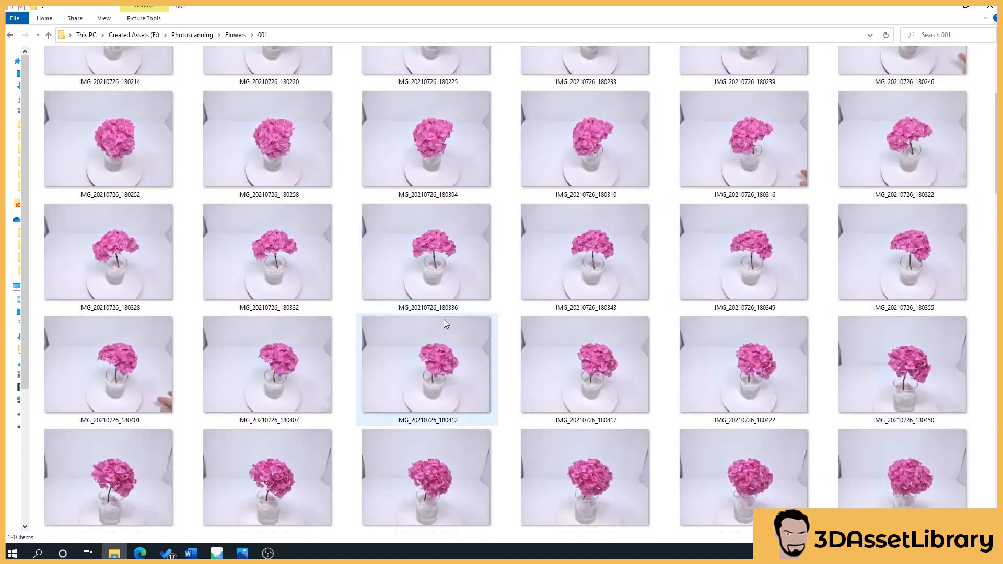
{"action": "left_click", "coordinate": [267, 252]}
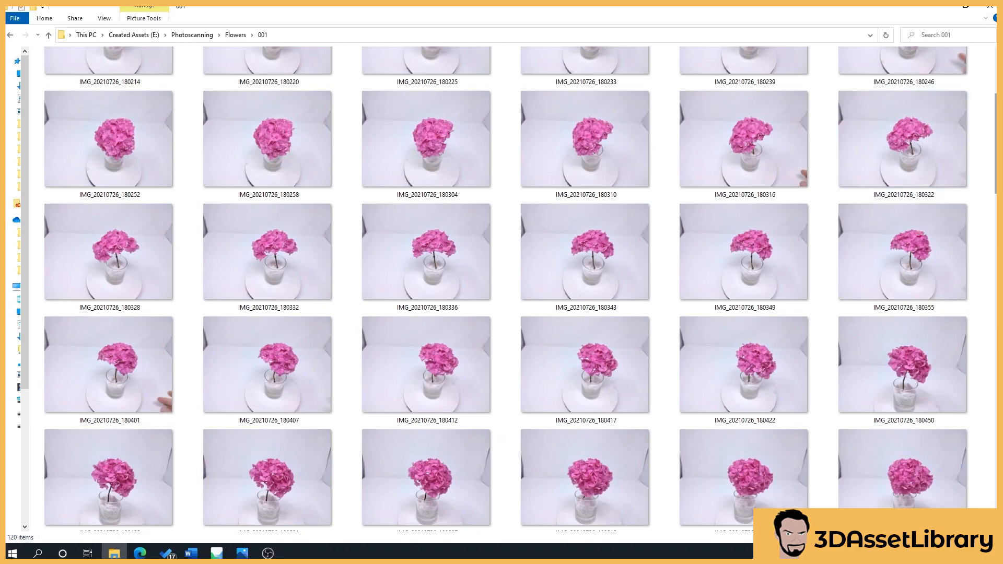
{"action": "scroll", "scroll_direction": "down", "scroll_amount": 3}
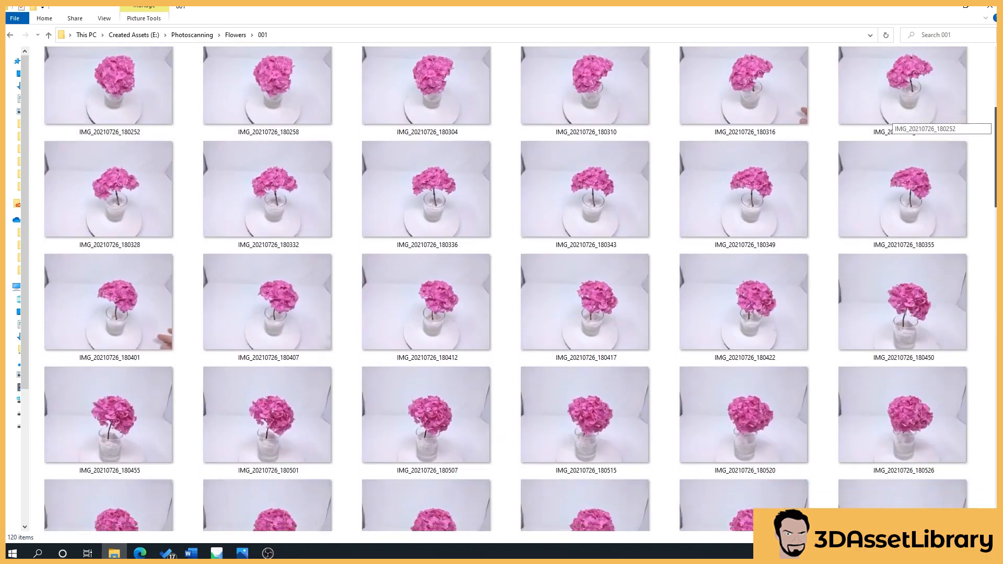
{"action": "scroll", "scroll_direction": "down", "scroll_amount": 3}
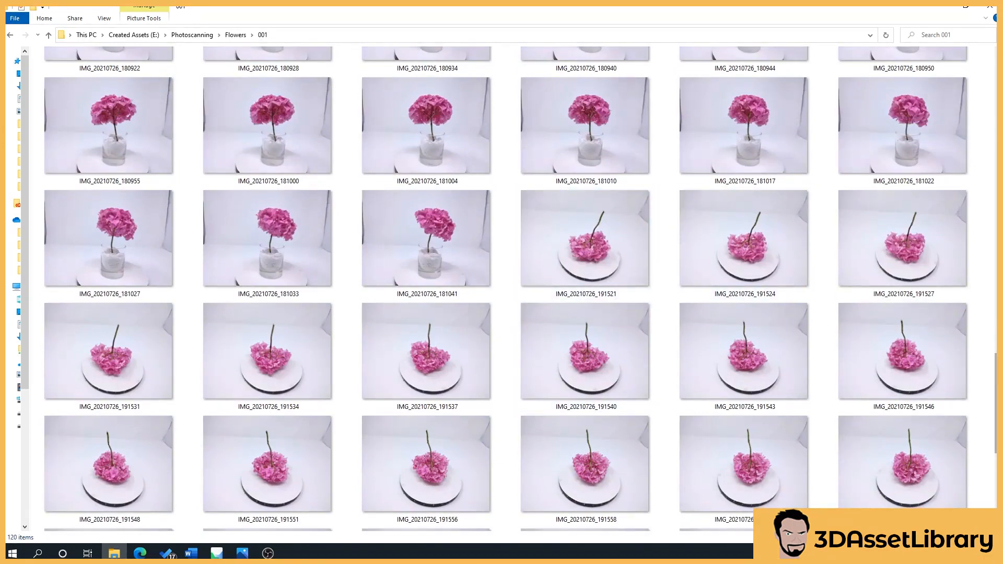
{"action": "scroll", "scroll_direction": "down", "scroll_amount": 3}
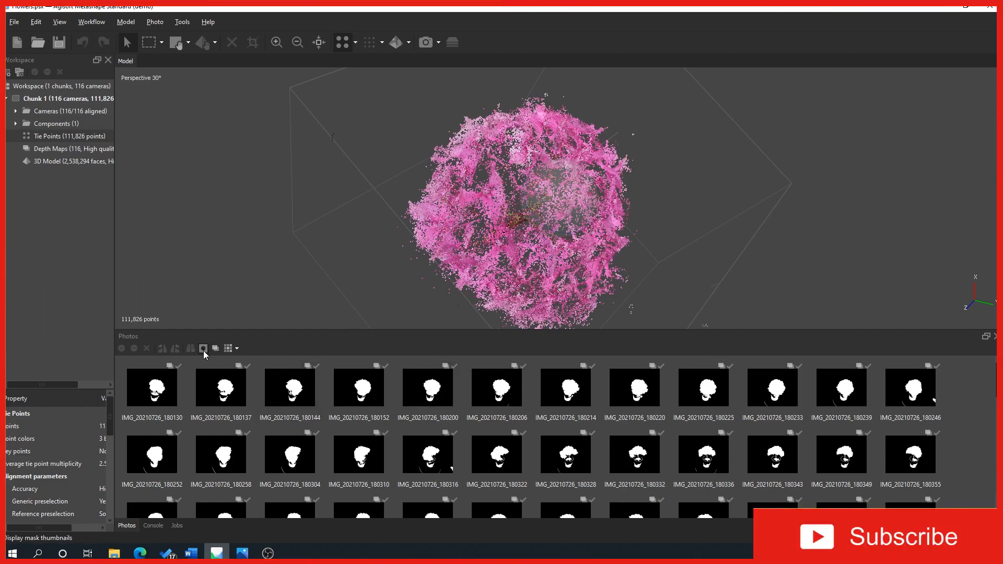
- Show mask thumbnails in the Photos pane and scroll through the flower masks
{"action": "left_click", "coordinate": [204, 348]}
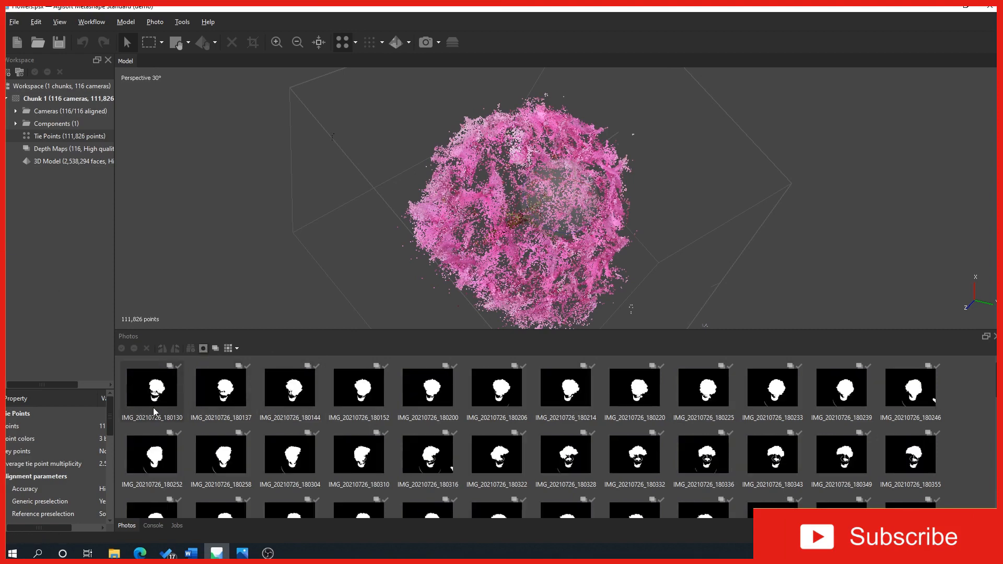
{"action": "mouse_move", "coordinate": [136, 379]}
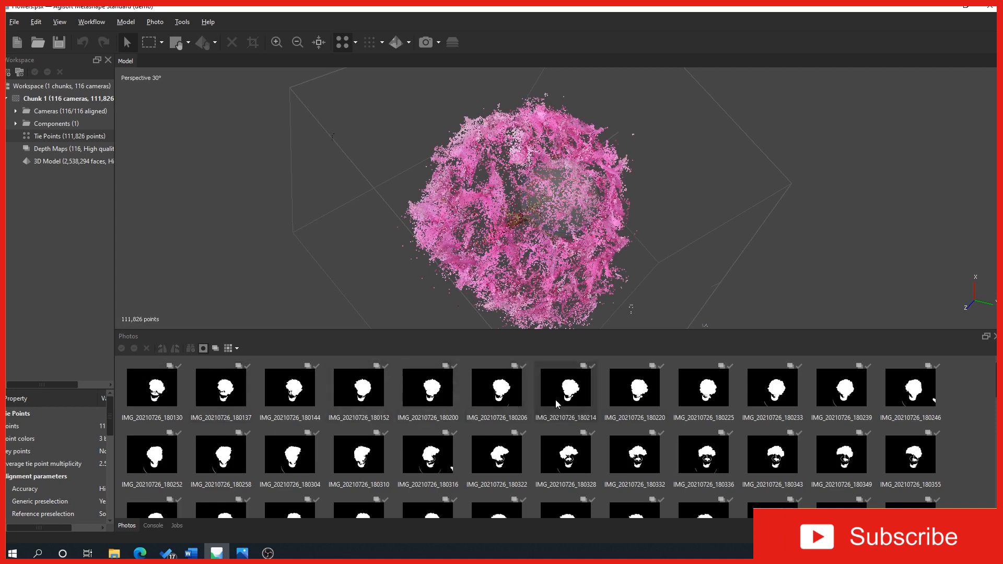
{"action": "mouse_move", "coordinate": [545, 423]}
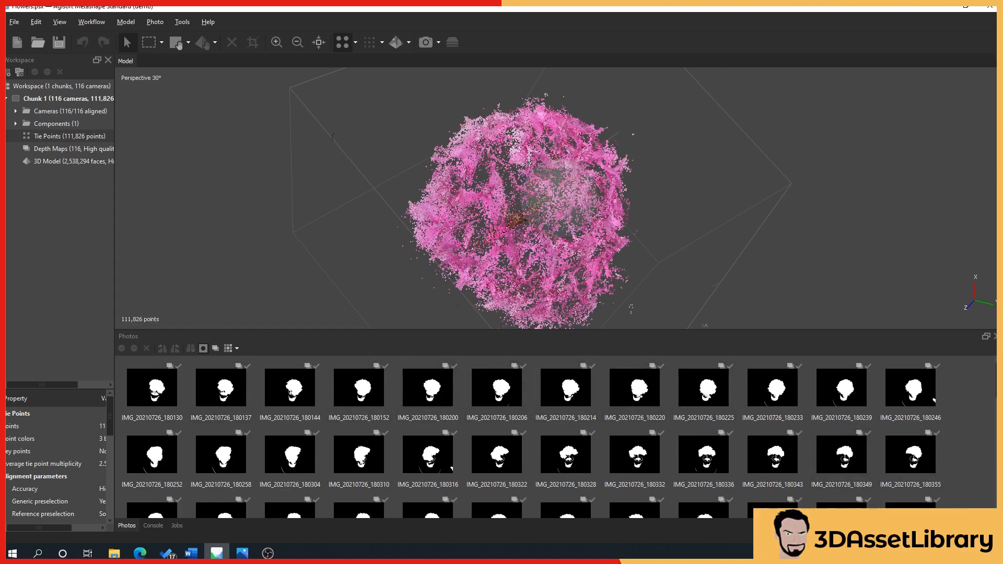
{"action": "scroll", "scroll_direction": "down", "scroll_amount": 3}
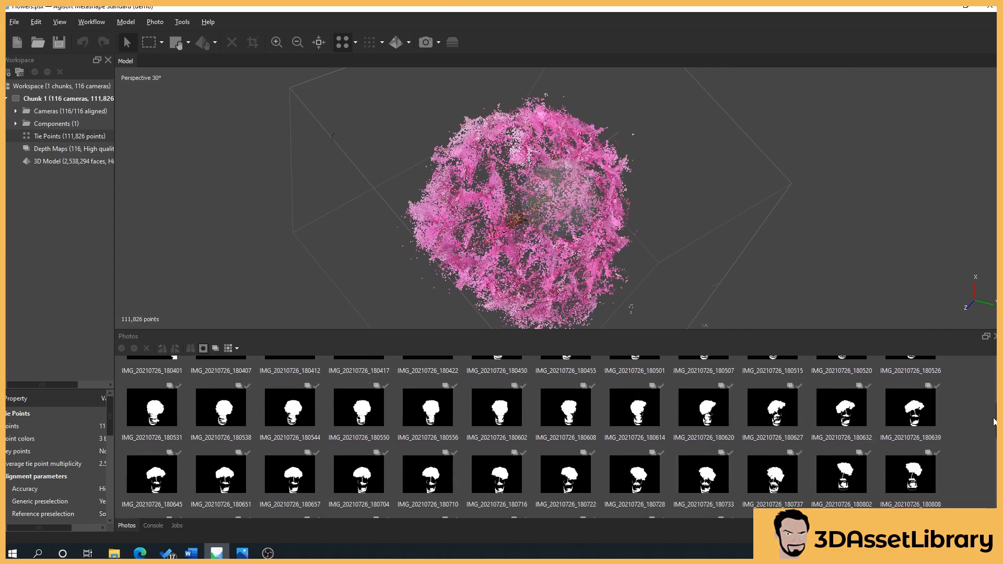
{"action": "scroll", "scroll_direction": "down", "scroll_amount": 3}
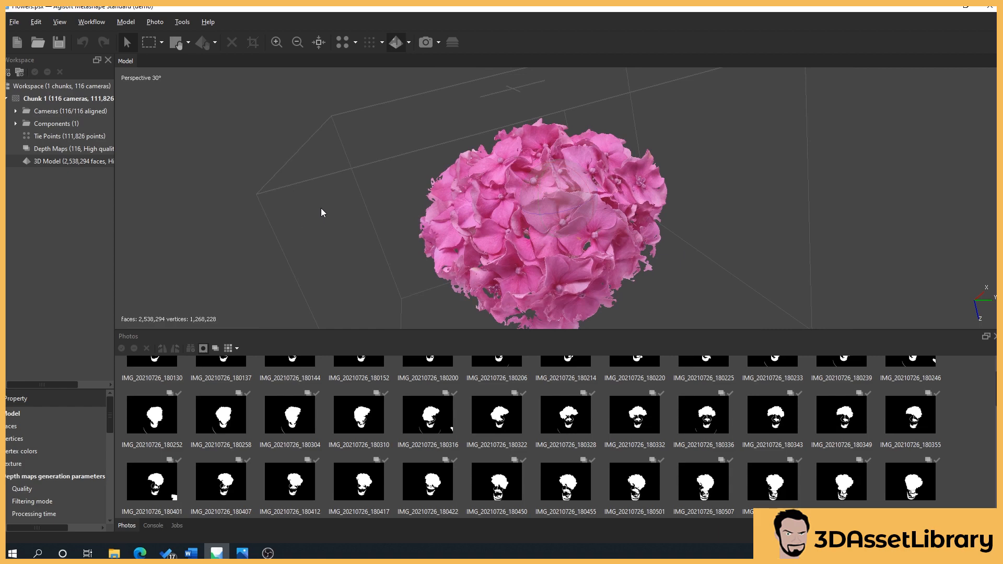
{"action": "mouse_move", "coordinate": [630, 281]}
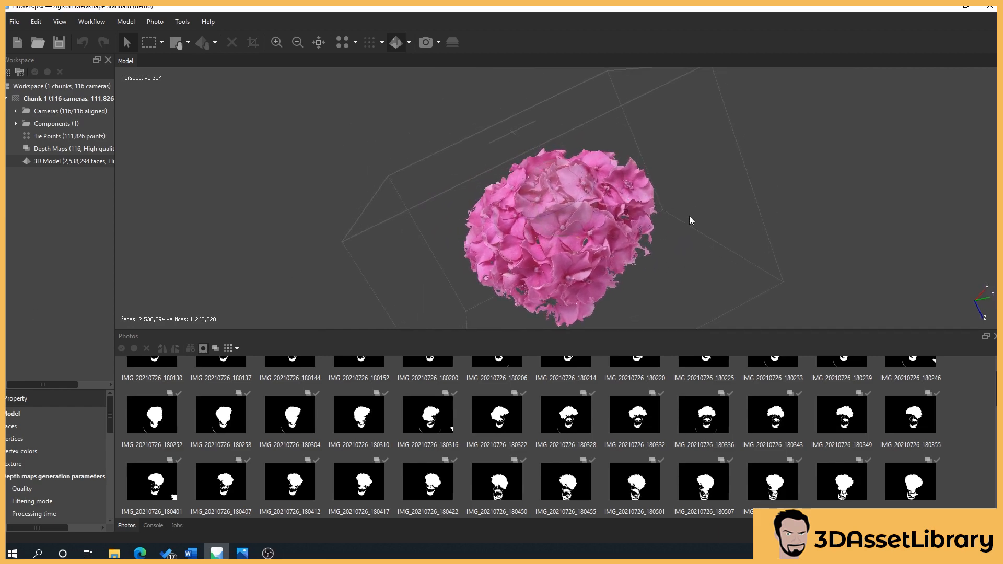
{"action": "mouse_move", "coordinate": [702, 235]}
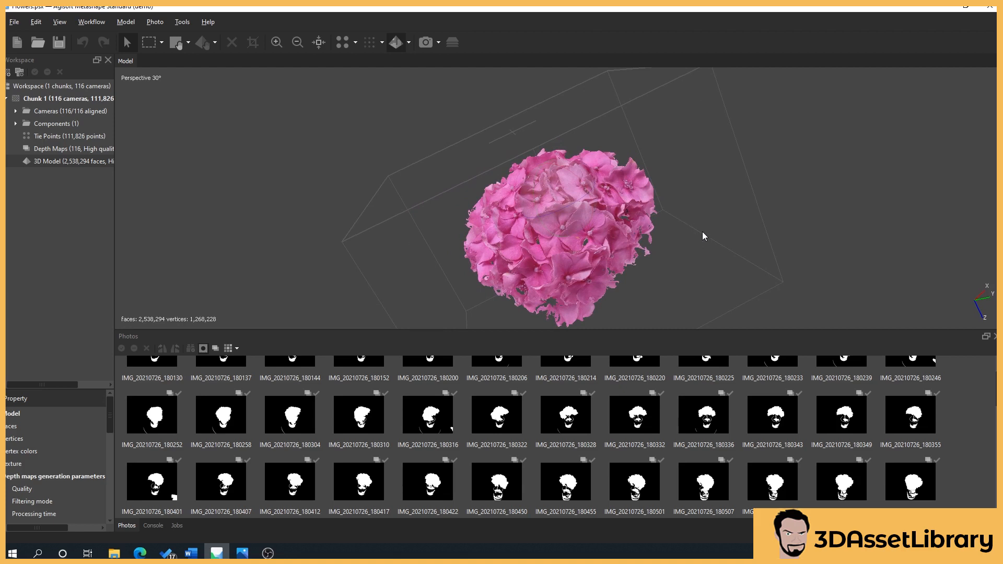
{"action": "mouse_move", "coordinate": [792, 234]}
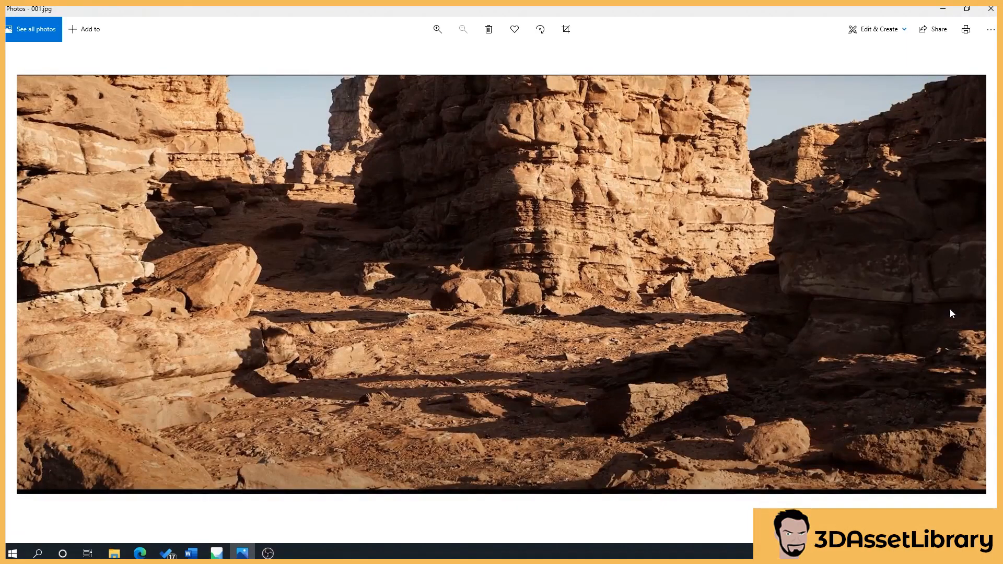
{"action": "mouse_move", "coordinate": [807, 195]}
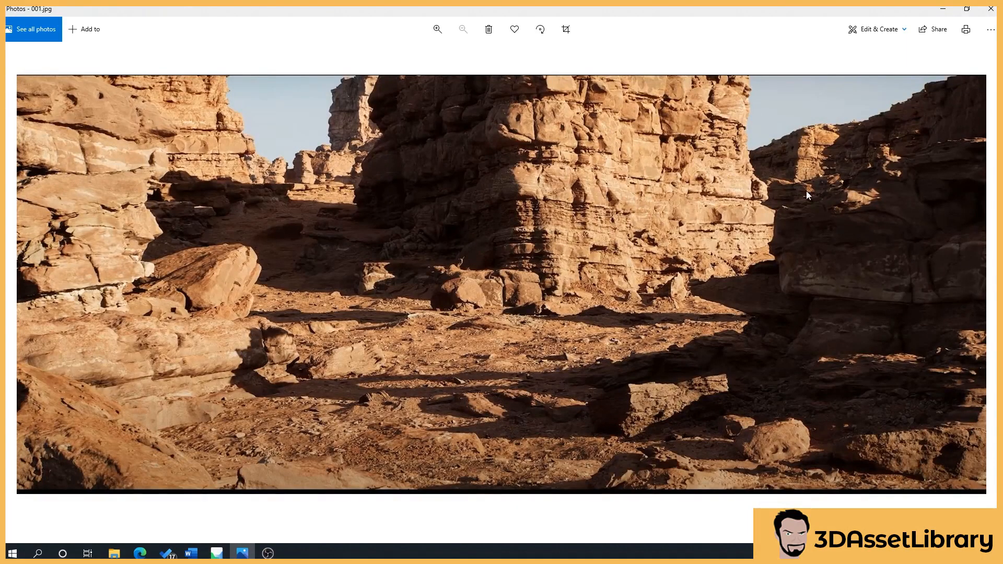
{"action": "mouse_move", "coordinate": [525, 186]}
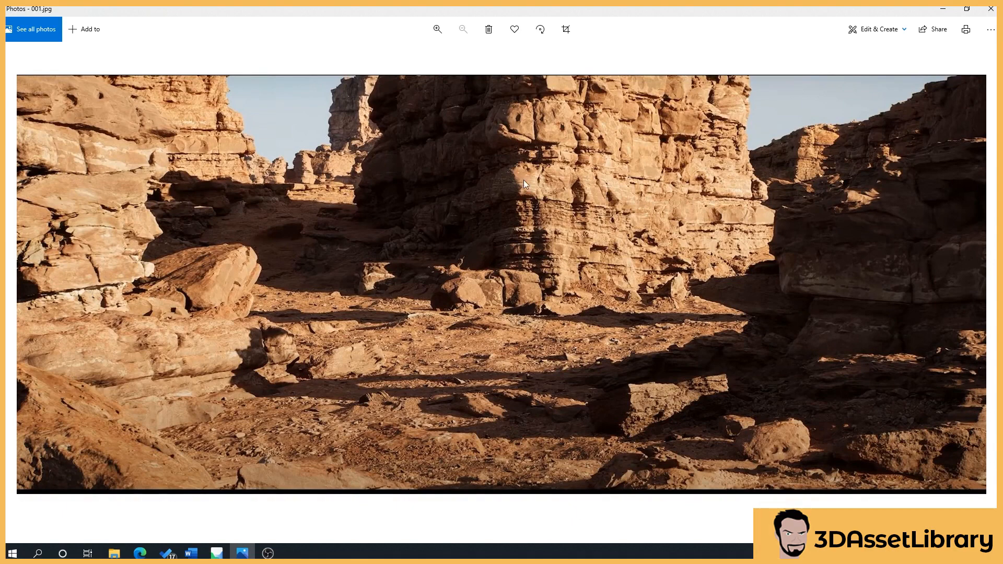
{"action": "mouse_move", "coordinate": [768, 427]}
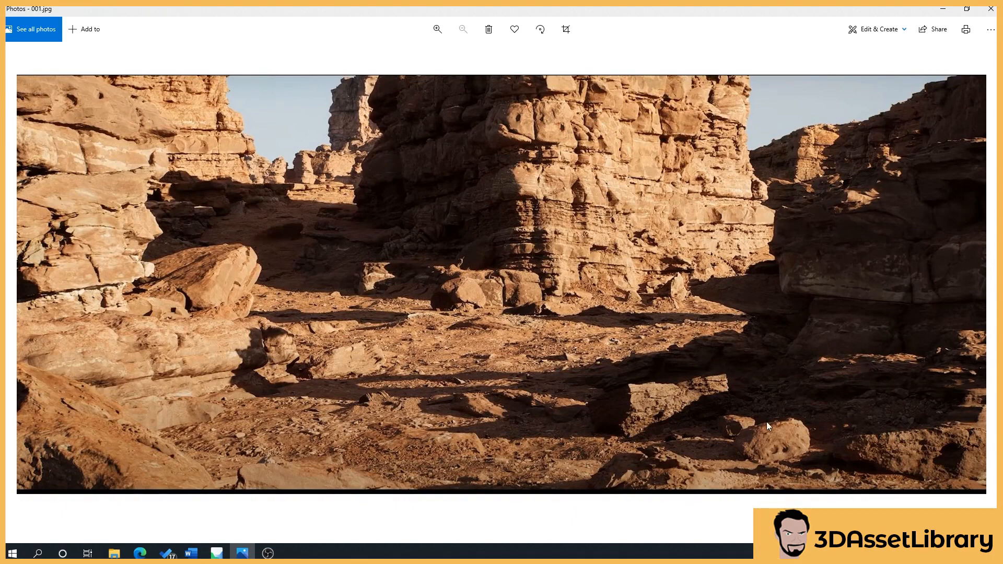
{"action": "mouse_move", "coordinate": [591, 552]}
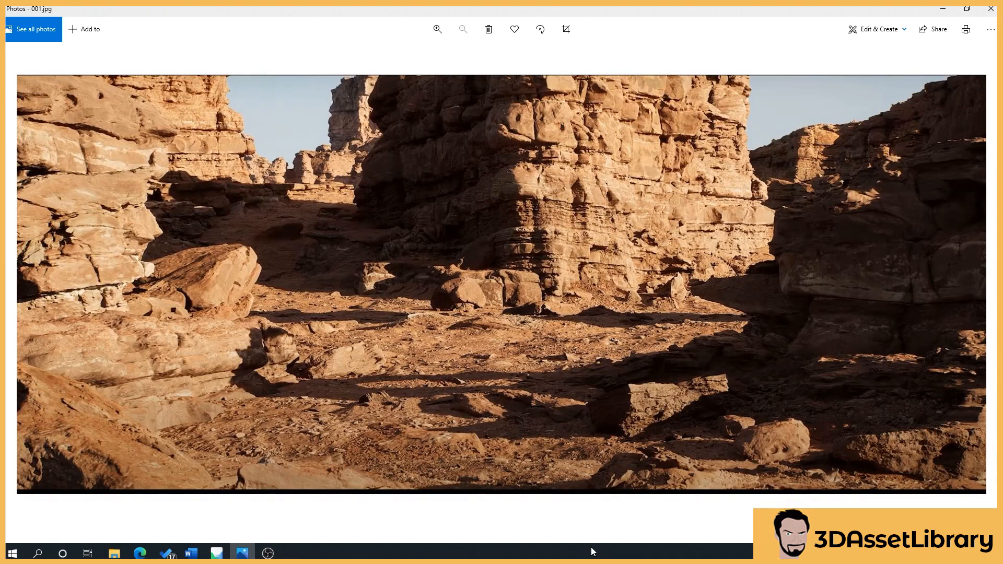
{"action": "mouse_move", "coordinate": [640, 93]}
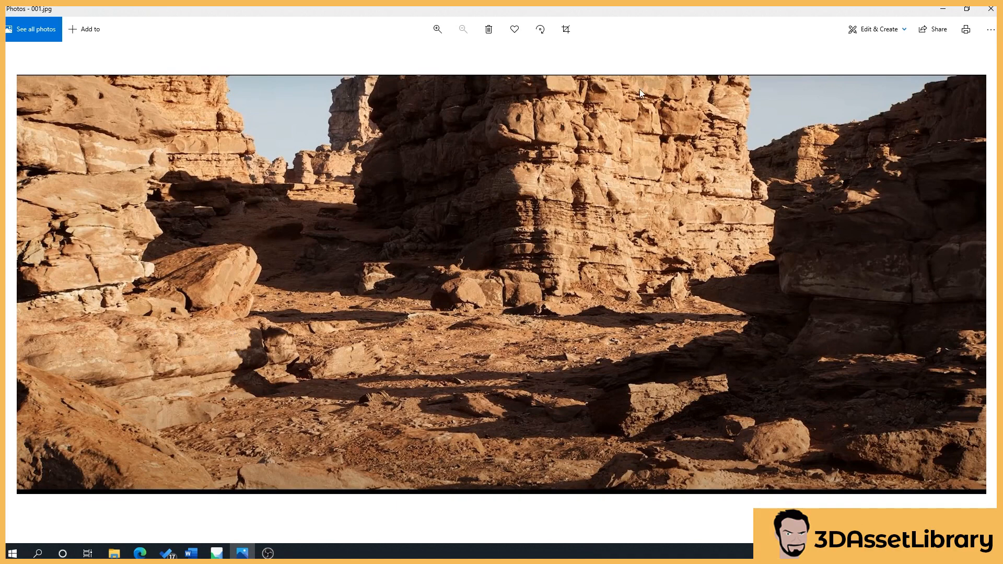
{"action": "mouse_move", "coordinate": [266, 342]}
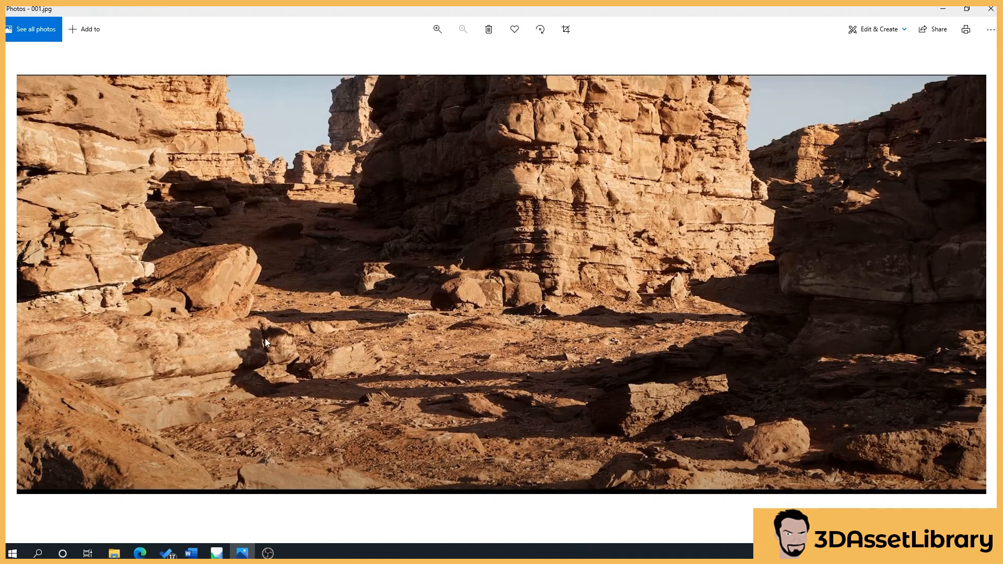
{"action": "mouse_move", "coordinate": [991, 46]}
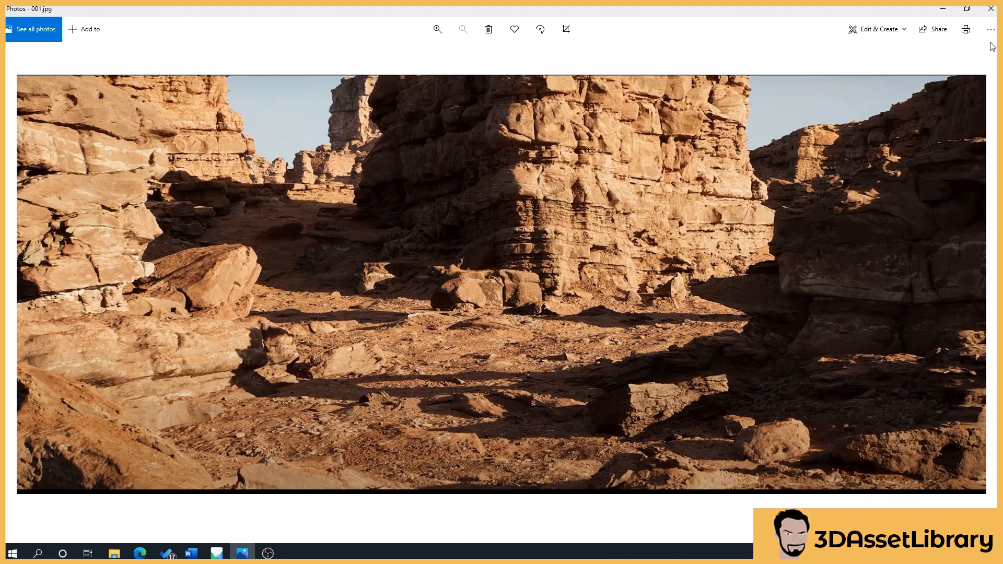
{"action": "mouse_move", "coordinate": [543, 218]}
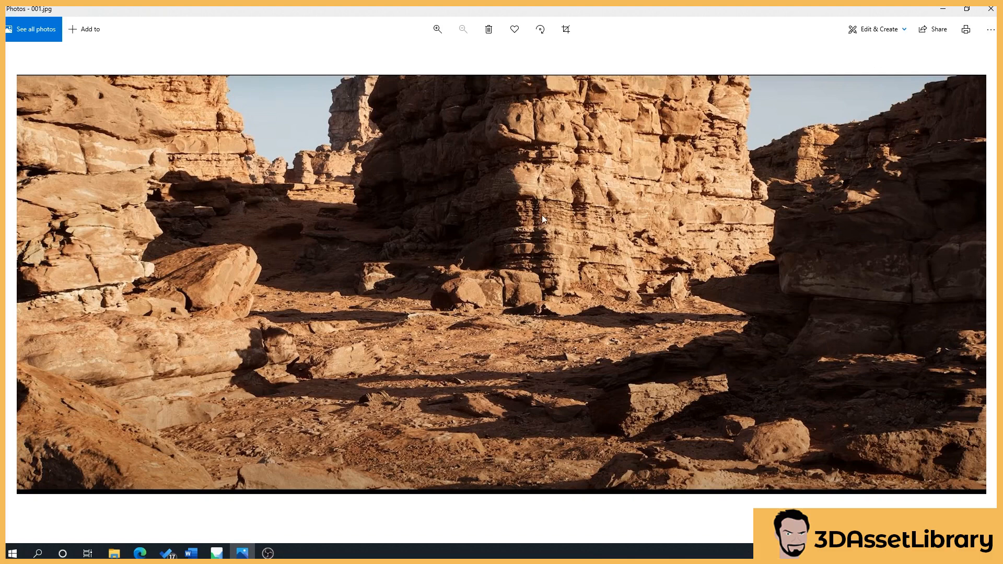
{"action": "mouse_move", "coordinate": [900, 215]}
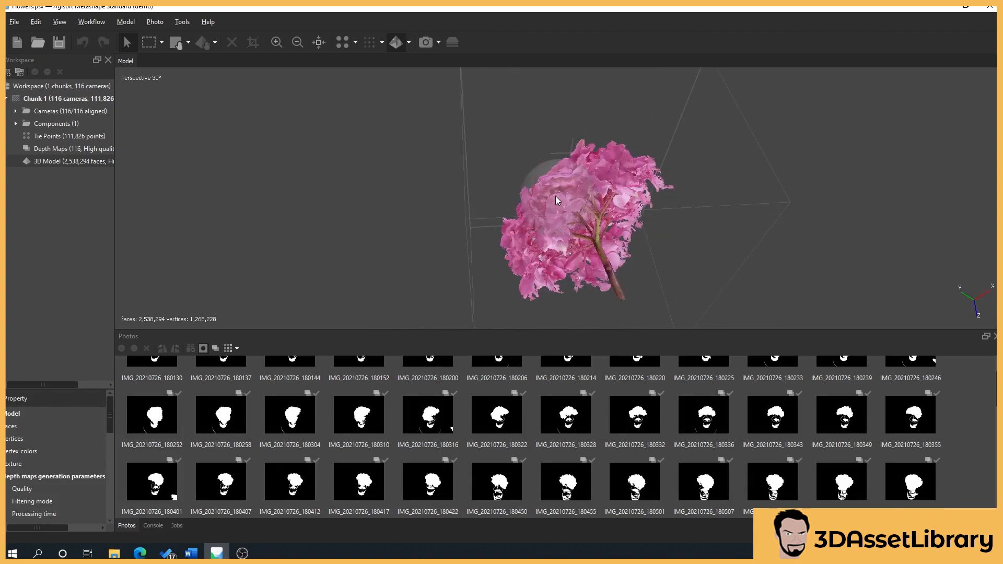
{"action": "mouse_move", "coordinate": [543, 199]}
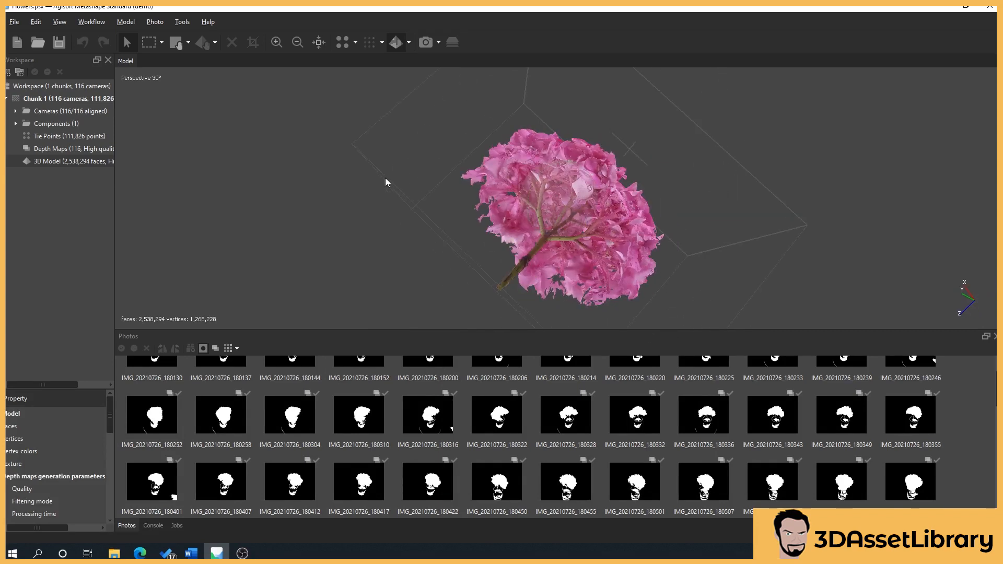
{"action": "mouse_move", "coordinate": [768, 198]}
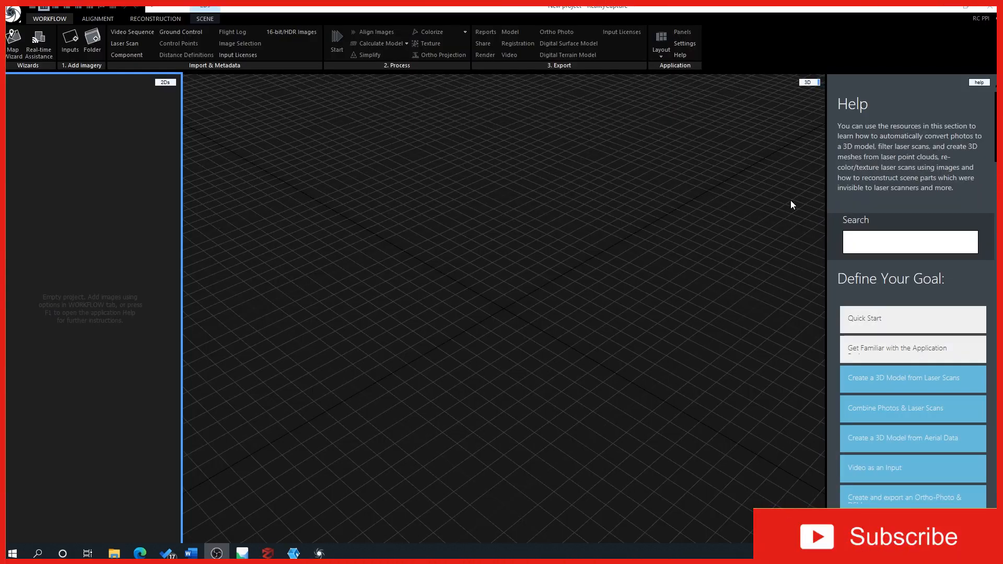
{"action": "mouse_move", "coordinate": [113, 498]}
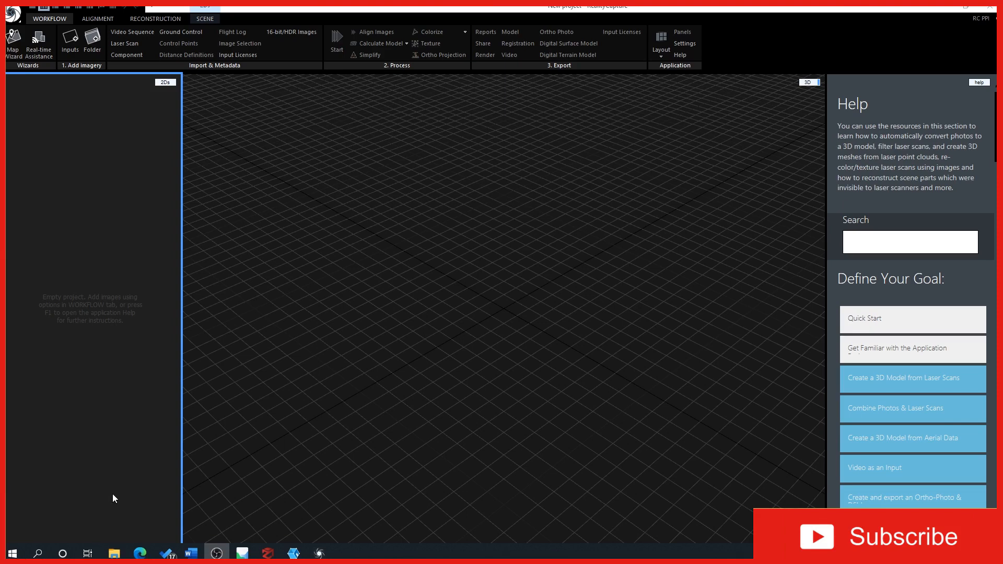
{"action": "mouse_move", "coordinate": [213, 450]}
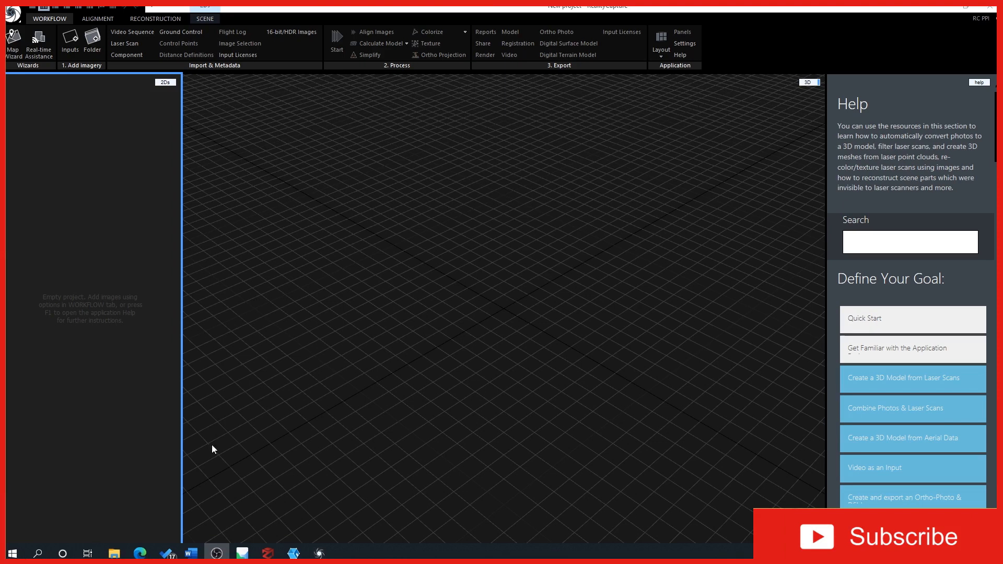
{"action": "mouse_move", "coordinate": [74, 258]}
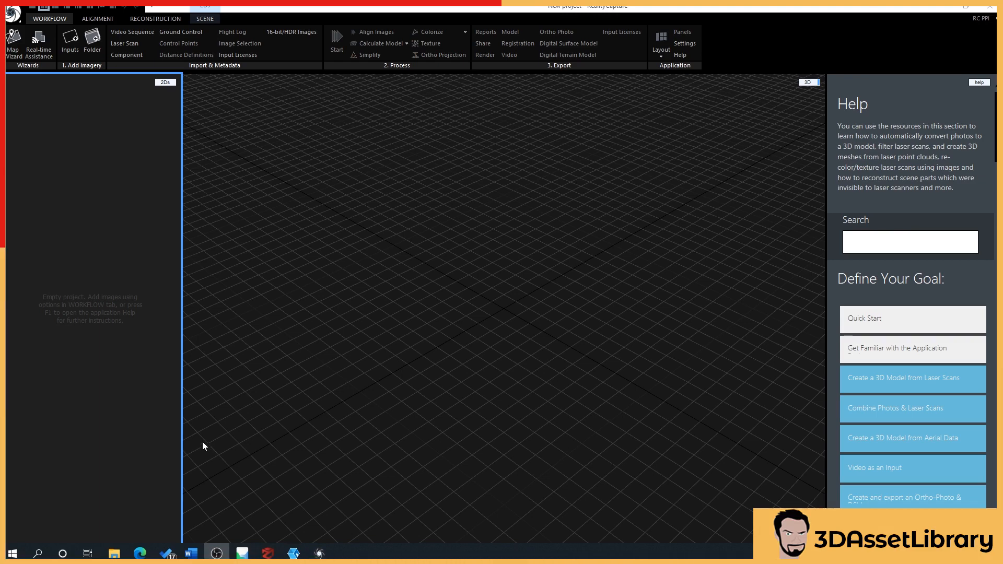
{"action": "mouse_move", "coordinate": [236, 540]}
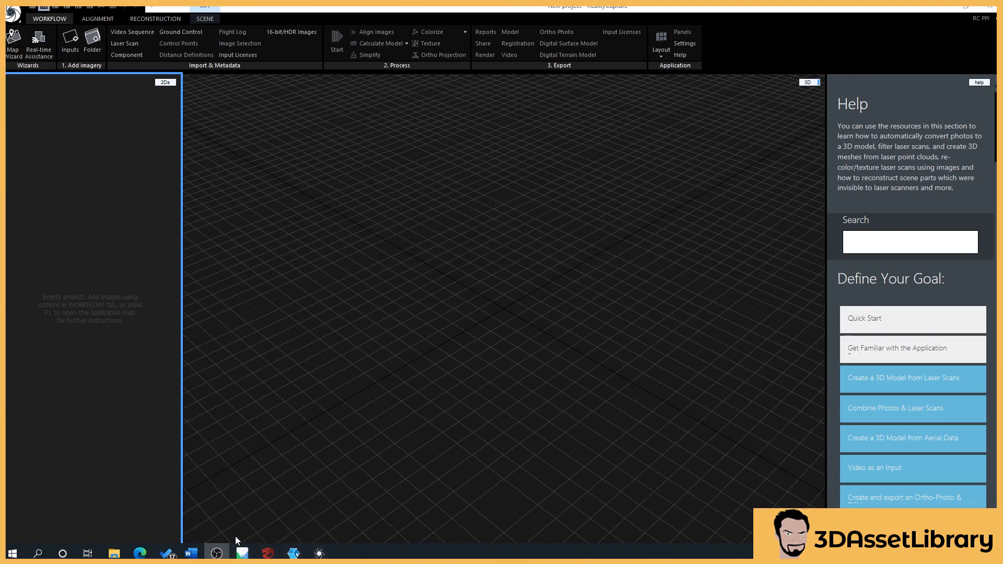
{"action": "mouse_move", "coordinate": [178, 514]}
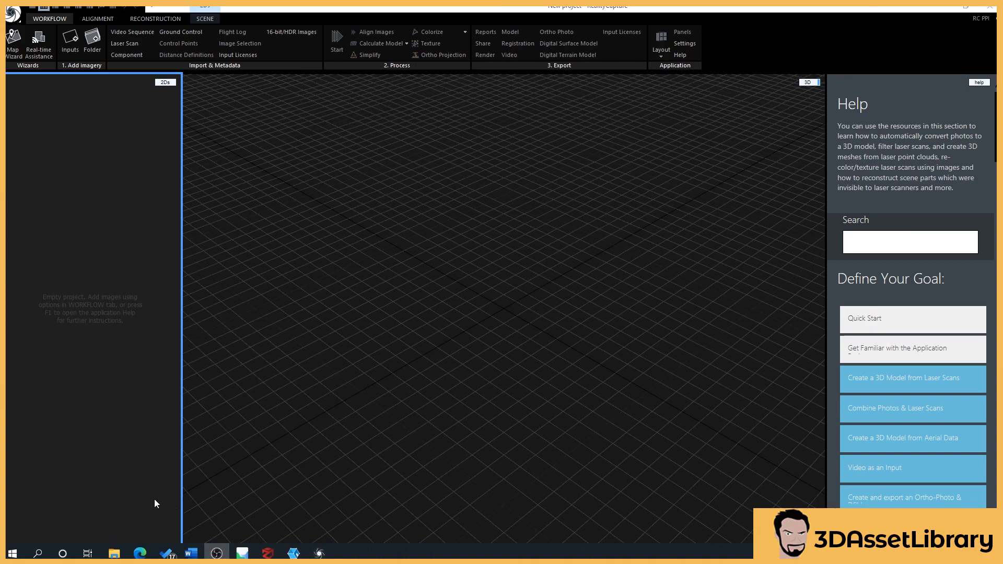
{"action": "mouse_move", "coordinate": [35, 96]}
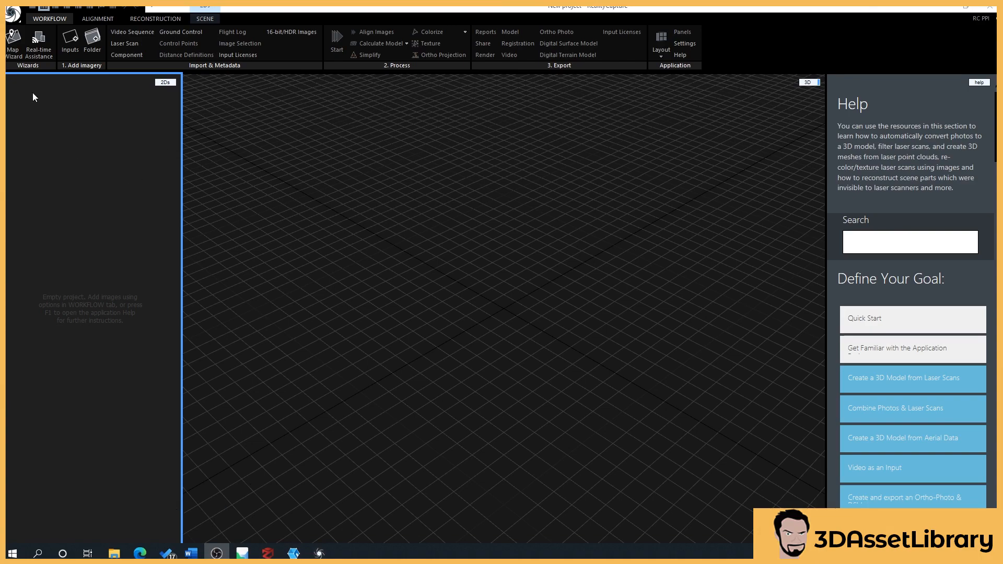
{"action": "mouse_move", "coordinate": [42, 432]}
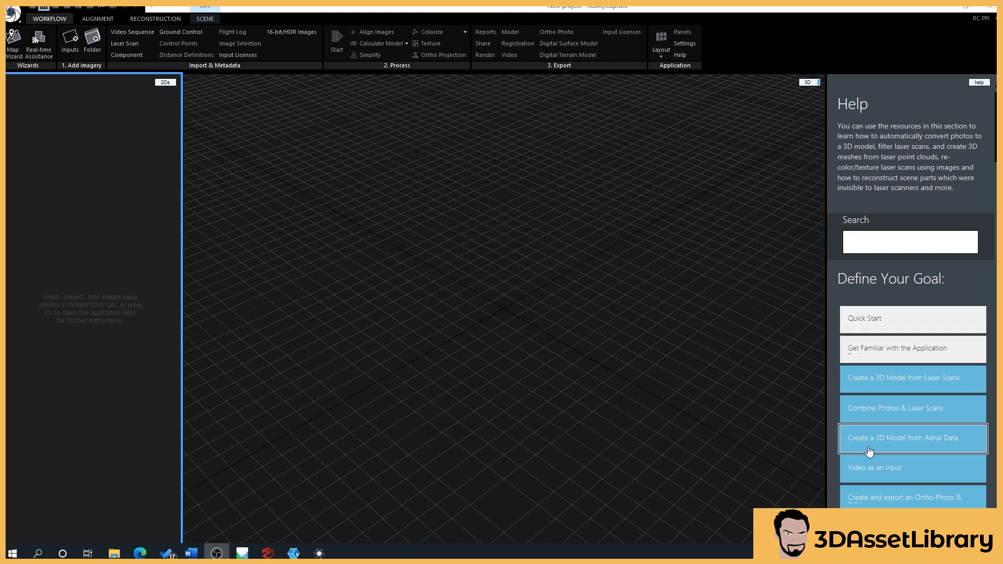
{"action": "mouse_move", "coordinate": [883, 364]}
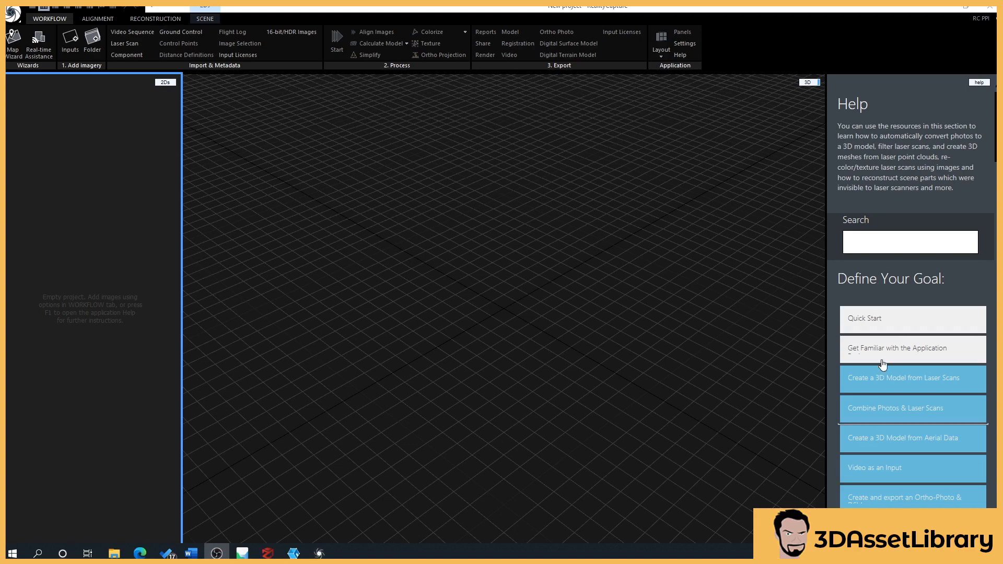
{"action": "mouse_move", "coordinate": [22, 428]}
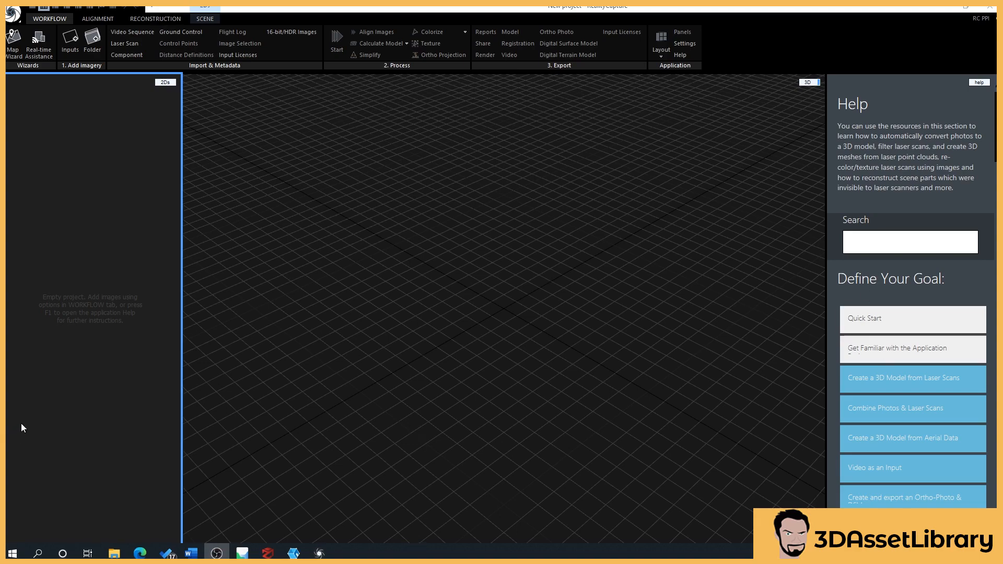
{"action": "mouse_move", "coordinate": [138, 302]}
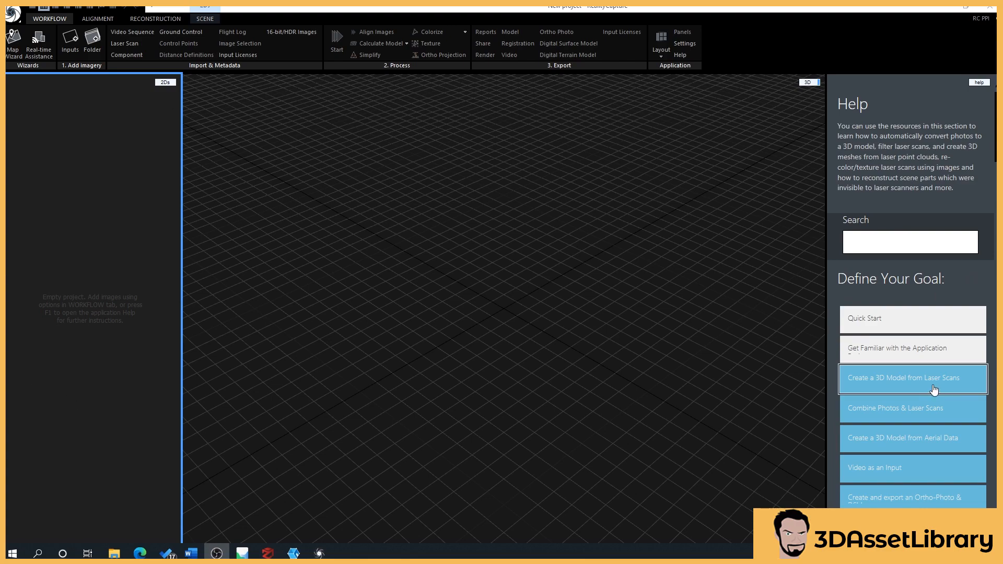
{"action": "mouse_move", "coordinate": [694, 398]}
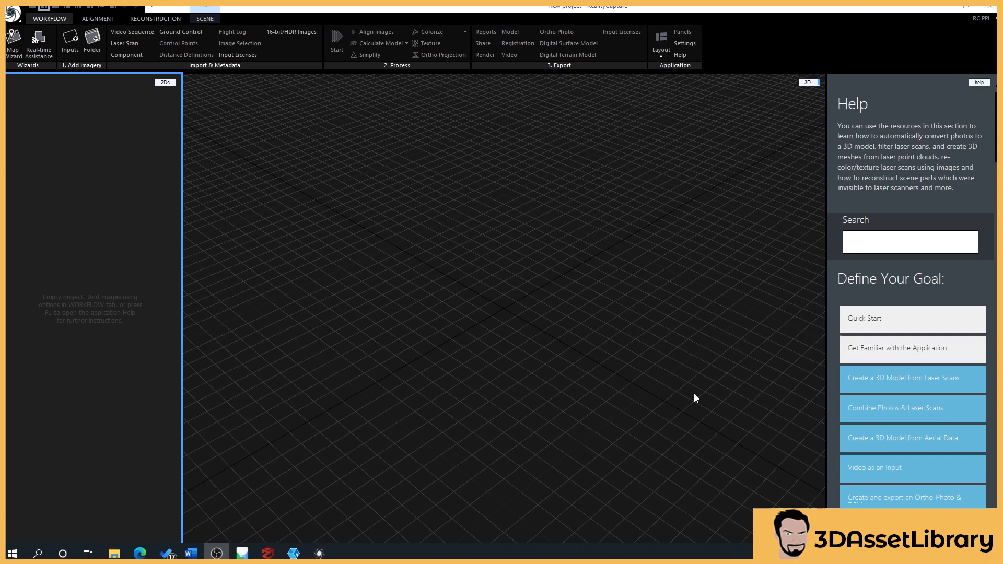
{"action": "mouse_move", "coordinate": [788, 461]}
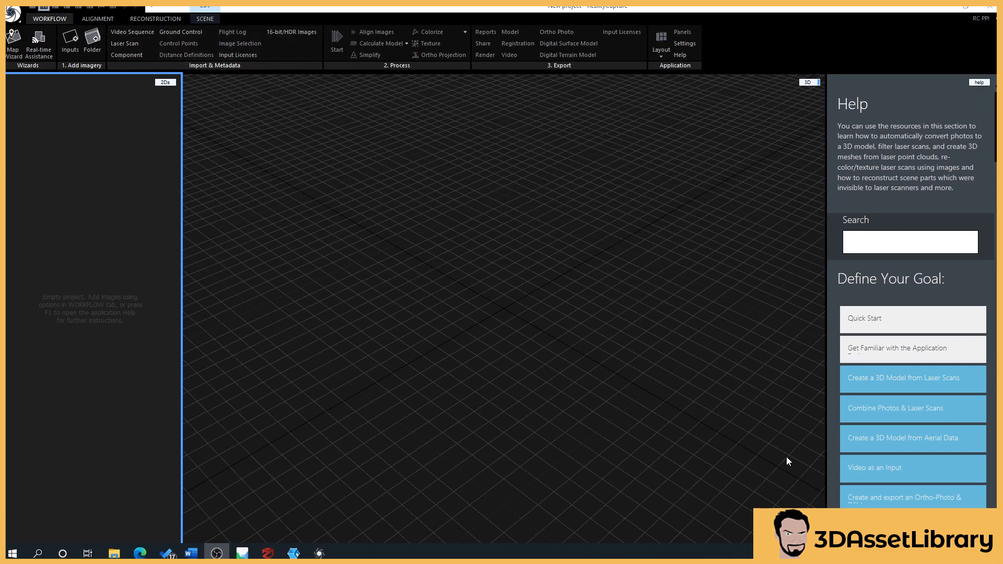
{"action": "mouse_move", "coordinate": [403, 102]}
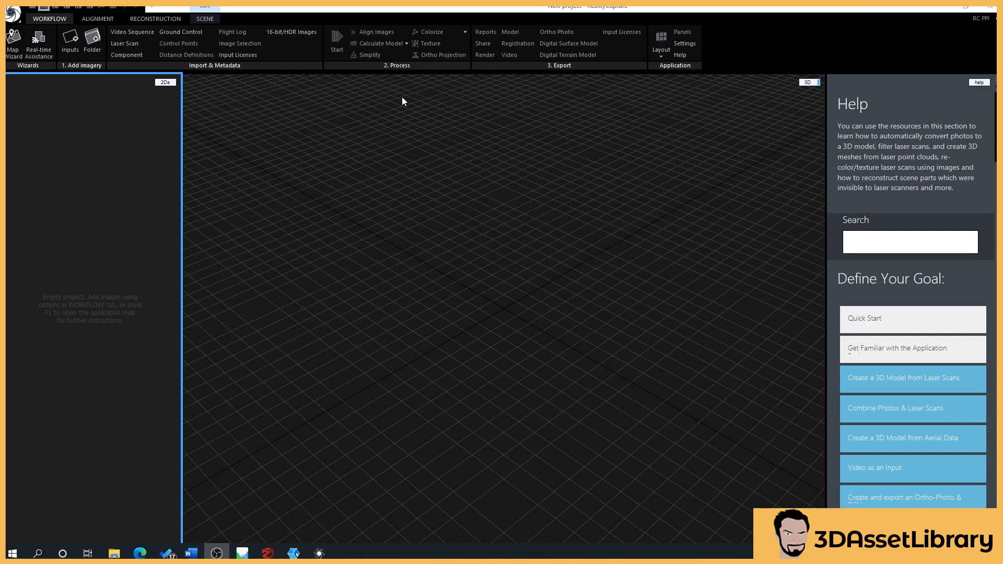
{"action": "mouse_move", "coordinate": [484, 285]}
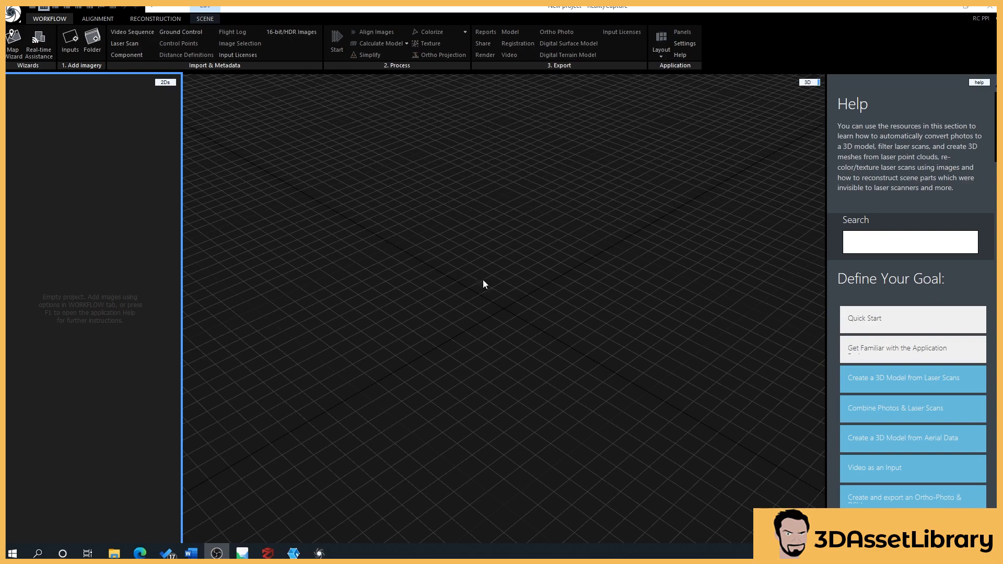
{"action": "mouse_move", "coordinate": [434, 307]}
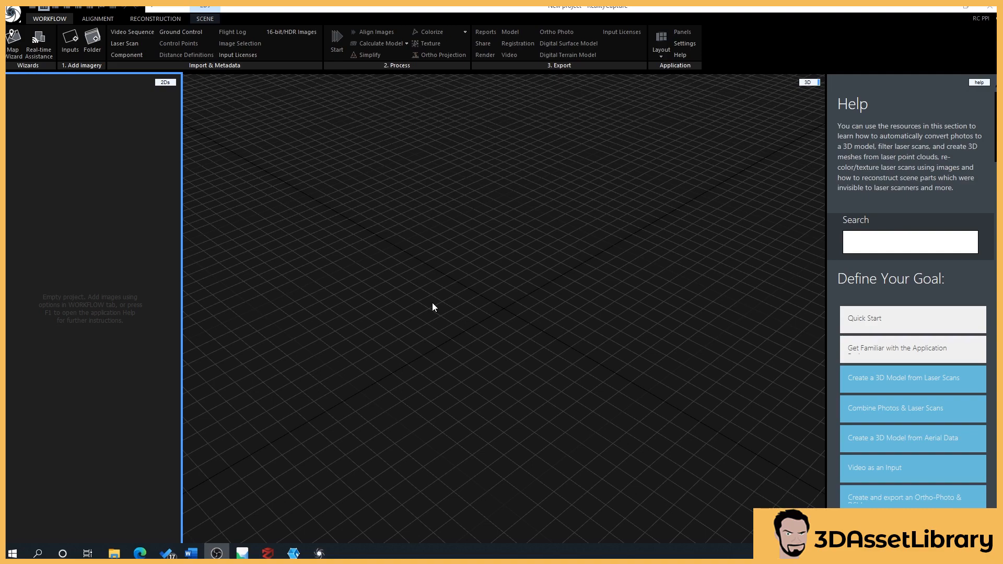
{"action": "mouse_move", "coordinate": [154, 105]}
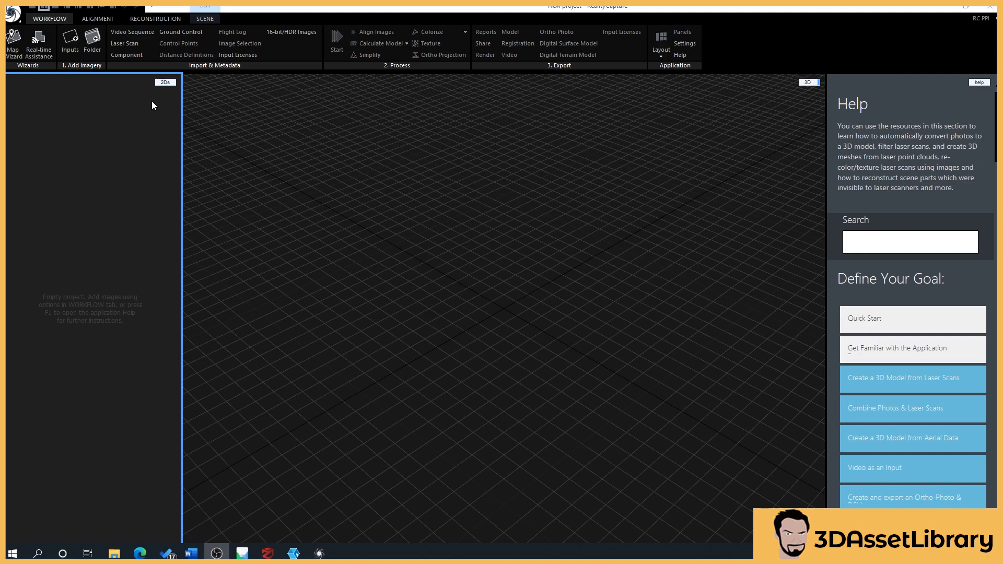
{"action": "mouse_move", "coordinate": [480, 180]}
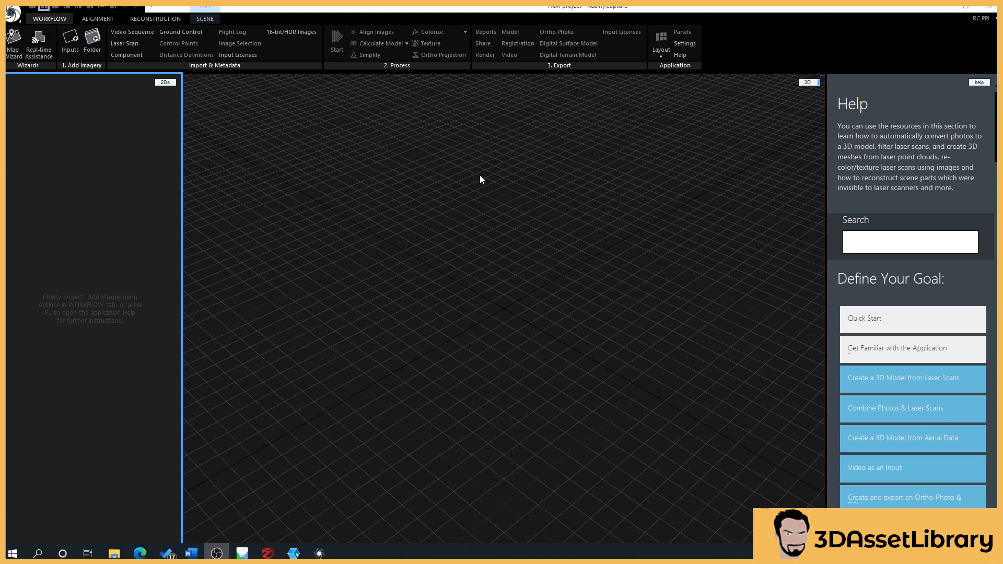
{"action": "mouse_move", "coordinate": [464, 175]}
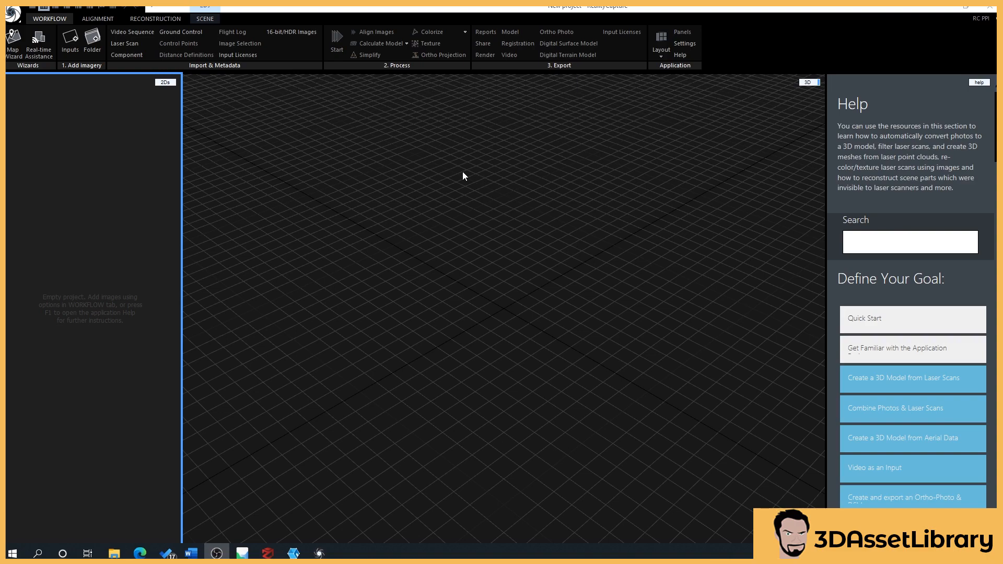
{"action": "mouse_move", "coordinate": [55, 204]}
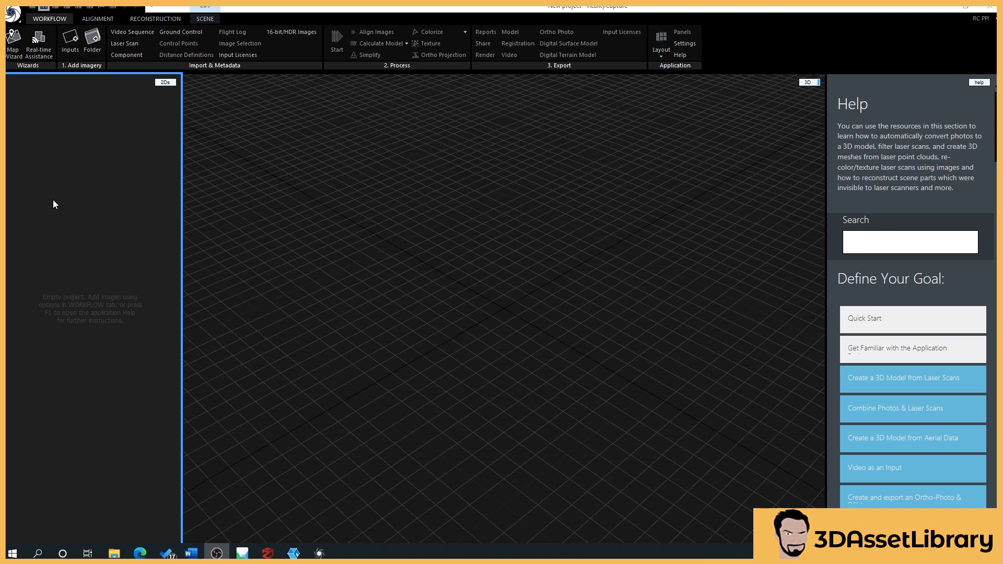
{"action": "mouse_move", "coordinate": [72, 253]}
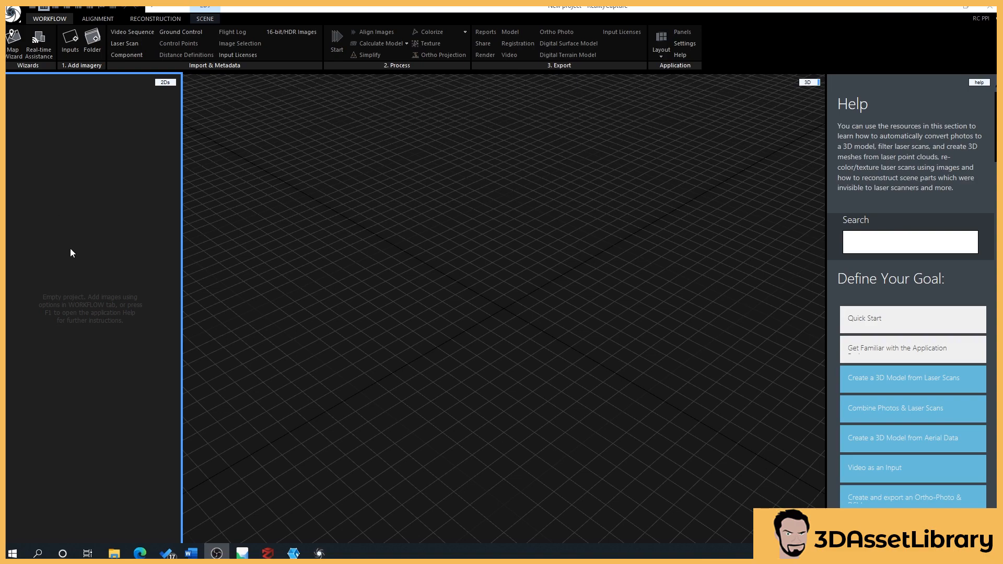
{"action": "mouse_move", "coordinate": [207, 518]}
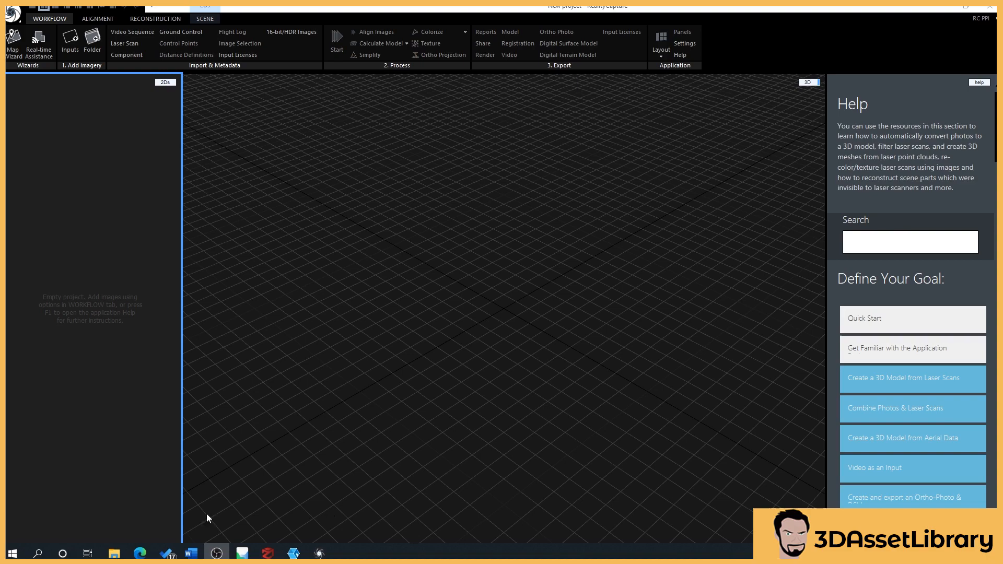
{"action": "mouse_move", "coordinate": [351, 532]}
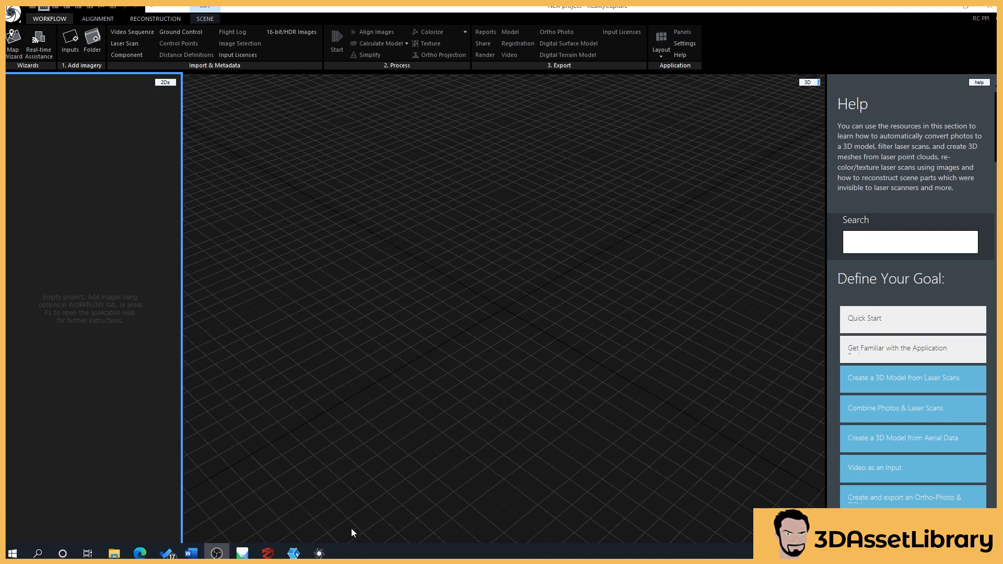
{"action": "left_click", "coordinate": [293, 553]}
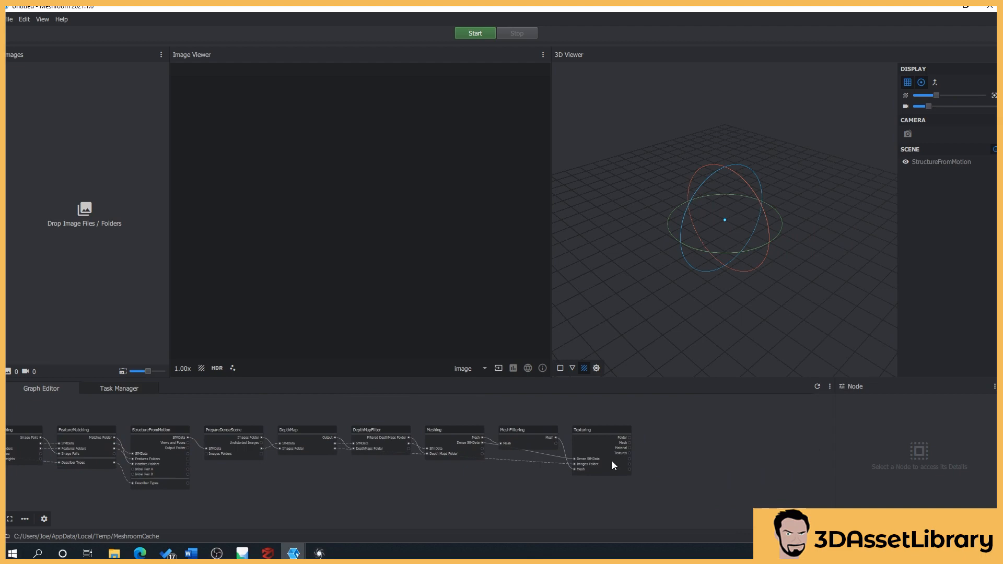
- Inspect the MeshFiltering node's attributes in Meshroom's Graph Editor, then switch to 3DF Zephyr
{"action": "left_click", "coordinate": [600, 448]}
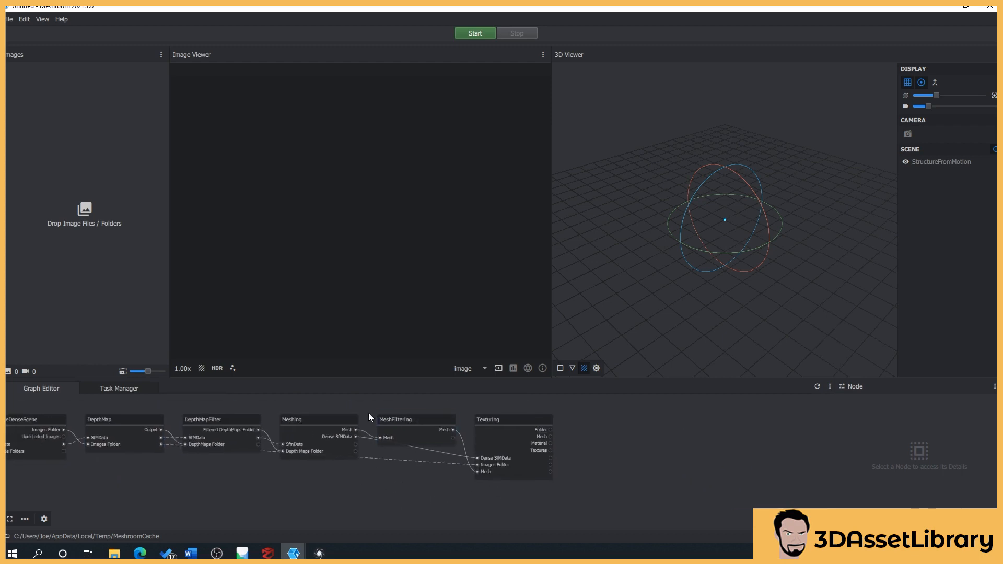
{"action": "left_click", "coordinate": [414, 419]}
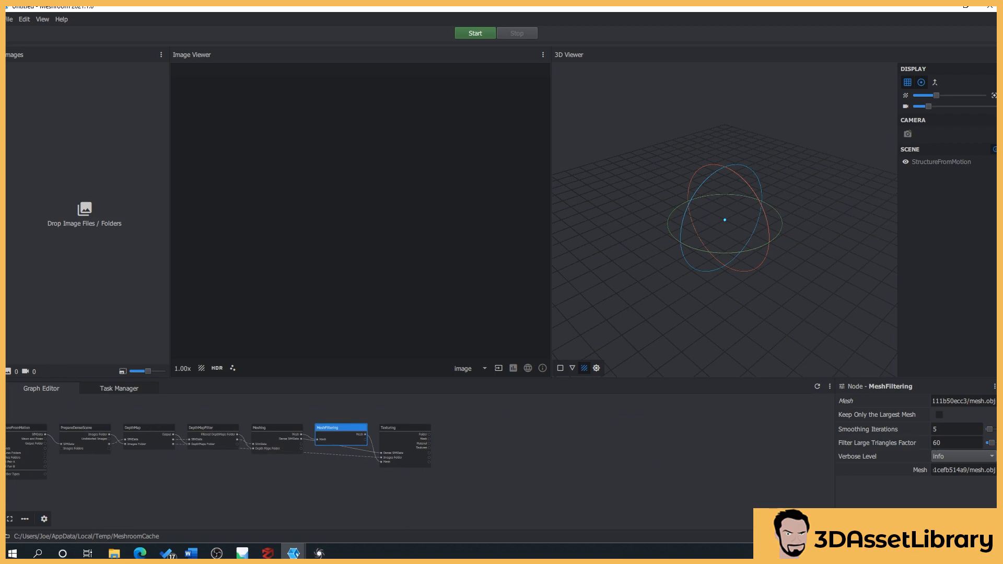
{"action": "mouse_move", "coordinate": [797, 214]}
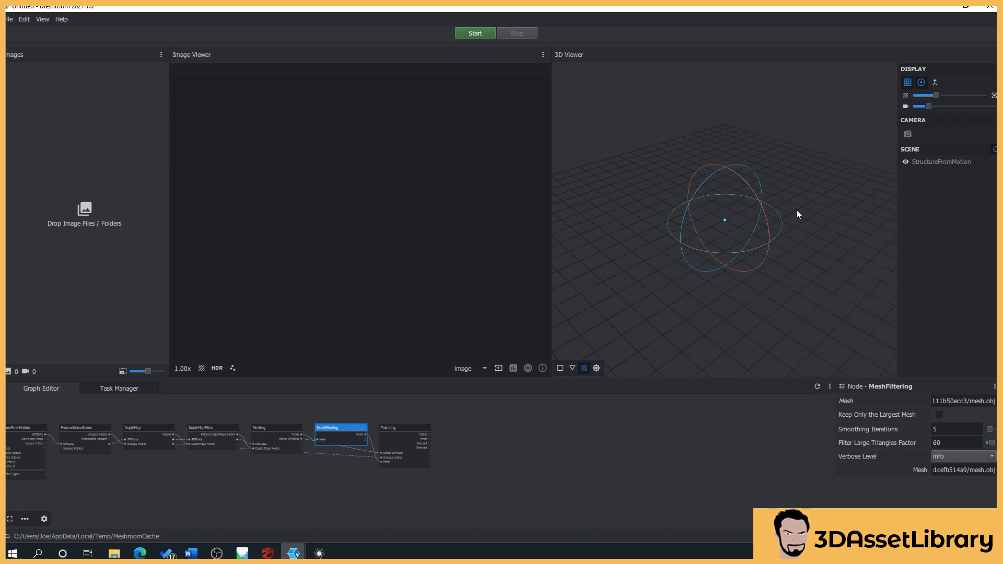
{"action": "mouse_move", "coordinate": [291, 496]}
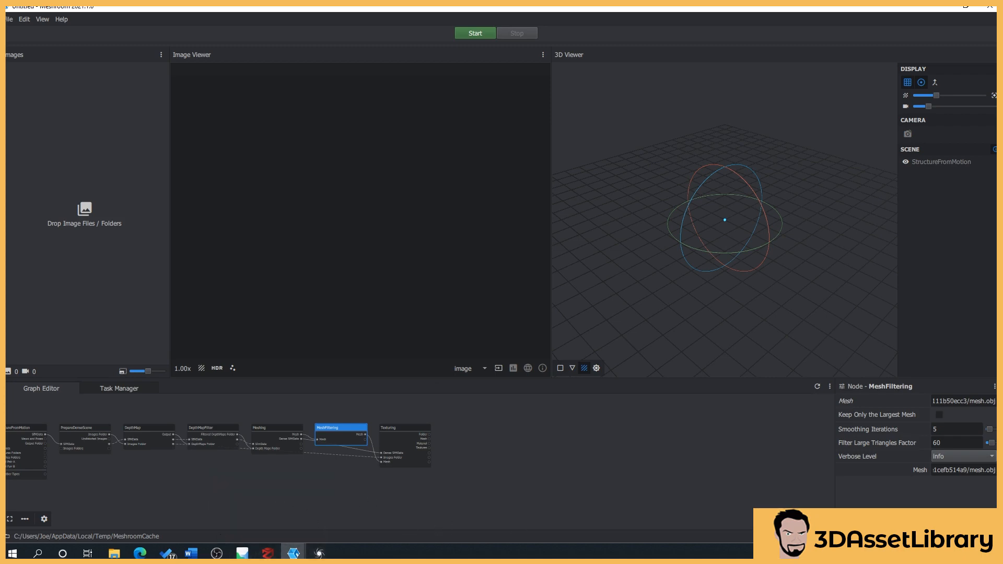
{"action": "left_click", "coordinate": [266, 553]}
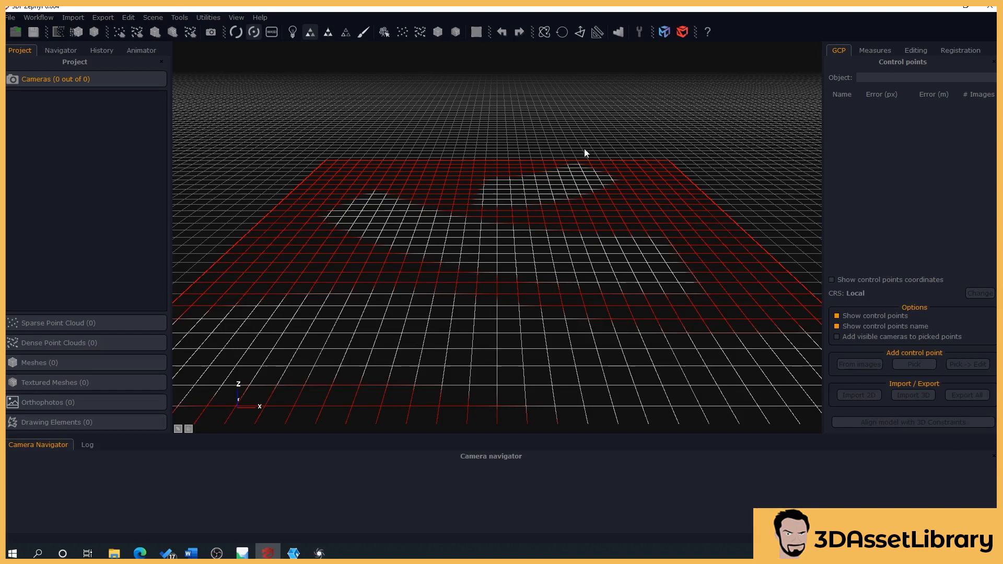
{"action": "mouse_move", "coordinate": [738, 191]}
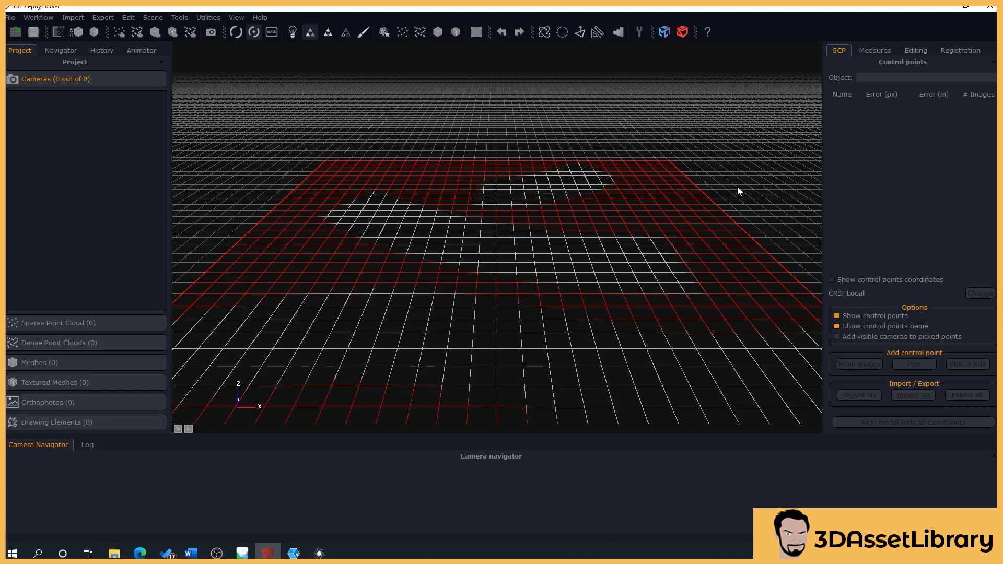
{"action": "mouse_move", "coordinate": [53, 423]}
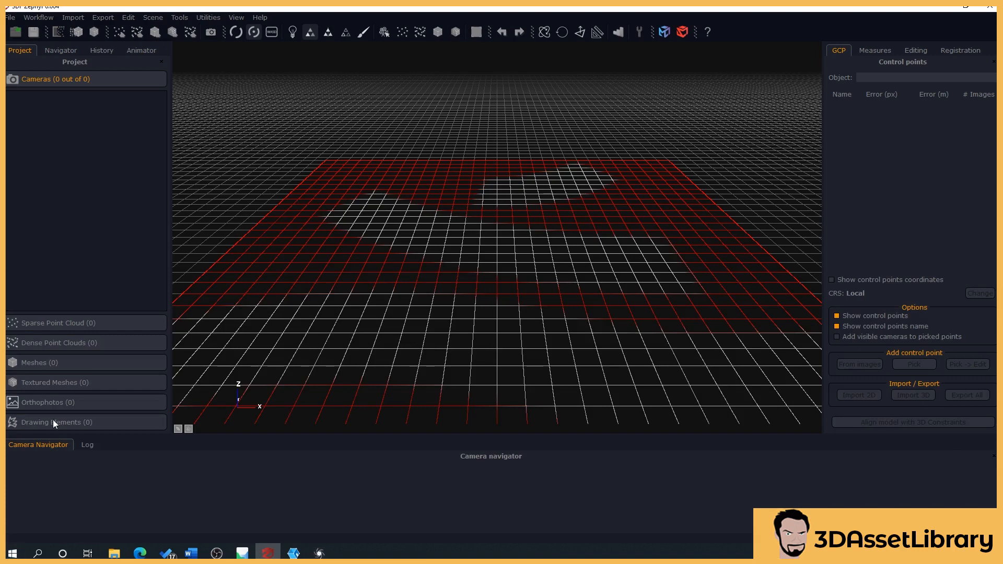
{"action": "mouse_move", "coordinate": [413, 208]}
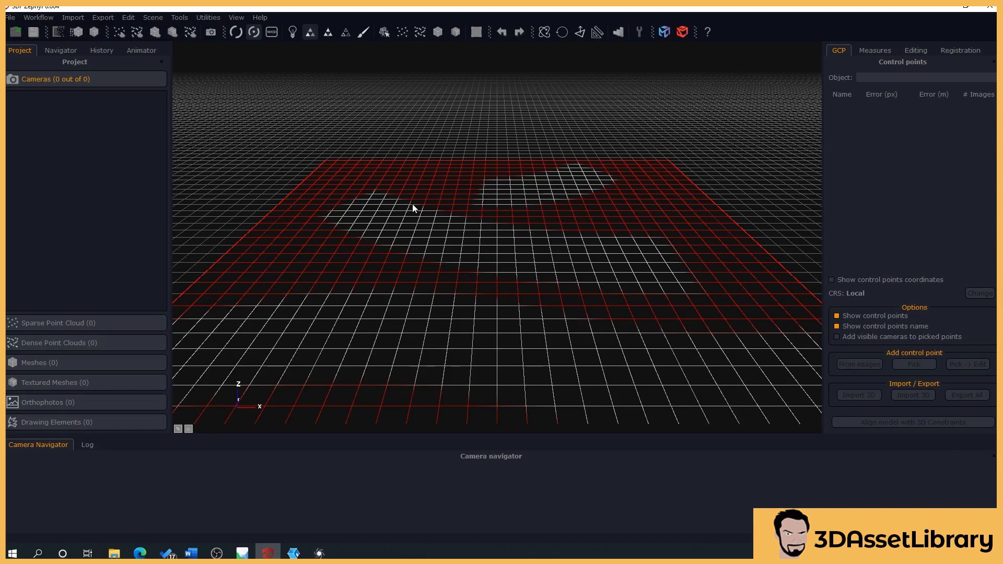
{"action": "mouse_move", "coordinate": [927, 469]}
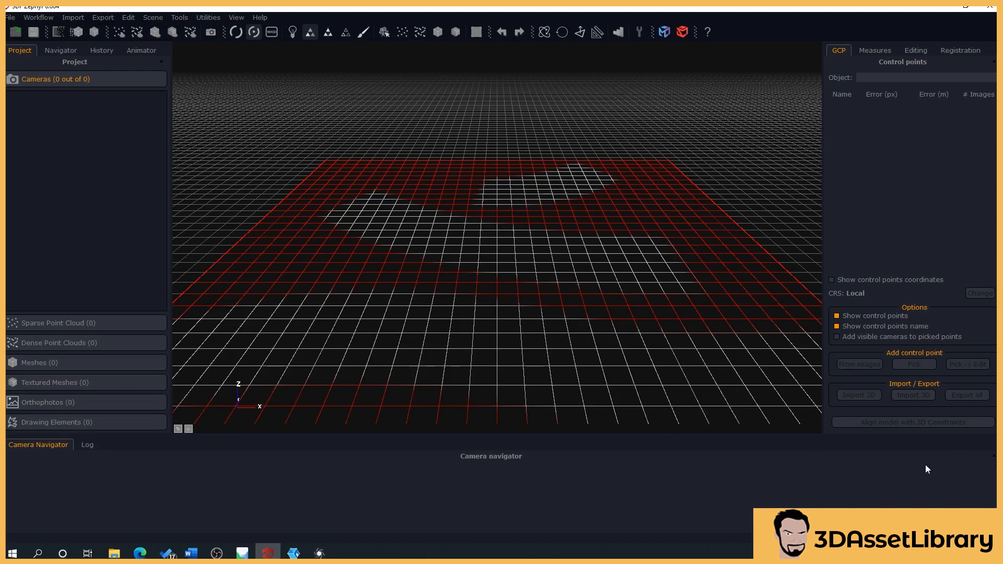
{"action": "mouse_move", "coordinate": [190, 398]}
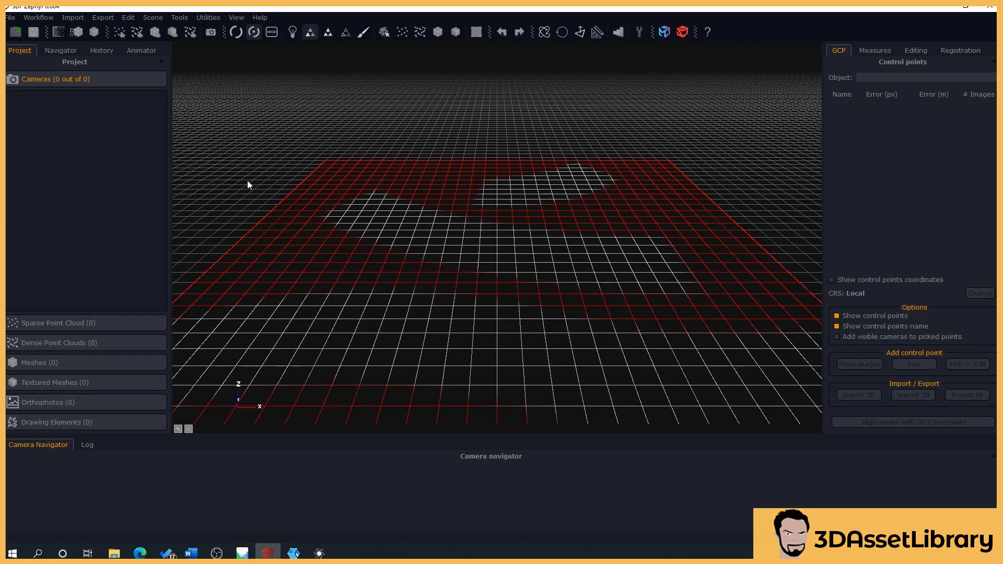
{"action": "mouse_move", "coordinate": [399, 269]}
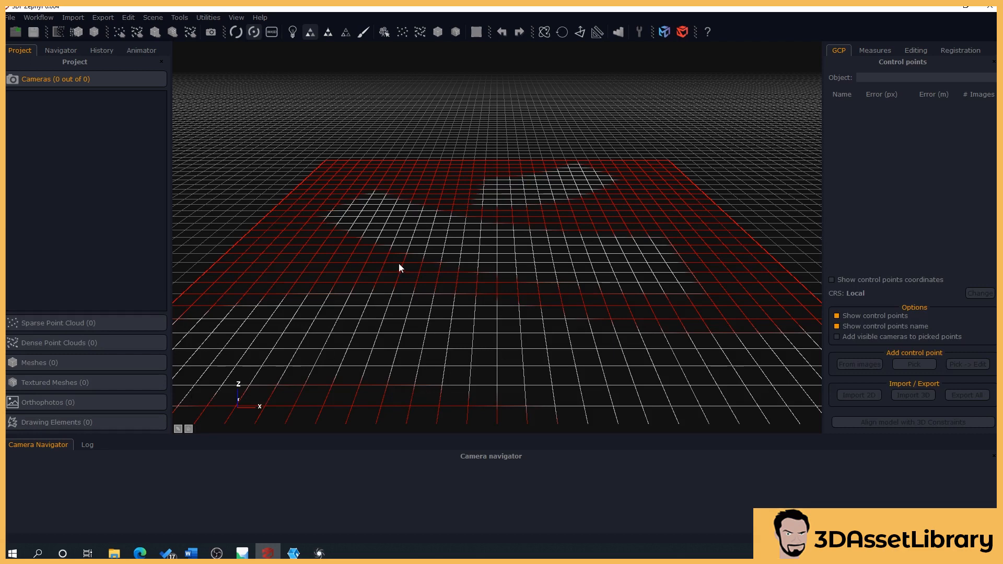
{"action": "mouse_move", "coordinate": [414, 309]}
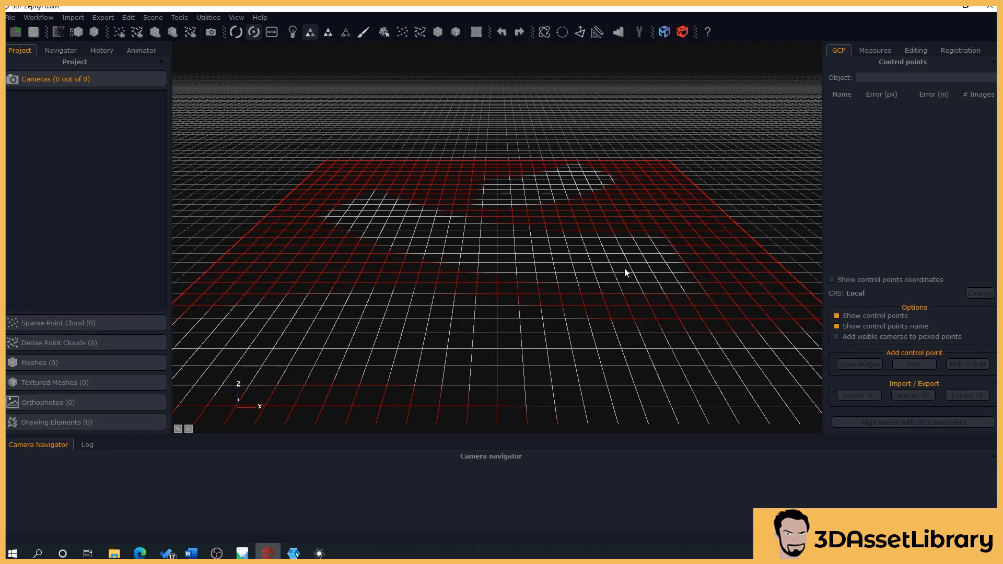
{"action": "mouse_move", "coordinate": [359, 351]}
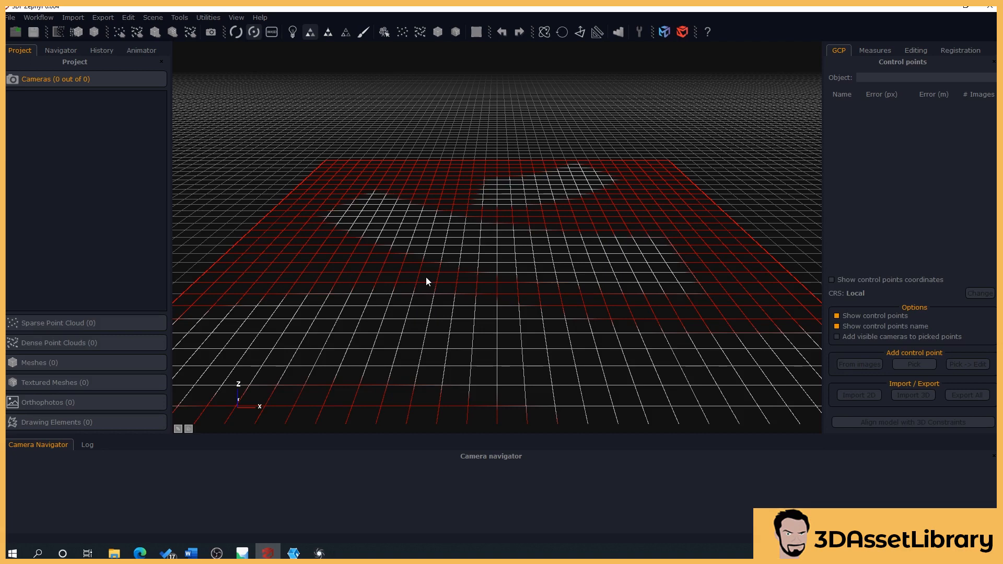
{"action": "mouse_move", "coordinate": [250, 430]}
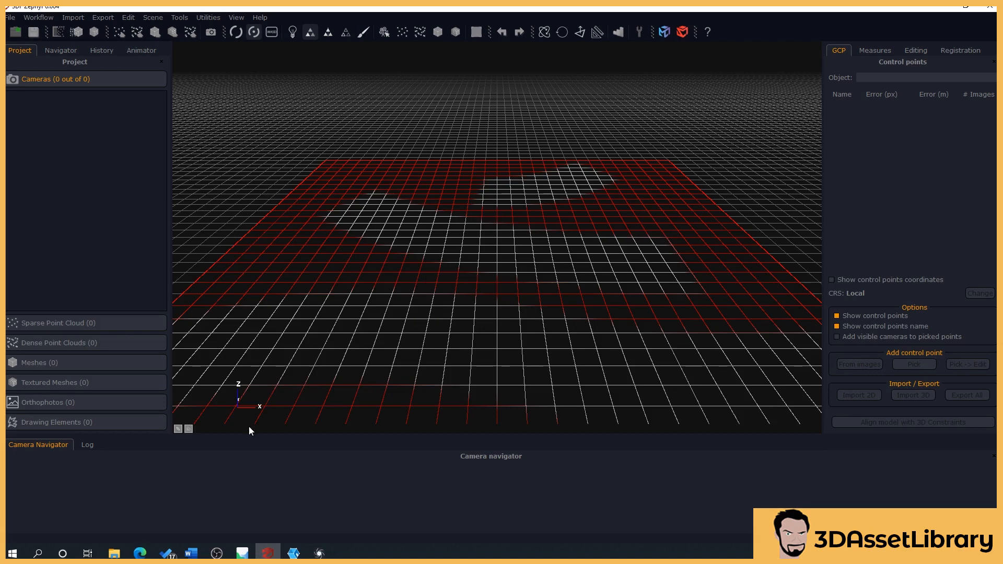
{"action": "mouse_move", "coordinate": [298, 310]}
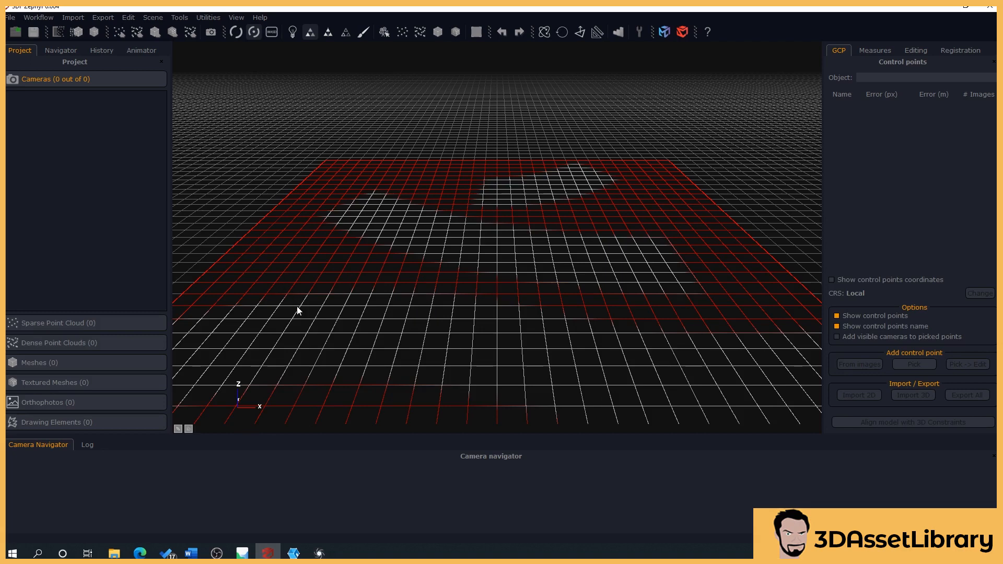
{"action": "mouse_move", "coordinate": [187, 283]}
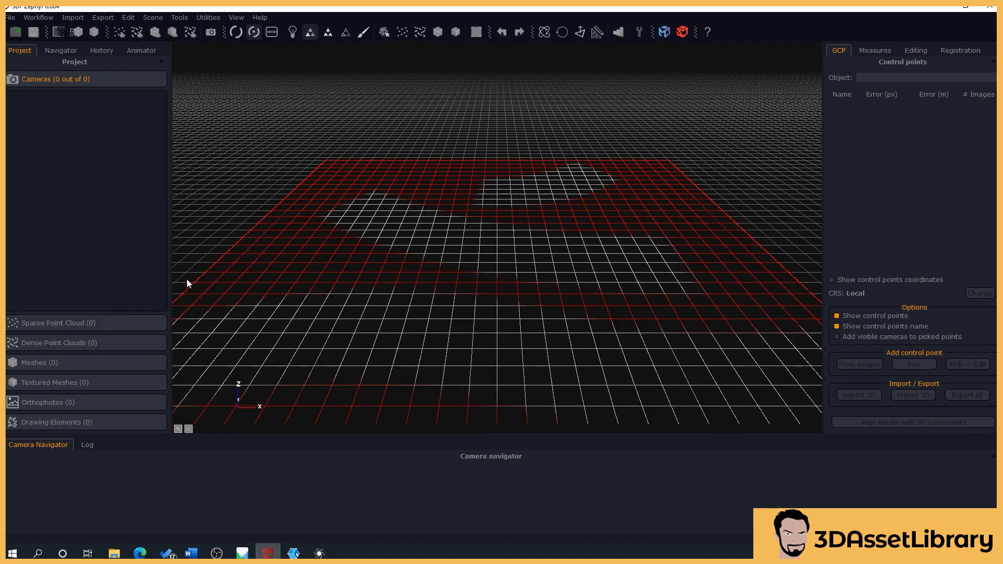
- Bring the empty Agisoft Metashape window to the front from the taskbar
{"action": "left_click", "coordinate": [267, 553]}
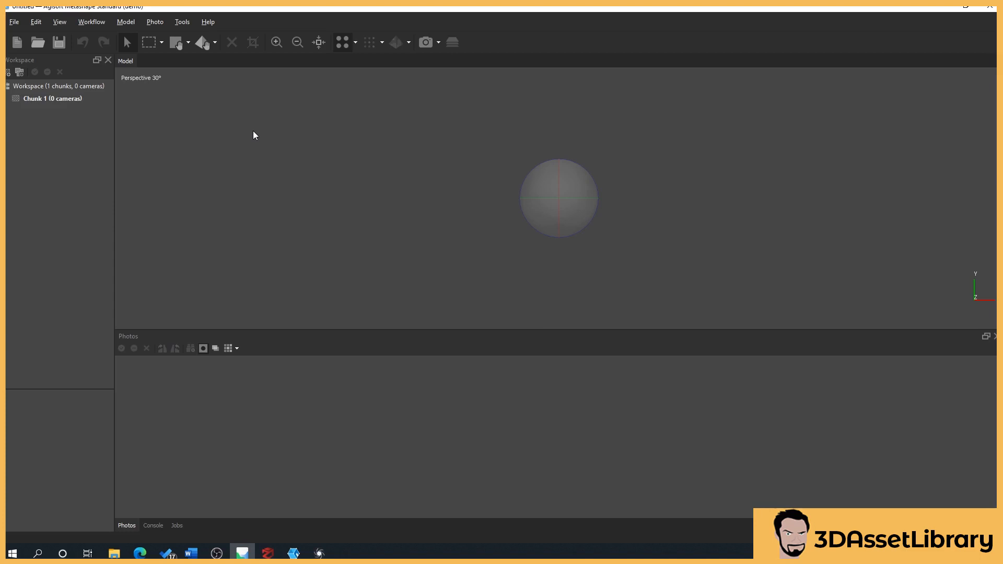
{"action": "mouse_move", "coordinate": [146, 163]}
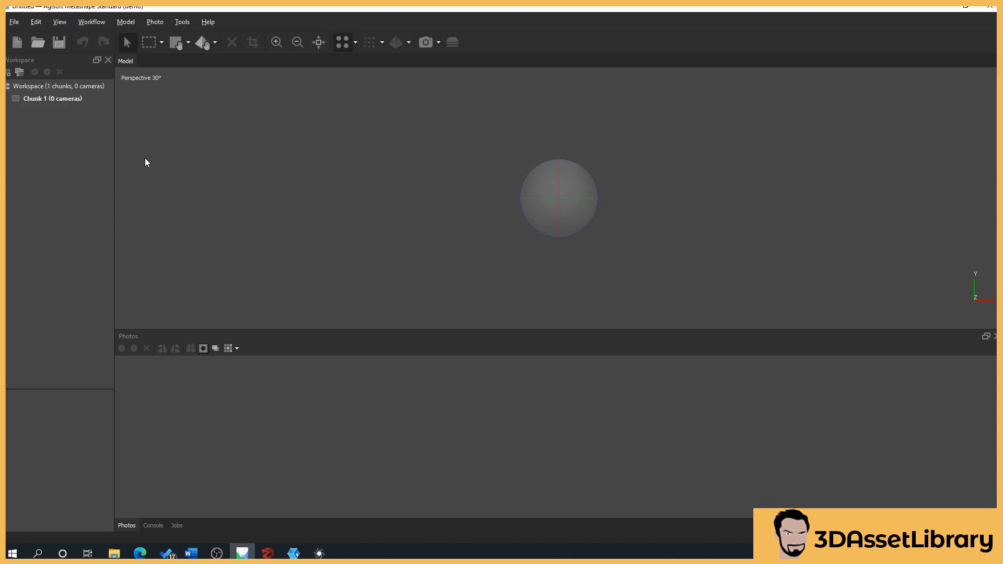
{"action": "mouse_move", "coordinate": [125, 459]}
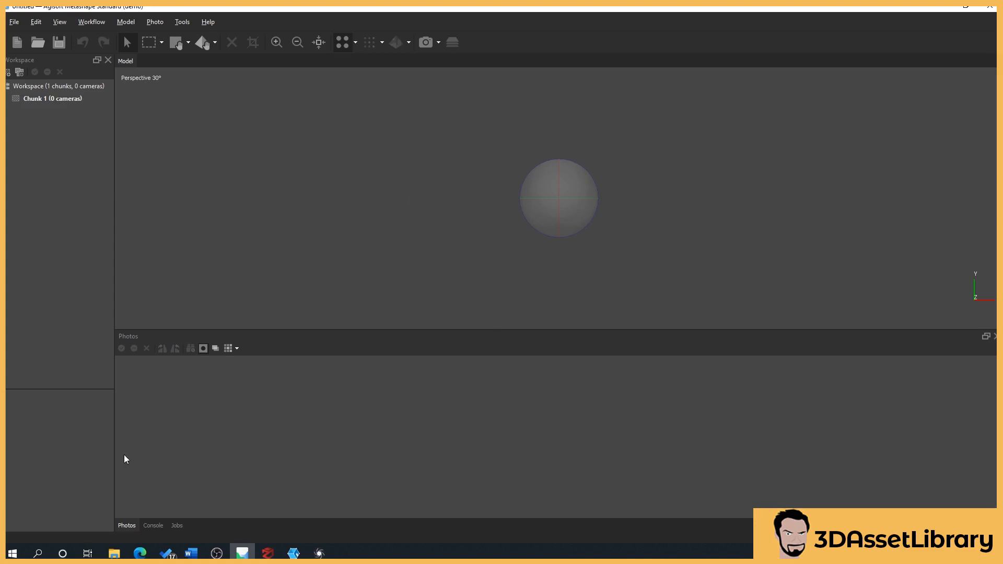
{"action": "mouse_move", "coordinate": [531, 411]}
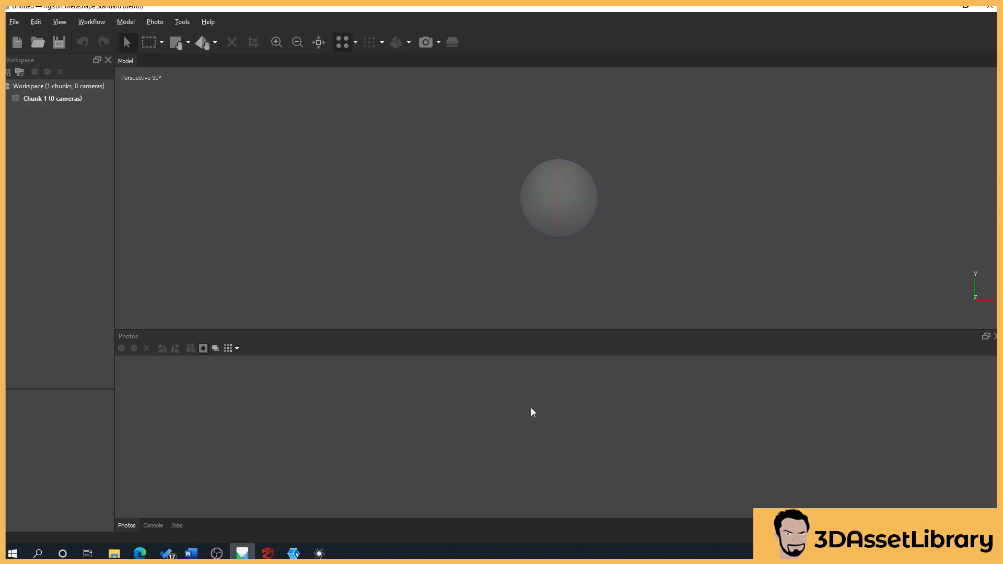
{"action": "mouse_move", "coordinate": [189, 383]}
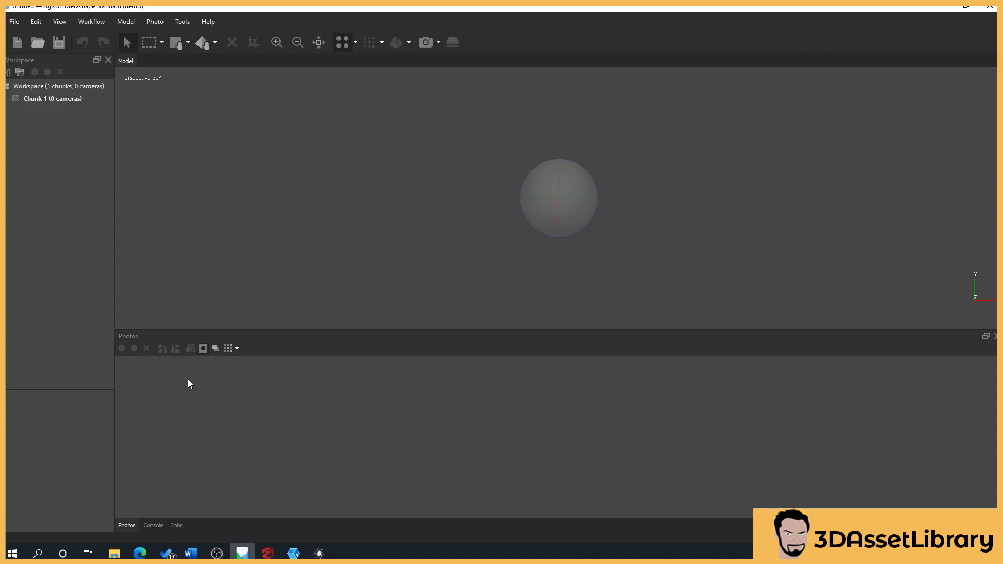
{"action": "mouse_move", "coordinate": [753, 390]}
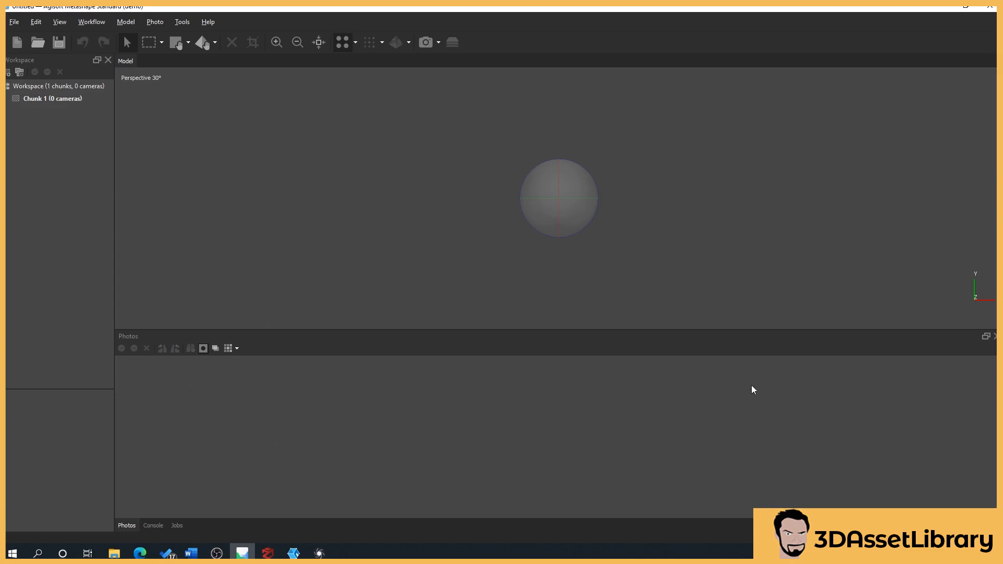
{"action": "mouse_move", "coordinate": [748, 392]}
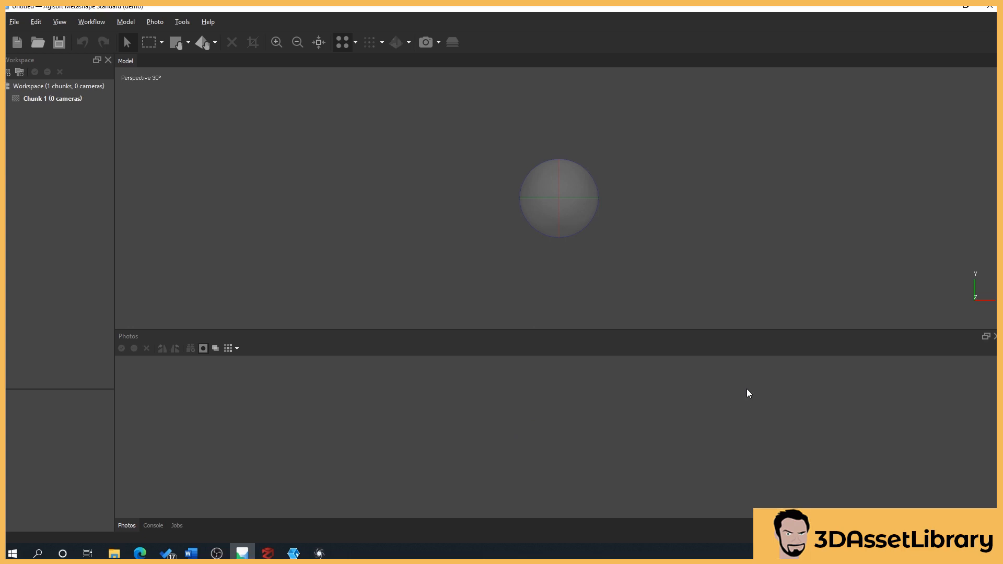
{"action": "mouse_move", "coordinate": [113, 185]}
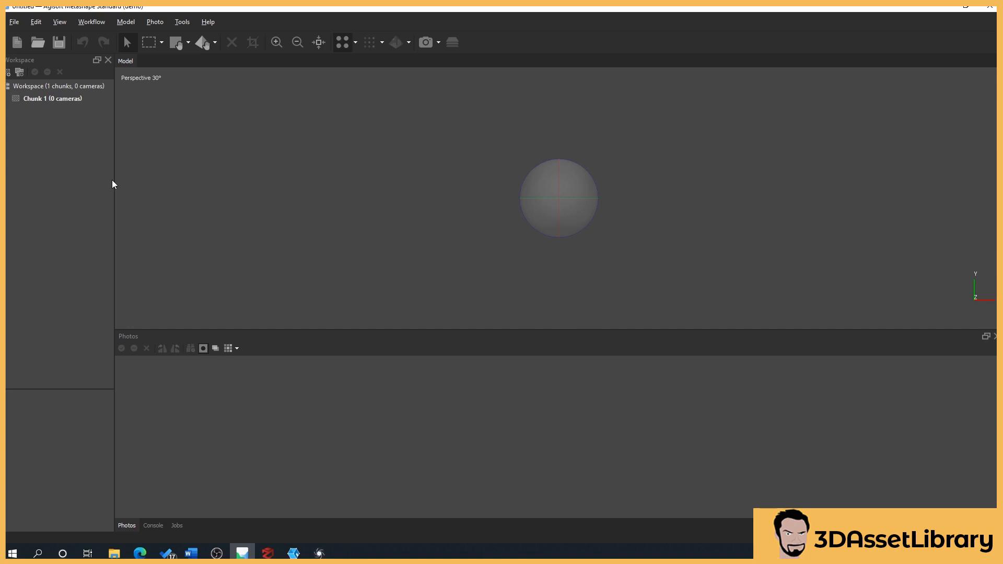
{"action": "mouse_move", "coordinate": [115, 180]}
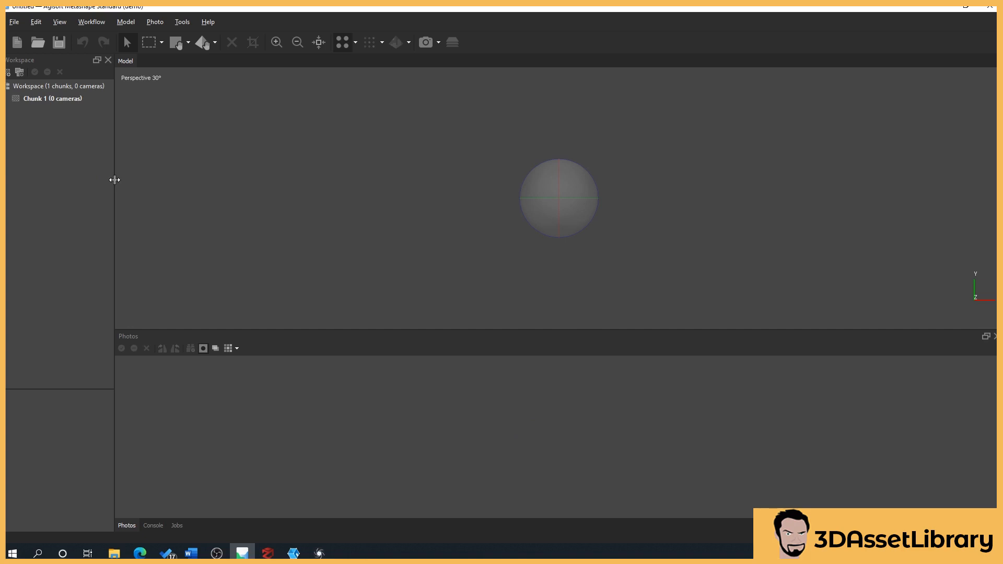
{"action": "mouse_move", "coordinate": [113, 185]}
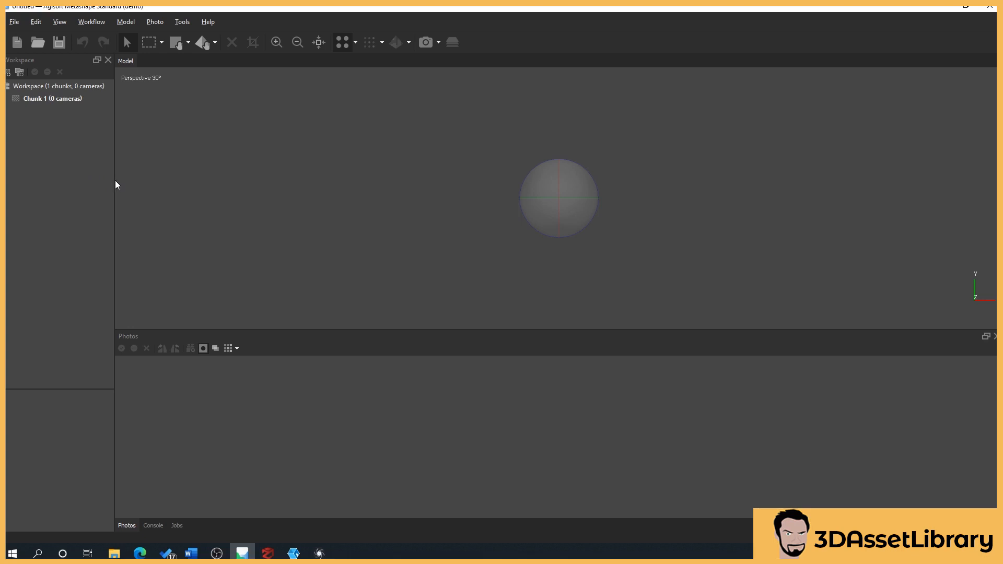
{"action": "mouse_move", "coordinate": [115, 180]}
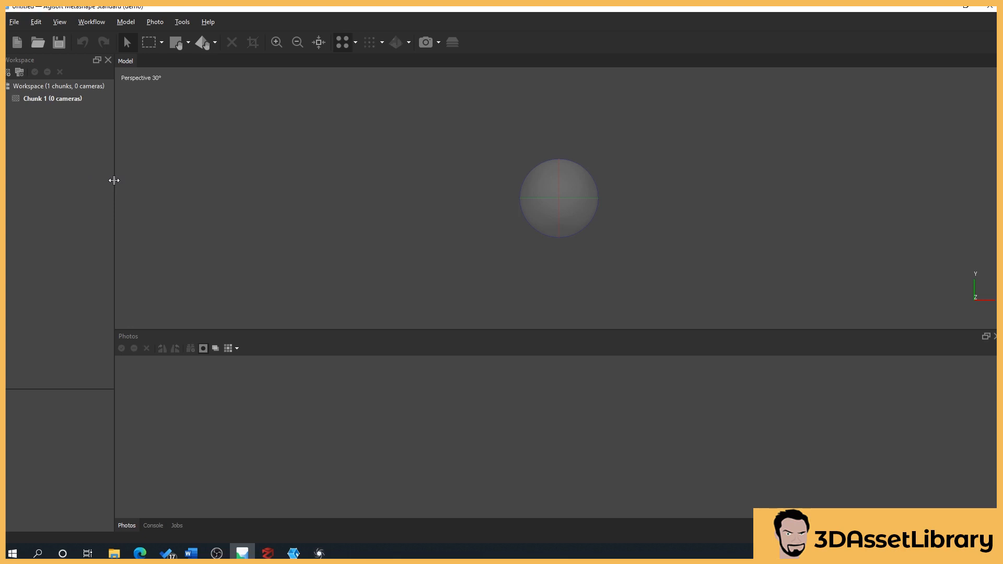
{"action": "mouse_move", "coordinate": [187, 253]}
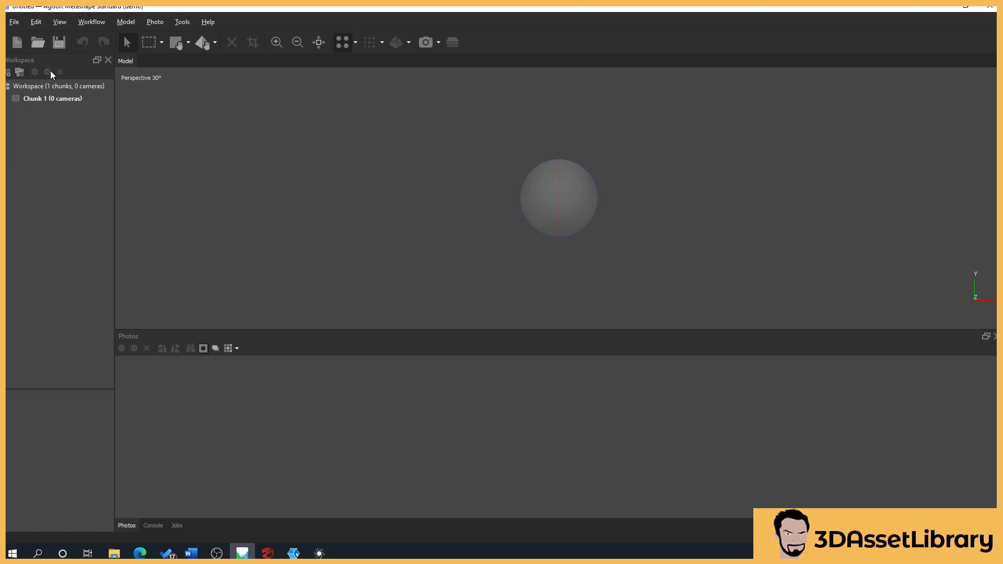
{"action": "mouse_move", "coordinate": [124, 246]}
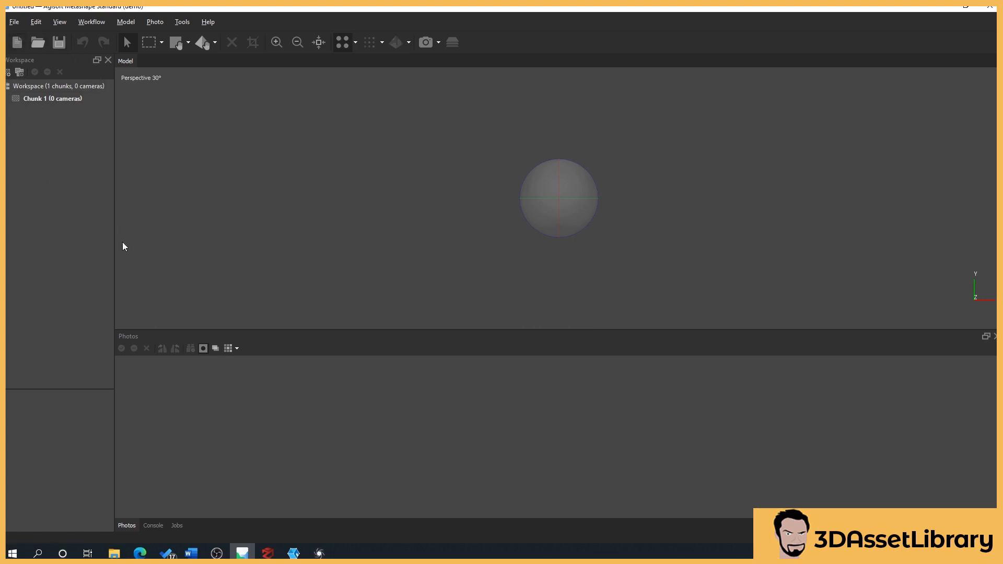
{"action": "mouse_move", "coordinate": [141, 186]}
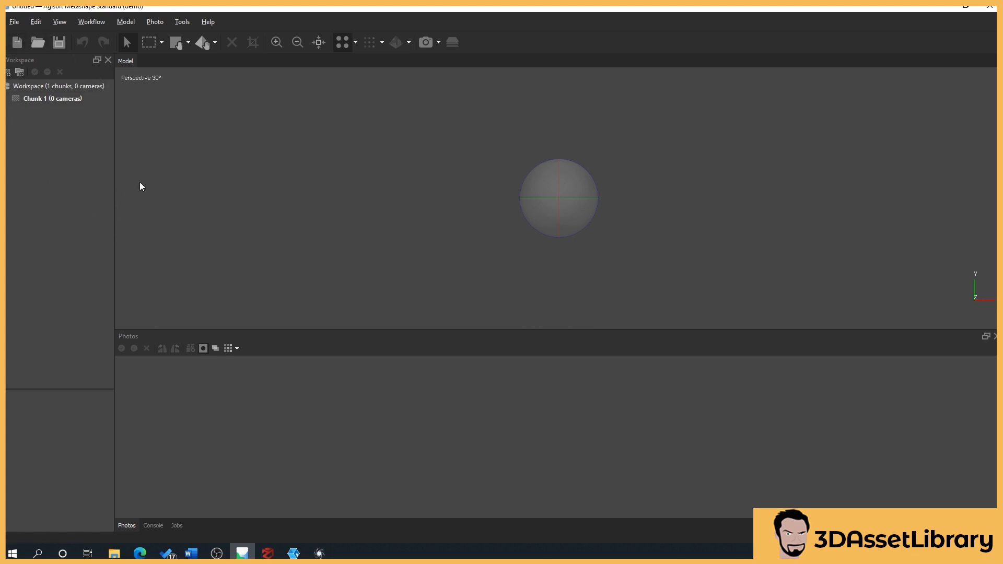
{"action": "mouse_move", "coordinate": [173, 219]}
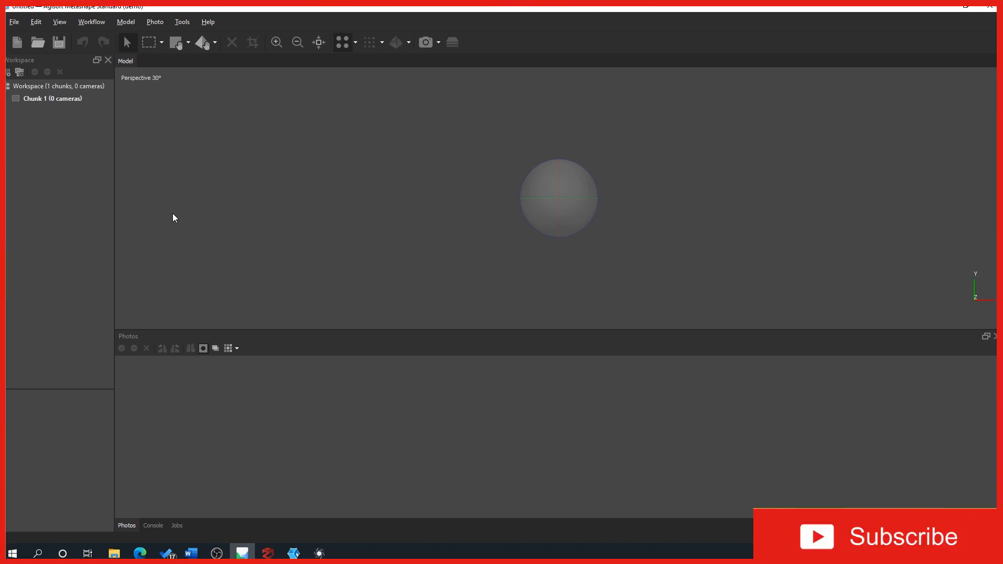
{"action": "mouse_move", "coordinate": [70, 215]}
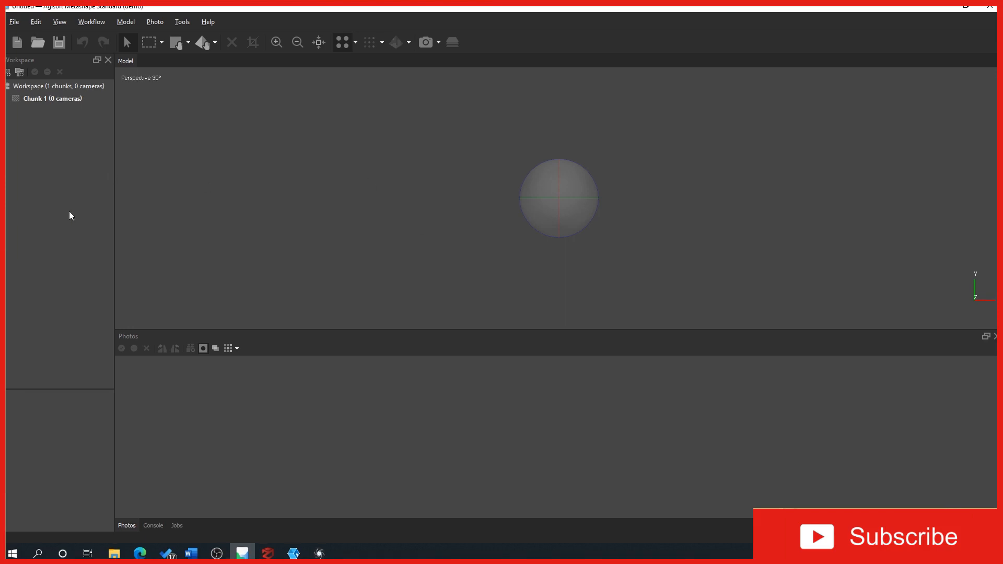
{"action": "mouse_move", "coordinate": [223, 151]}
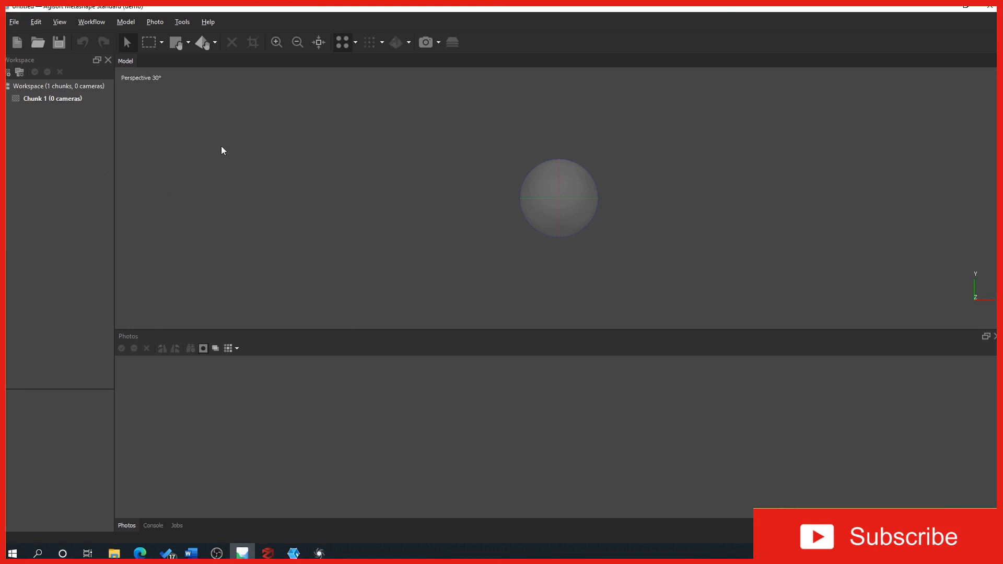
{"action": "mouse_move", "coordinate": [249, 201]}
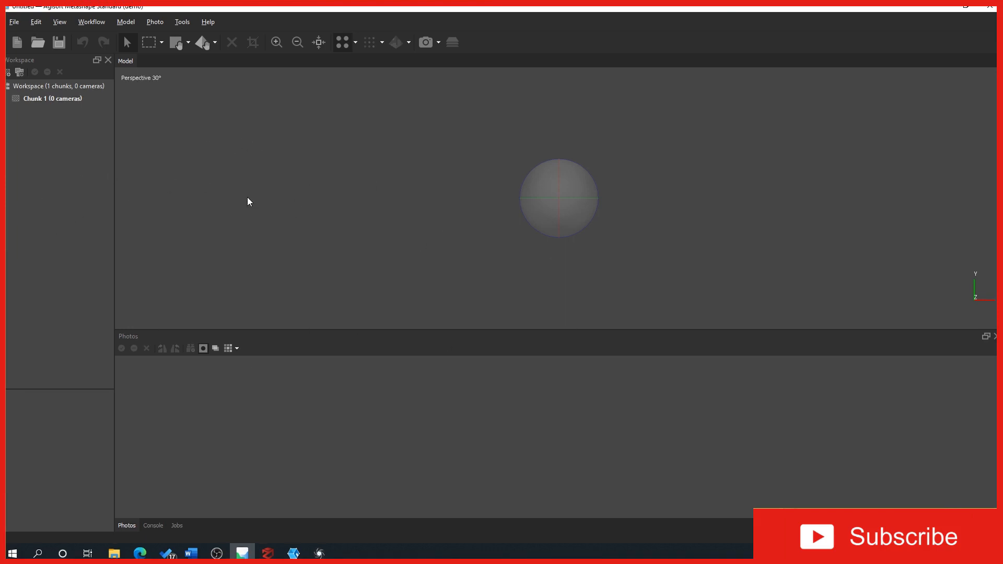
{"action": "mouse_move", "coordinate": [234, 216]}
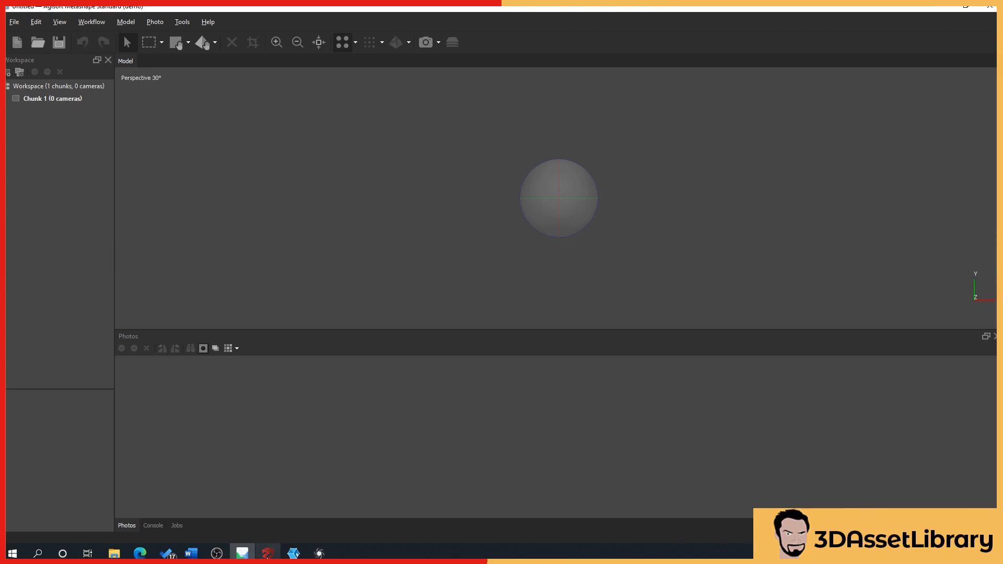
- Bring the empty 3DF Zephyr project back to the front from the taskbar
{"action": "left_click", "coordinate": [268, 553]}
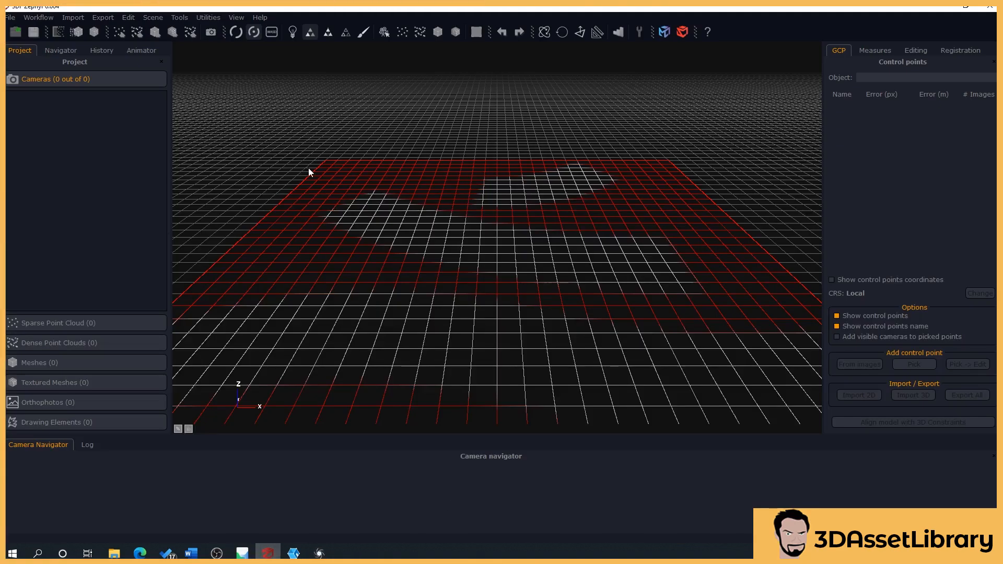
{"action": "mouse_move", "coordinate": [275, 195]}
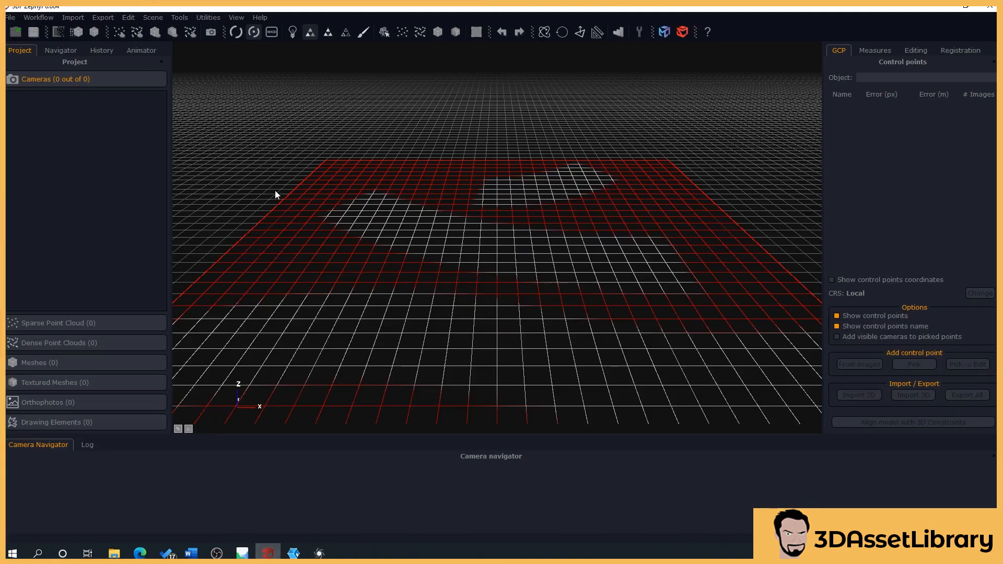
{"action": "mouse_move", "coordinate": [987, 185]}
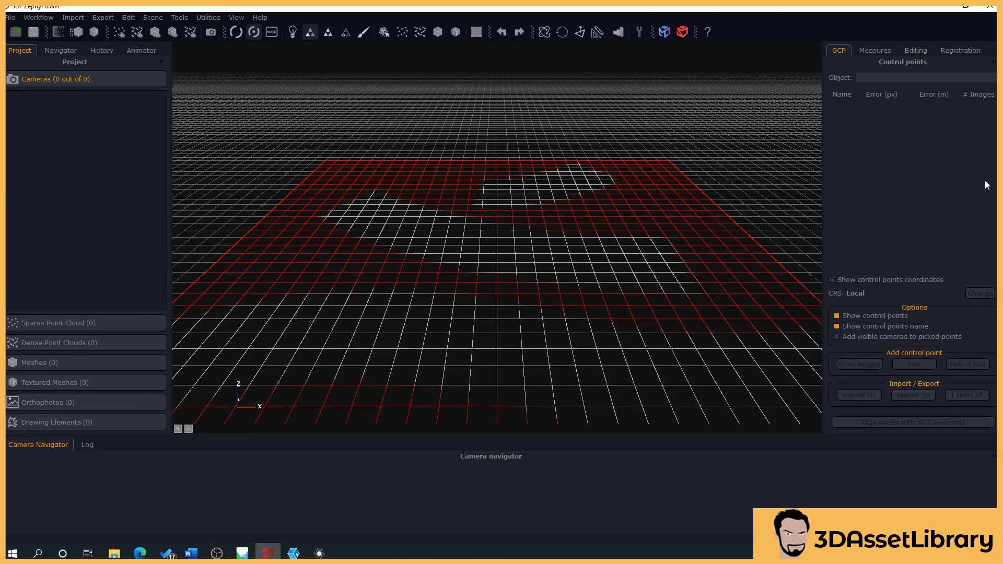
{"action": "mouse_move", "coordinate": [960, 182]}
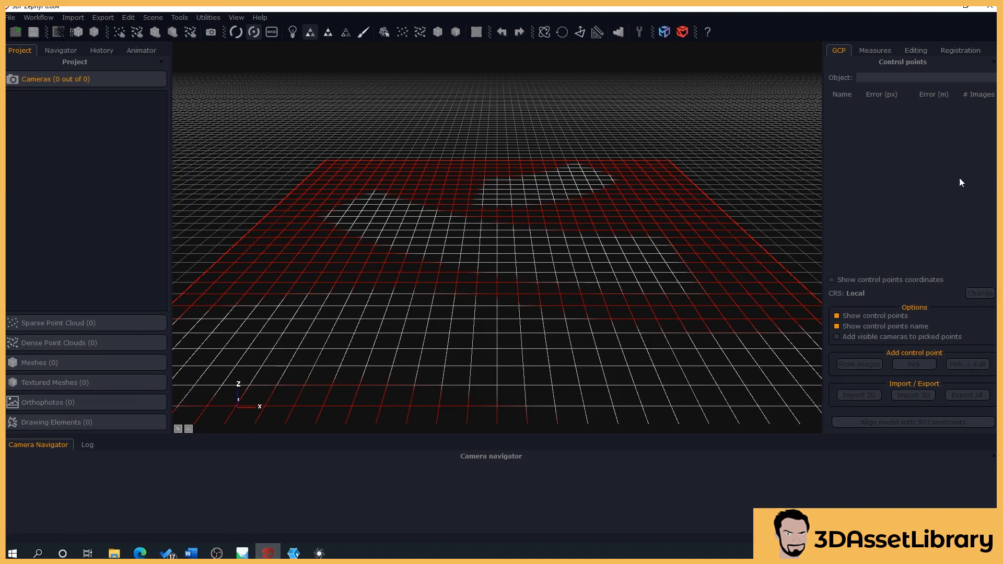
{"action": "mouse_move", "coordinate": [839, 264]}
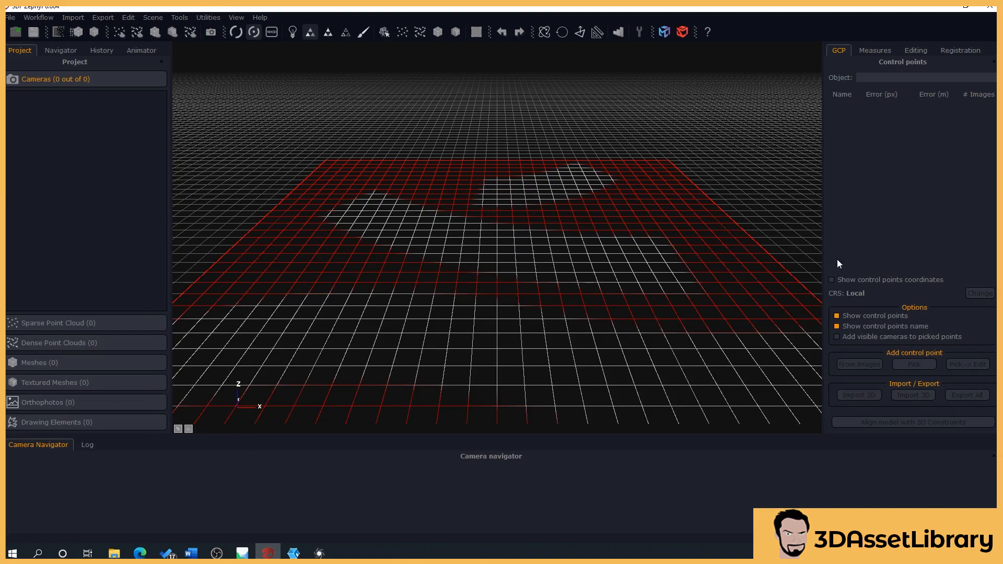
{"action": "mouse_move", "coordinate": [113, 270]}
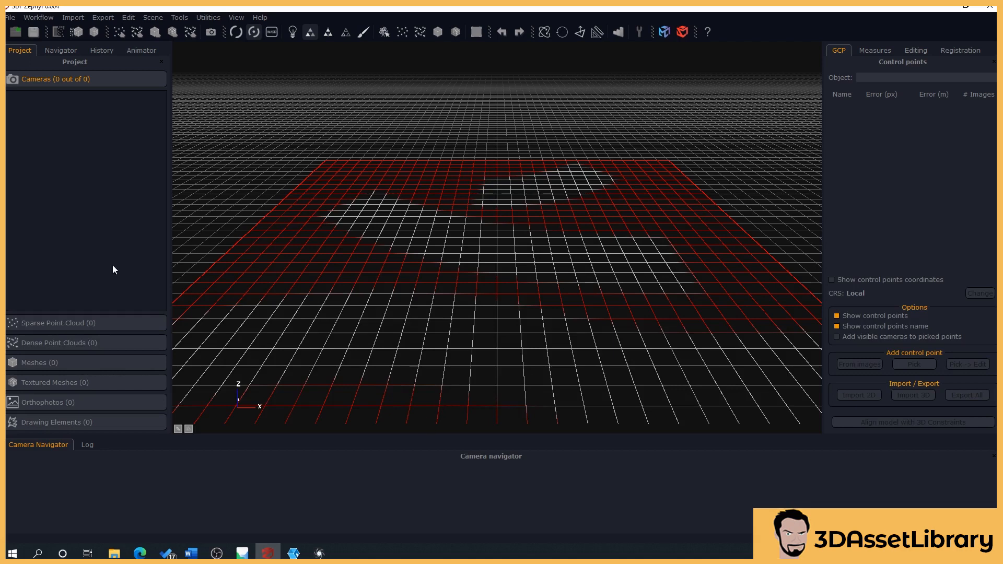
{"action": "mouse_move", "coordinate": [313, 210]}
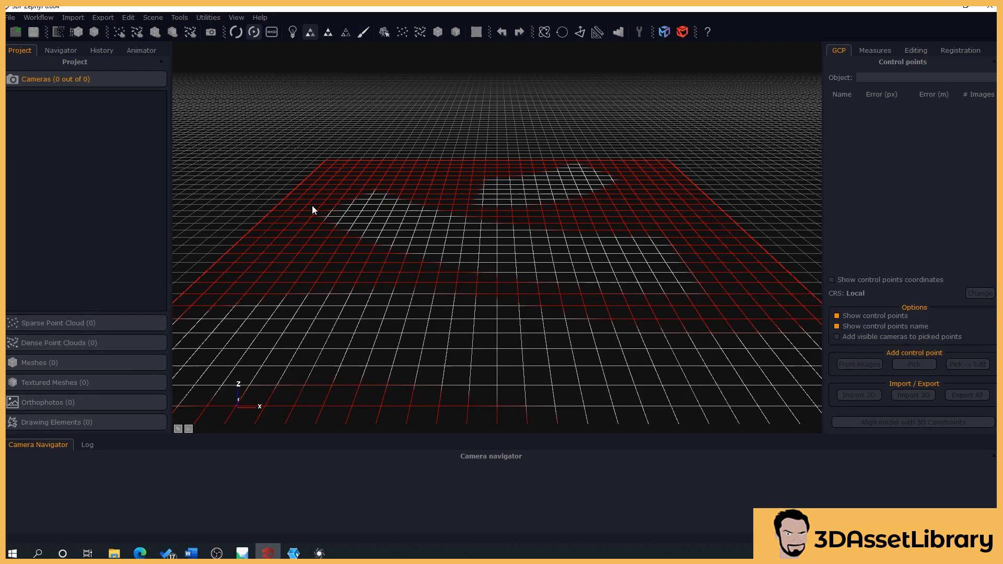
{"action": "mouse_move", "coordinate": [301, 206]}
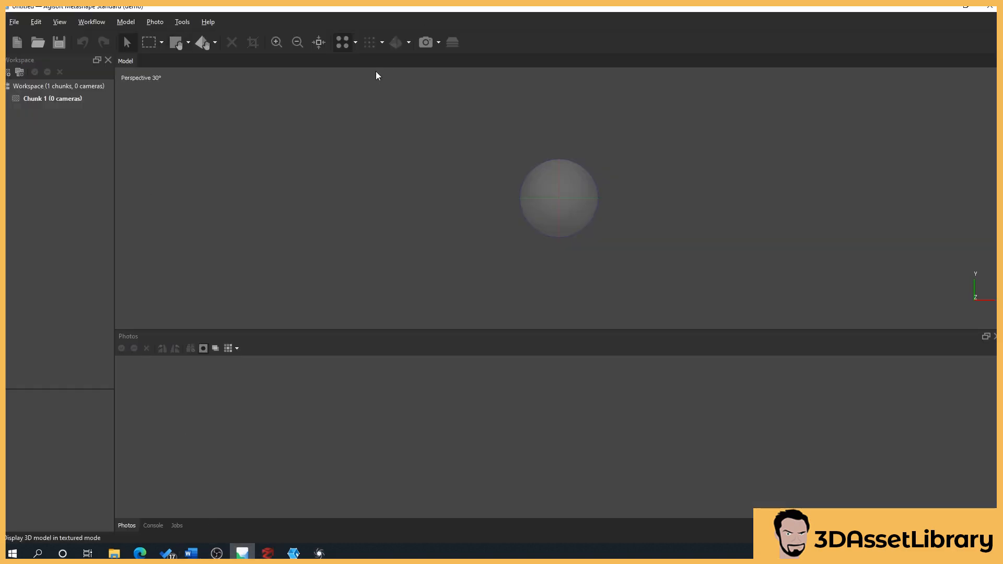
{"action": "mouse_move", "coordinate": [88, 113]}
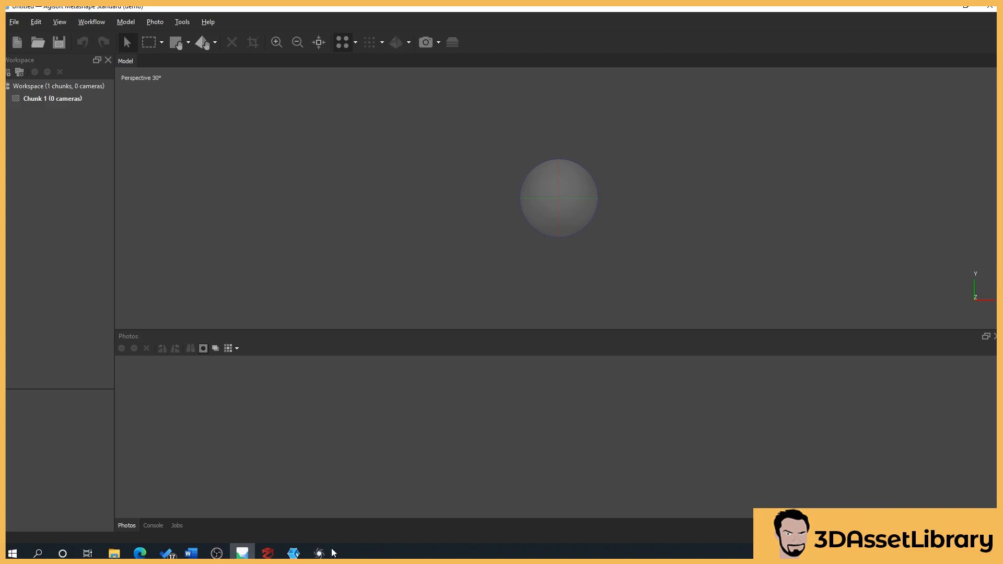
{"action": "mouse_move", "coordinate": [179, 398]}
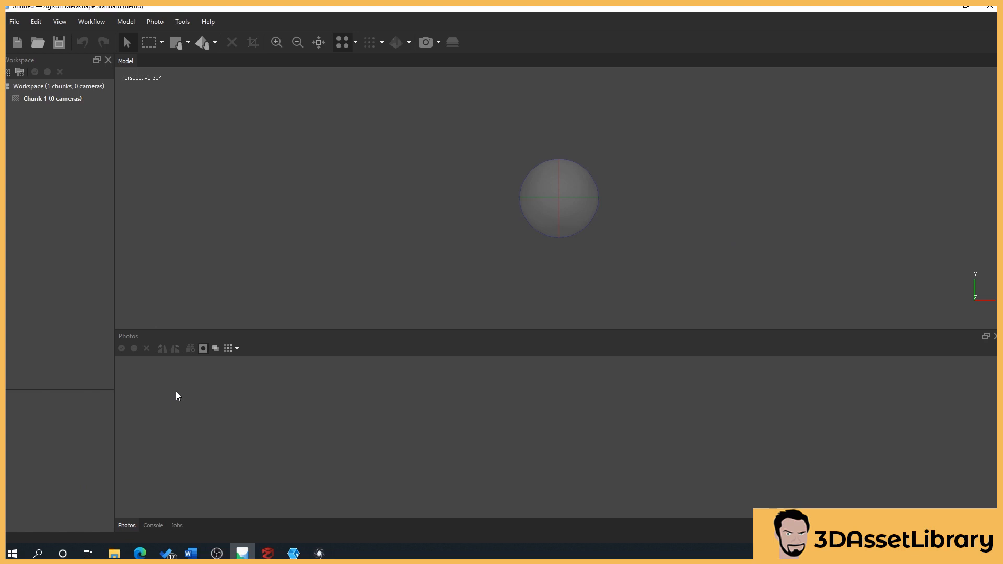
{"action": "mouse_move", "coordinate": [414, 146]}
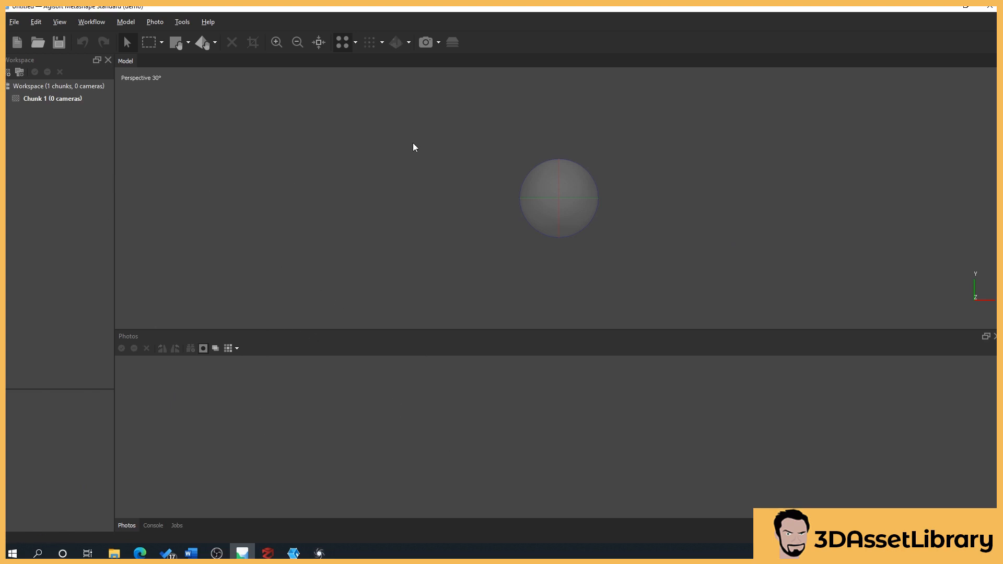
{"action": "mouse_move", "coordinate": [100, 342]}
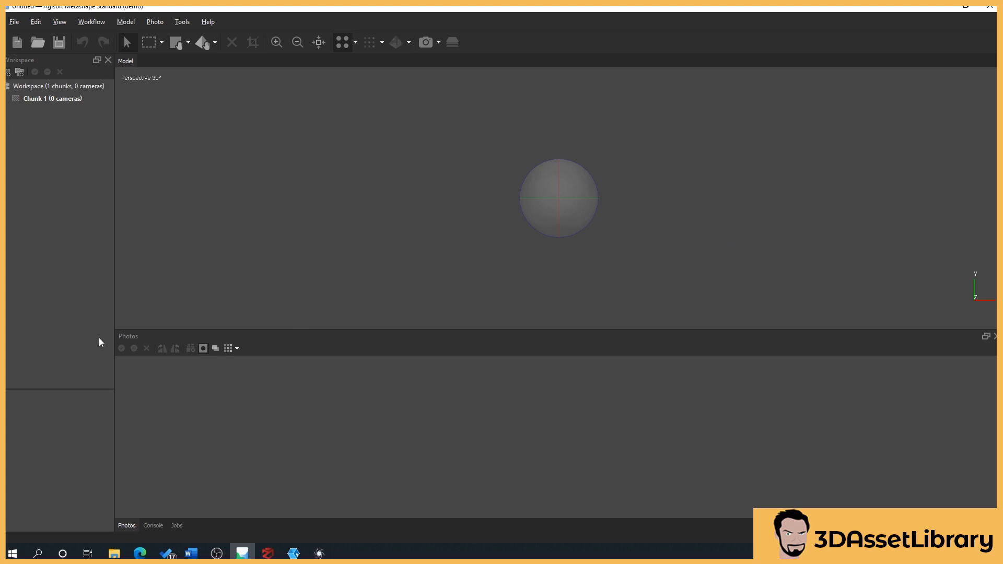
{"action": "mouse_move", "coordinate": [181, 268]}
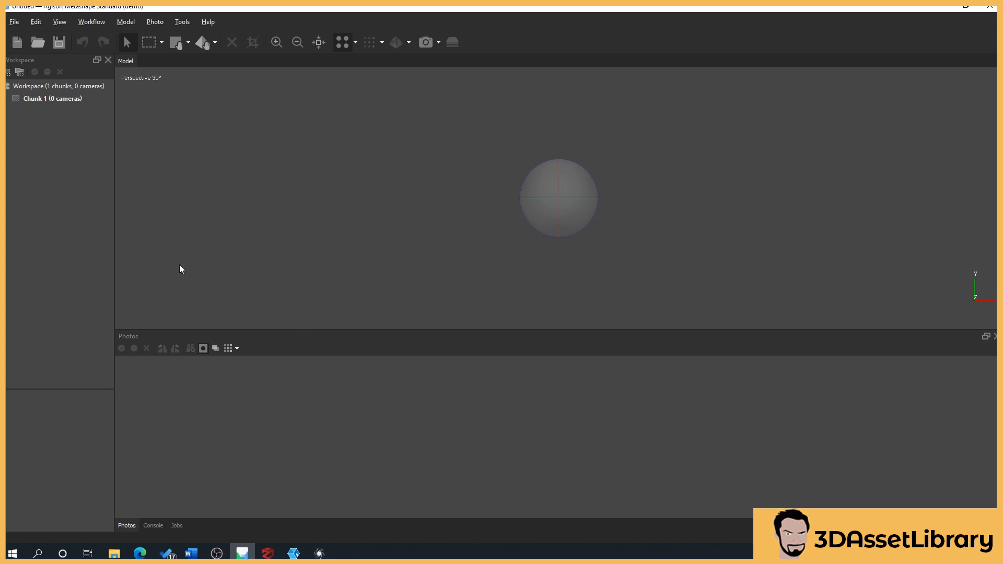
{"action": "mouse_move", "coordinate": [133, 352]}
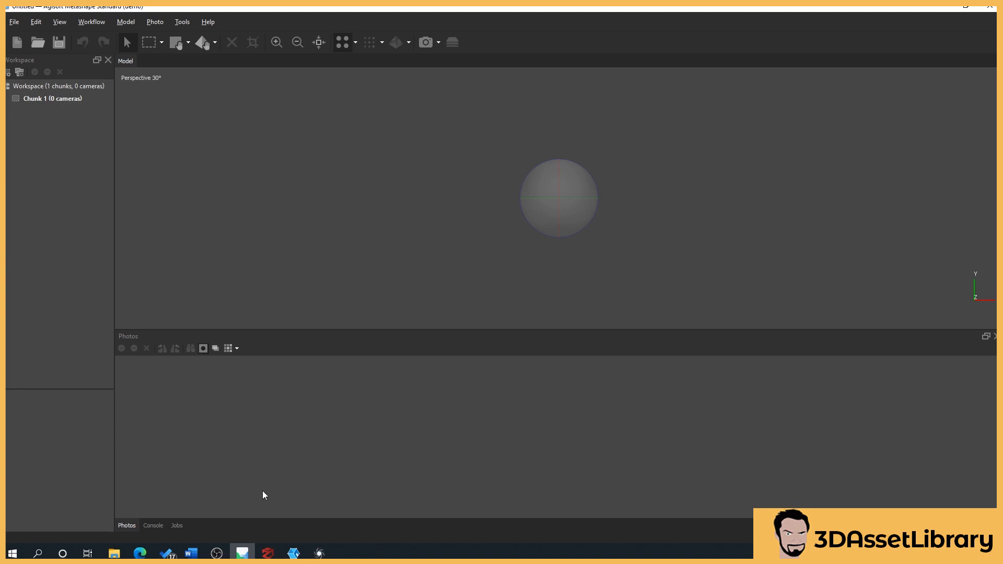
{"action": "mouse_move", "coordinate": [264, 517]}
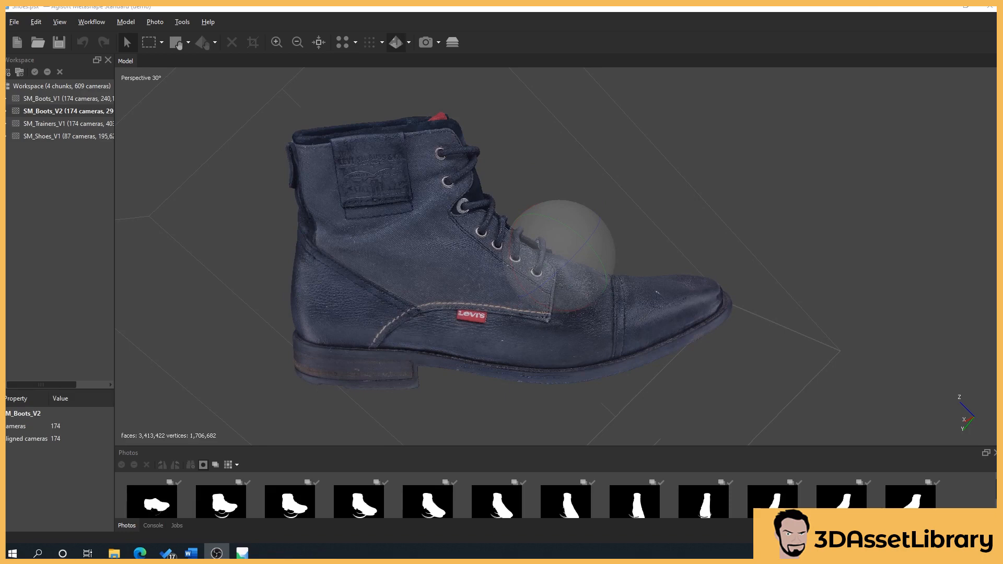
{"action": "mouse_move", "coordinate": [612, 355]}
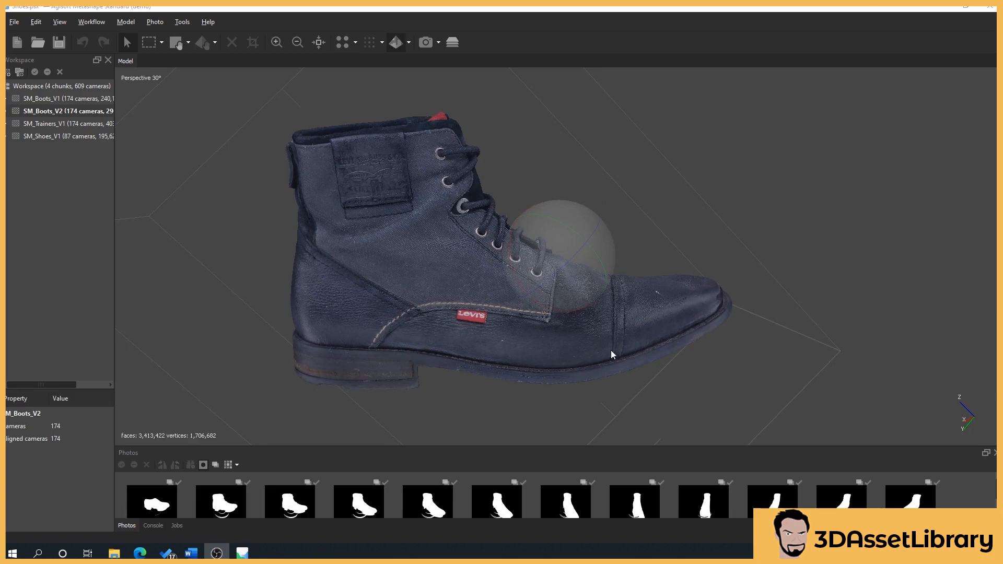
{"action": "mouse_move", "coordinate": [267, 13]}
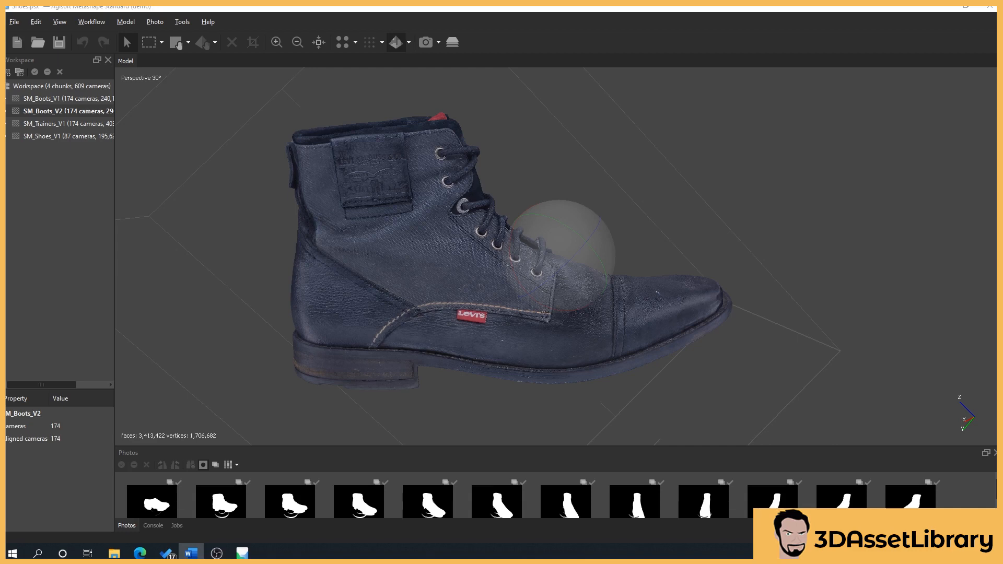
{"action": "mouse_move", "coordinate": [477, 360]}
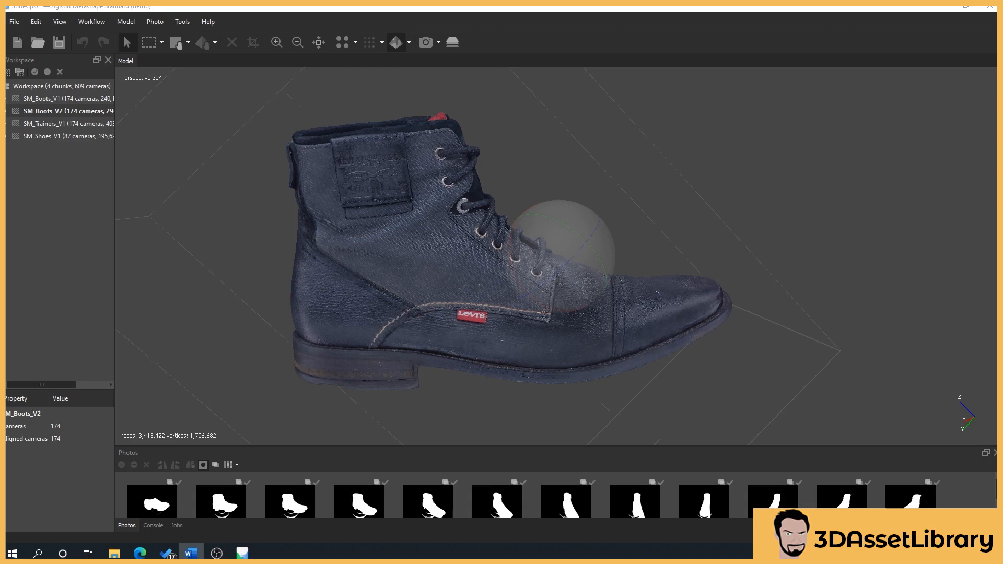
{"action": "mouse_move", "coordinate": [434, 340]}
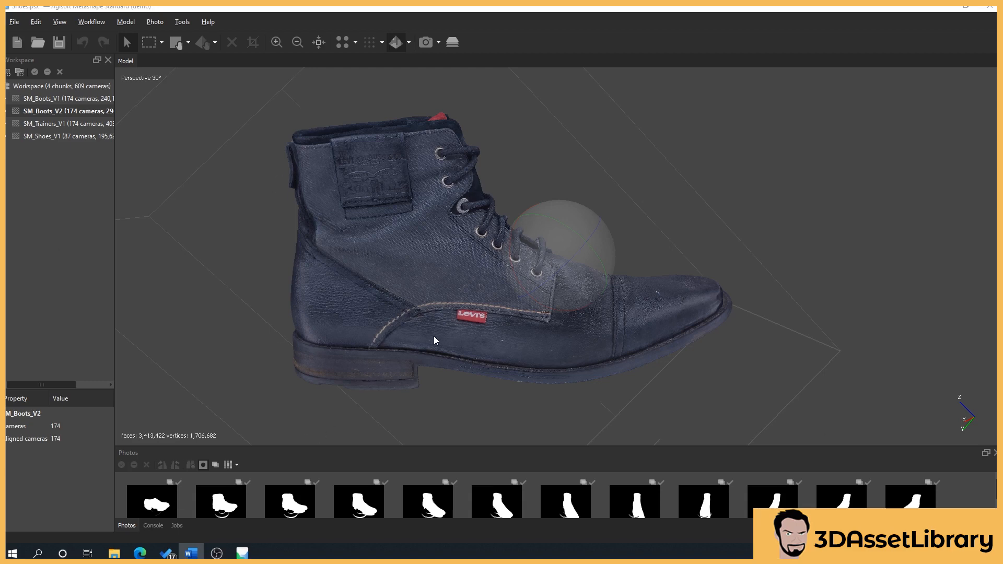
{"action": "mouse_move", "coordinate": [415, 248]}
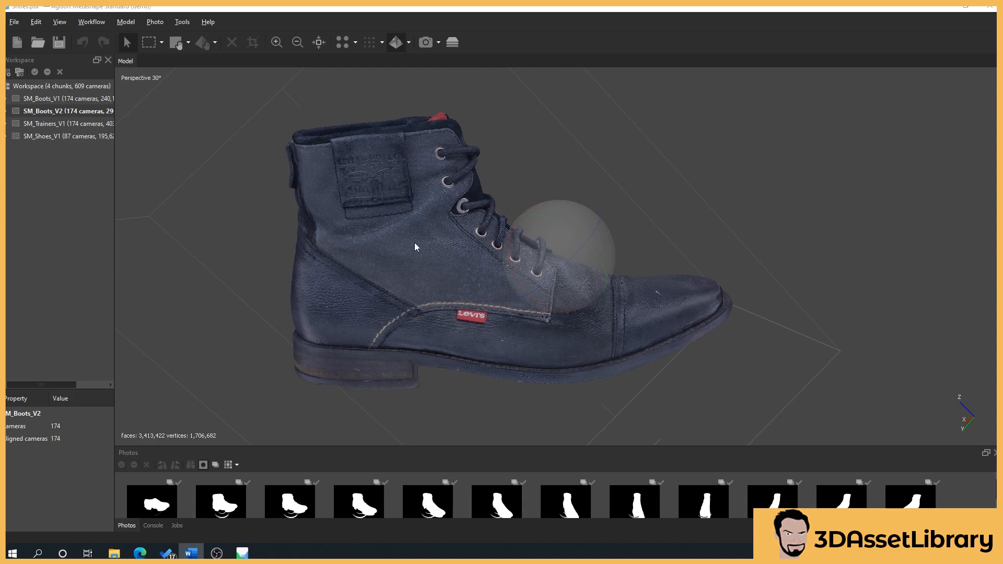
{"action": "mouse_move", "coordinate": [418, 276]}
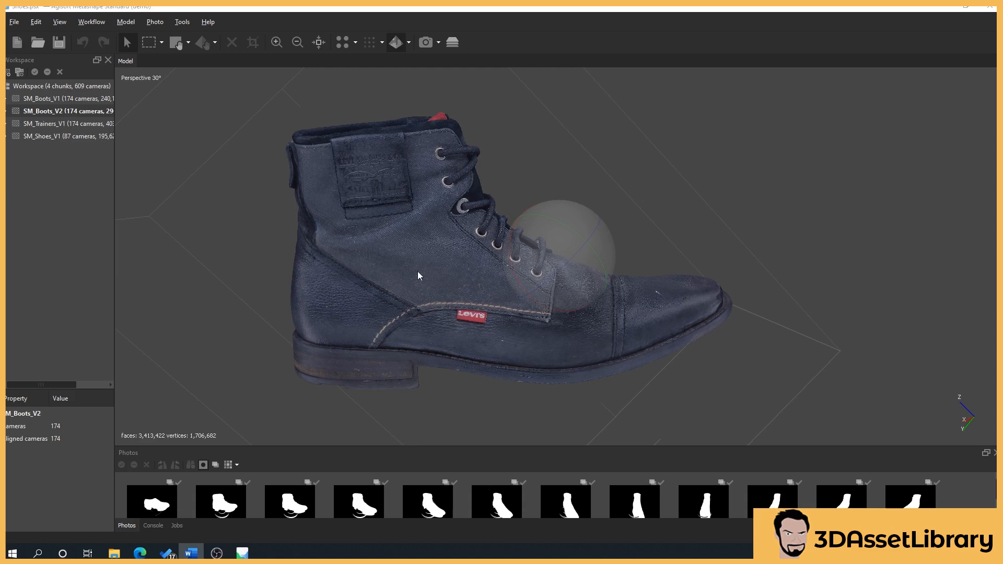
{"action": "mouse_move", "coordinate": [481, 296]}
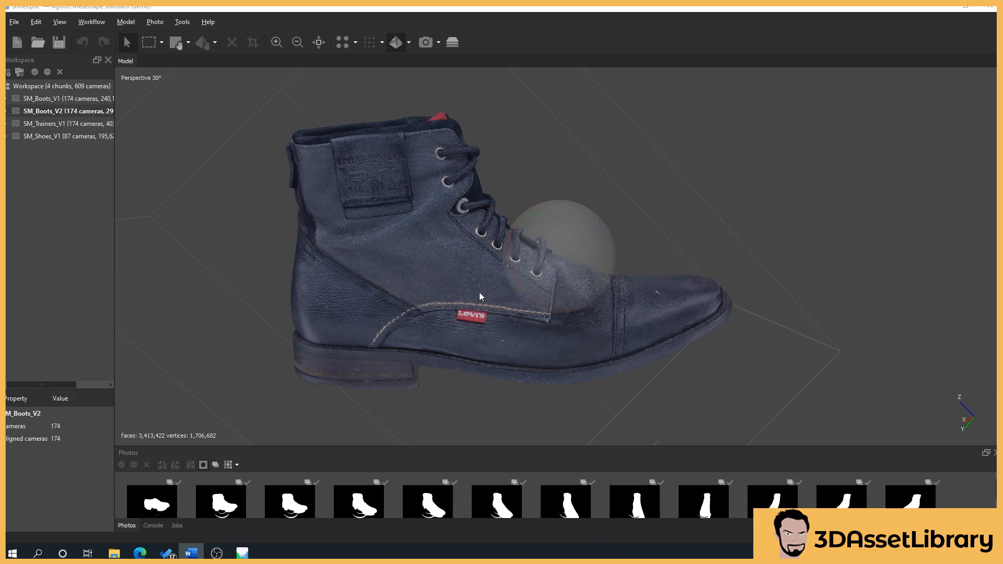
{"action": "mouse_move", "coordinate": [418, 217]}
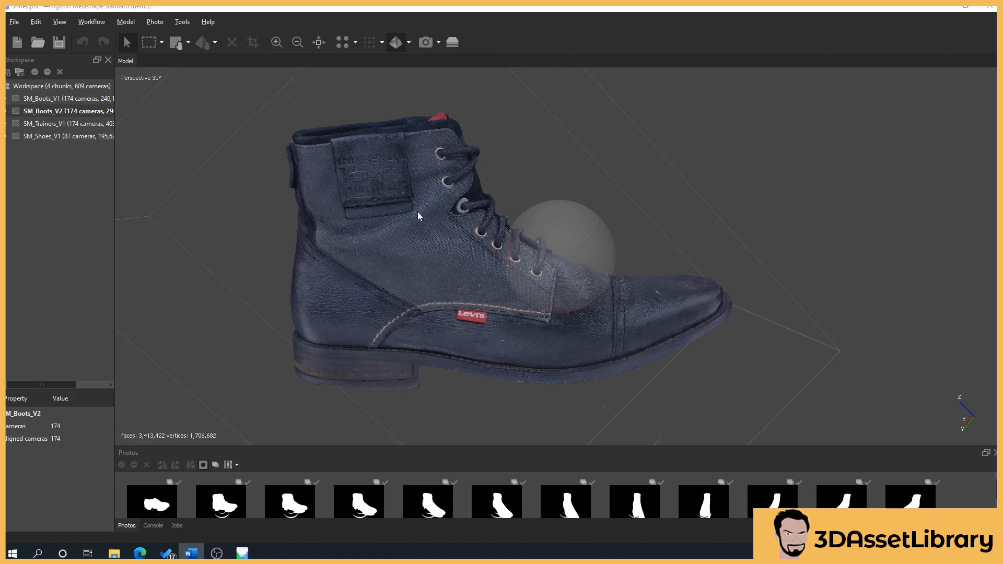
{"action": "mouse_move", "coordinate": [528, 302]}
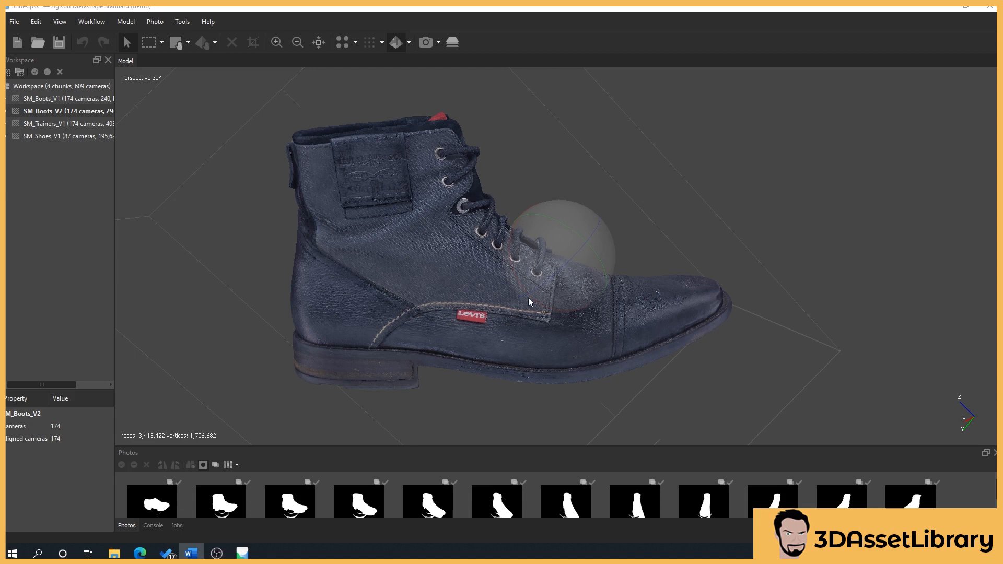
{"action": "mouse_move", "coordinate": [455, 307]}
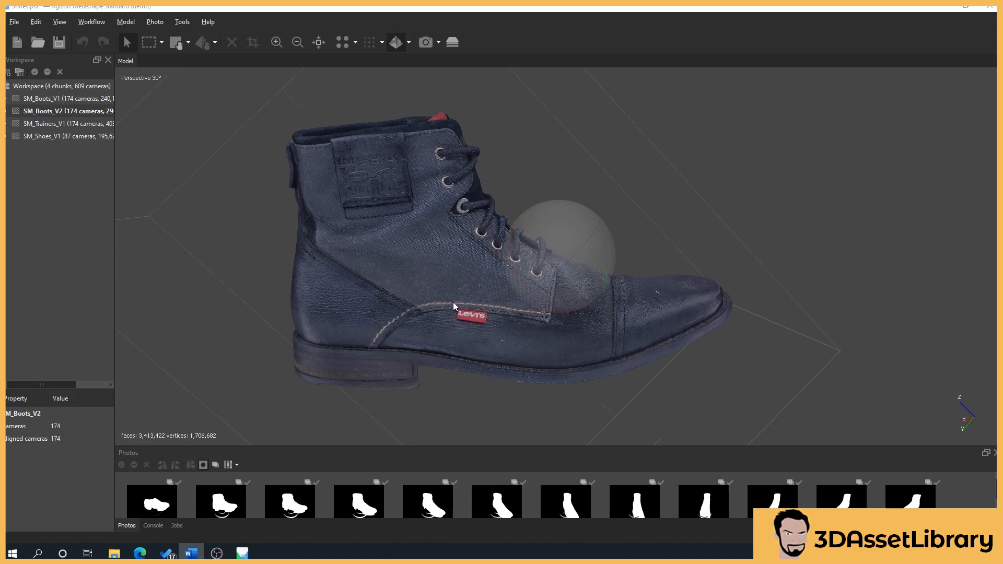
{"action": "mouse_move", "coordinate": [322, 184]}
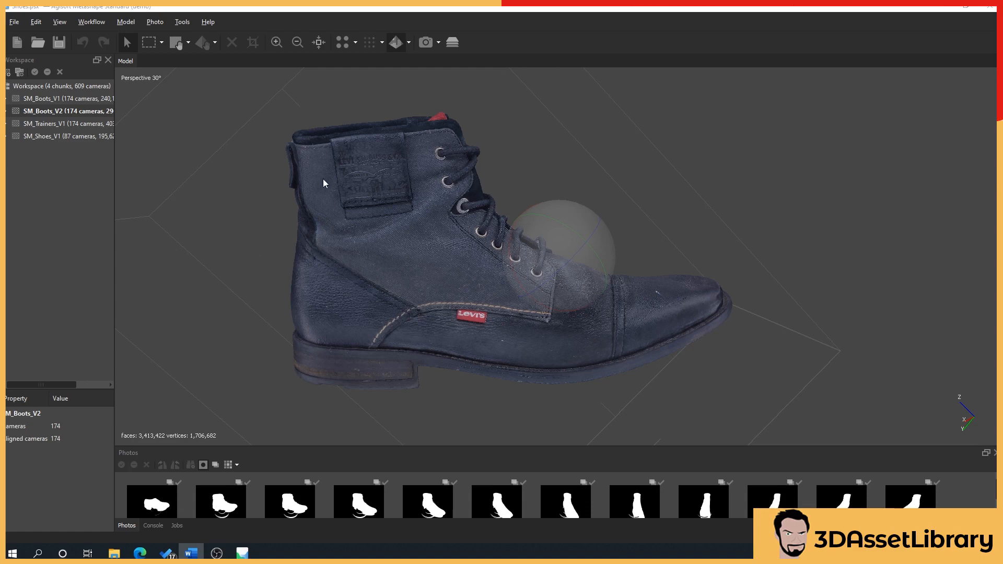
{"action": "mouse_move", "coordinate": [394, 320]}
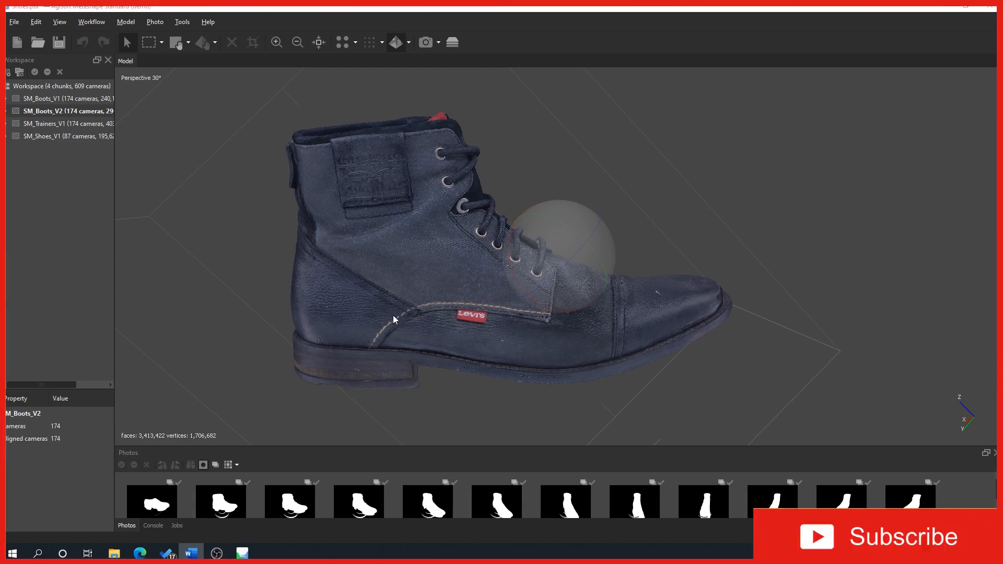
{"action": "mouse_move", "coordinate": [548, 315]}
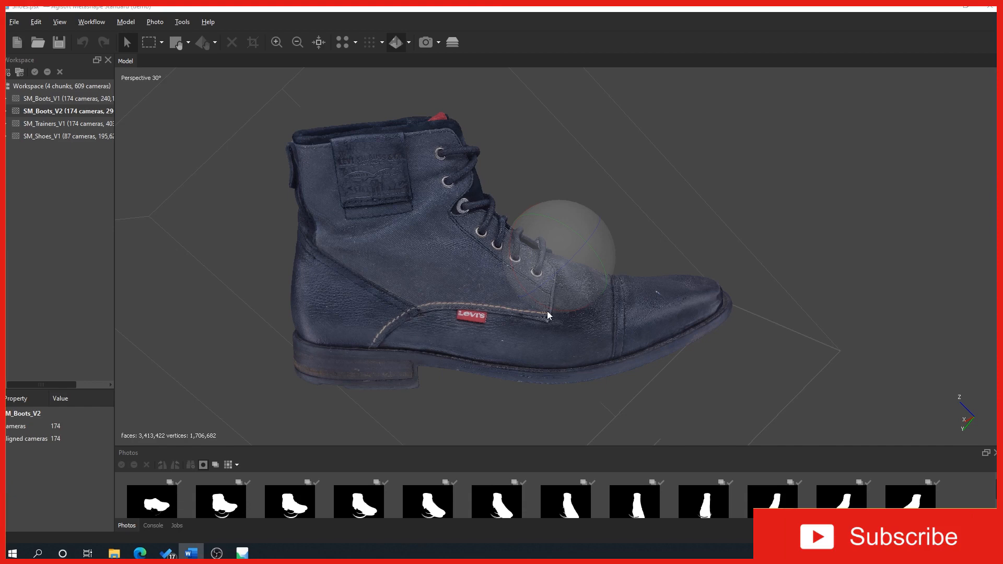
{"action": "mouse_move", "coordinate": [548, 316]}
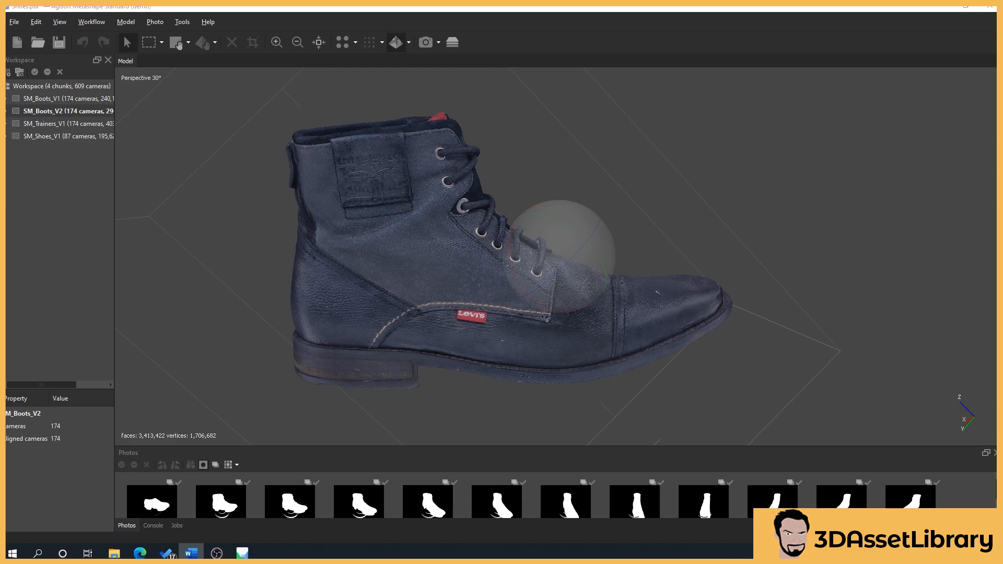
{"action": "mouse_move", "coordinate": [390, 171]}
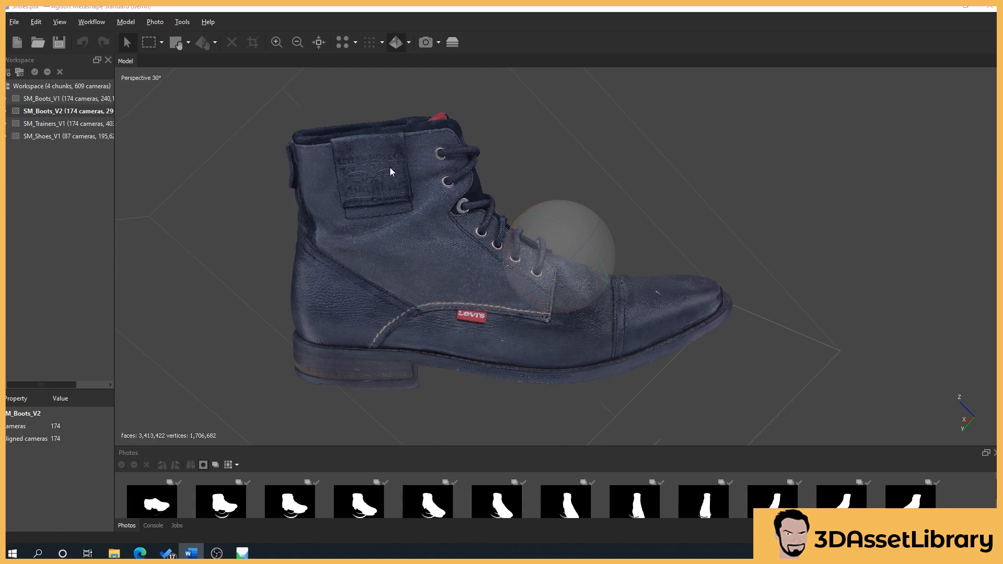
{"action": "mouse_move", "coordinate": [540, 179]}
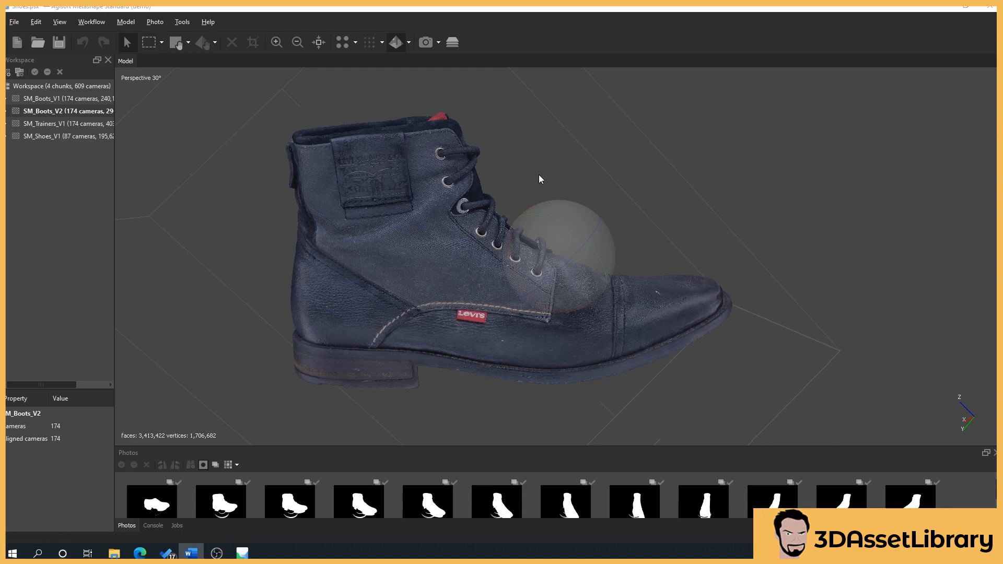
{"action": "mouse_move", "coordinate": [770, 458]}
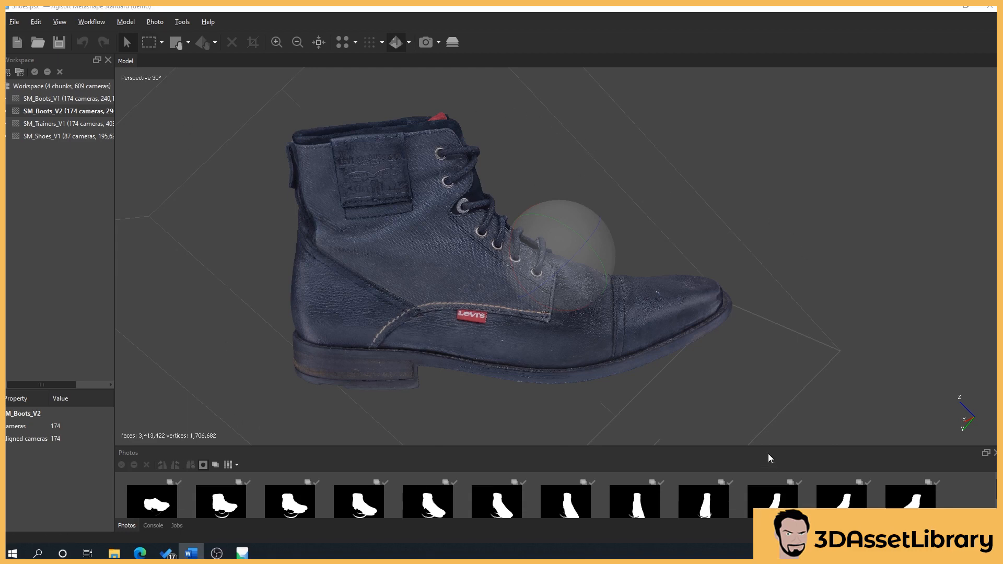
{"action": "mouse_move", "coordinate": [504, 443]}
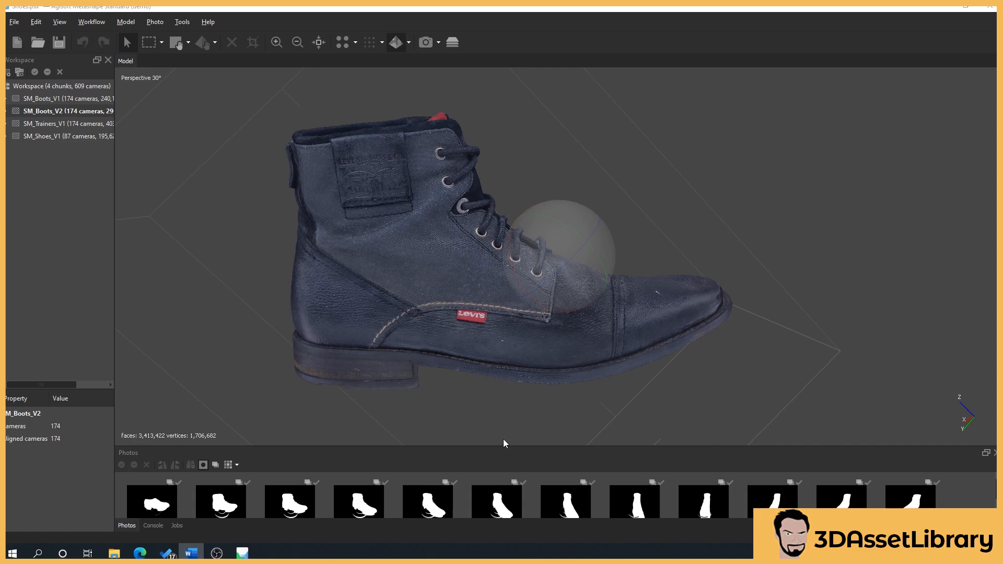
{"action": "mouse_move", "coordinate": [628, 232]}
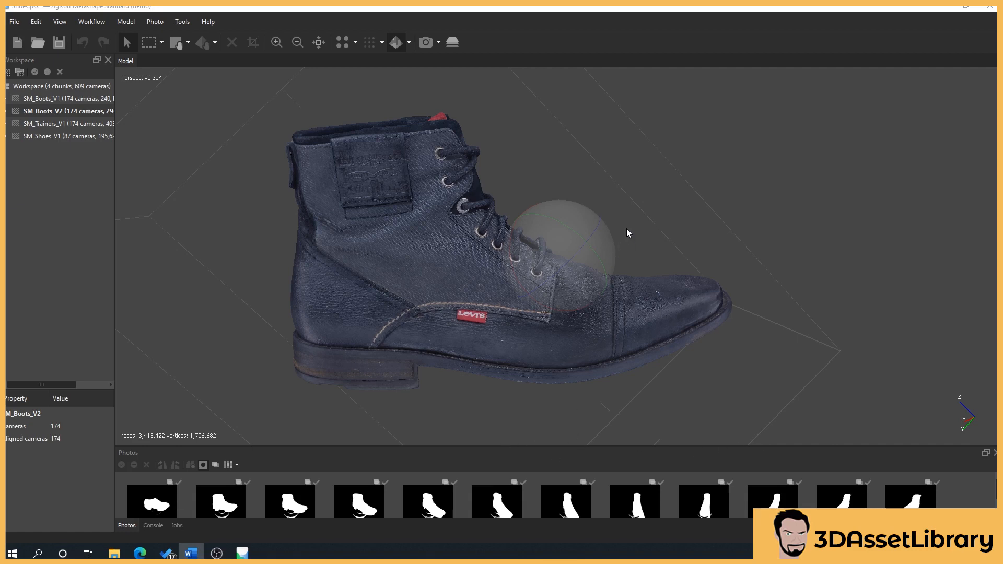
{"action": "mouse_move", "coordinate": [267, 223]}
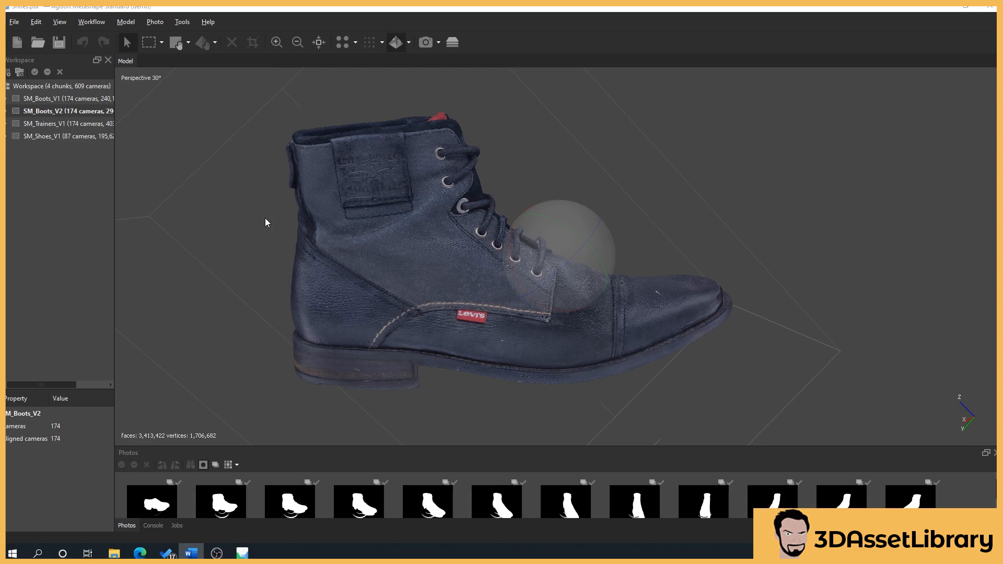
{"action": "mouse_move", "coordinate": [237, 370]}
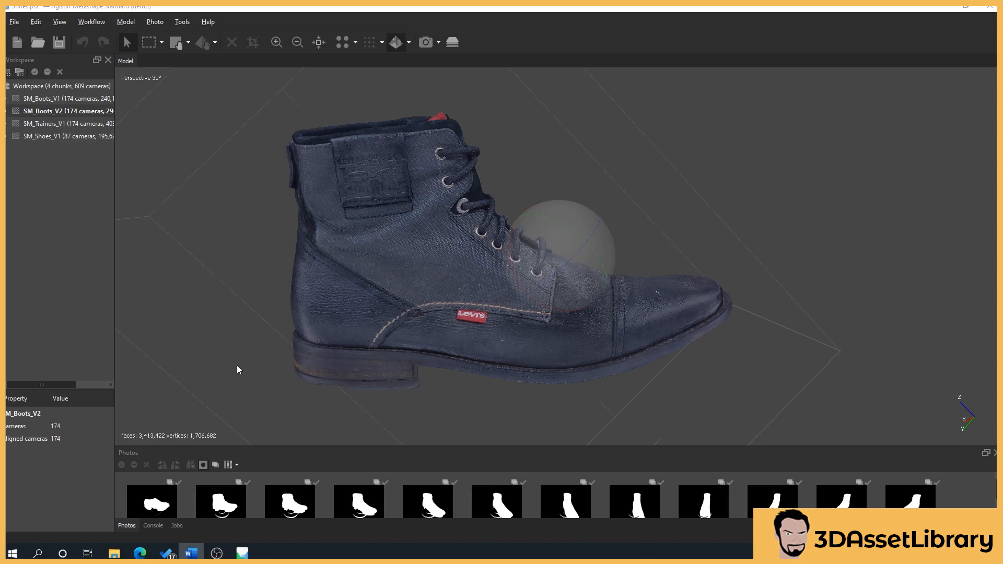
{"action": "mouse_move", "coordinate": [226, 381]}
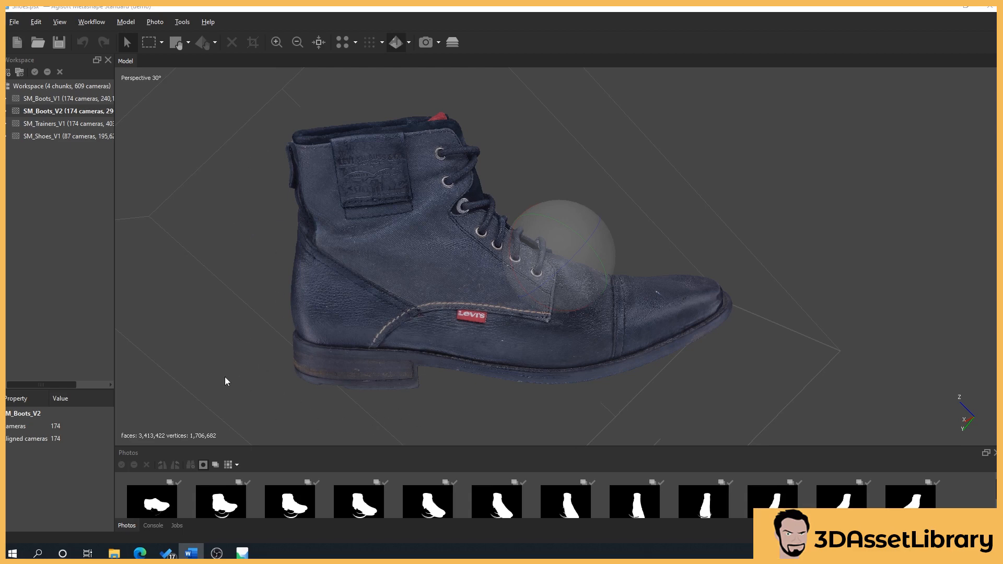
{"action": "mouse_move", "coordinate": [244, 102]}
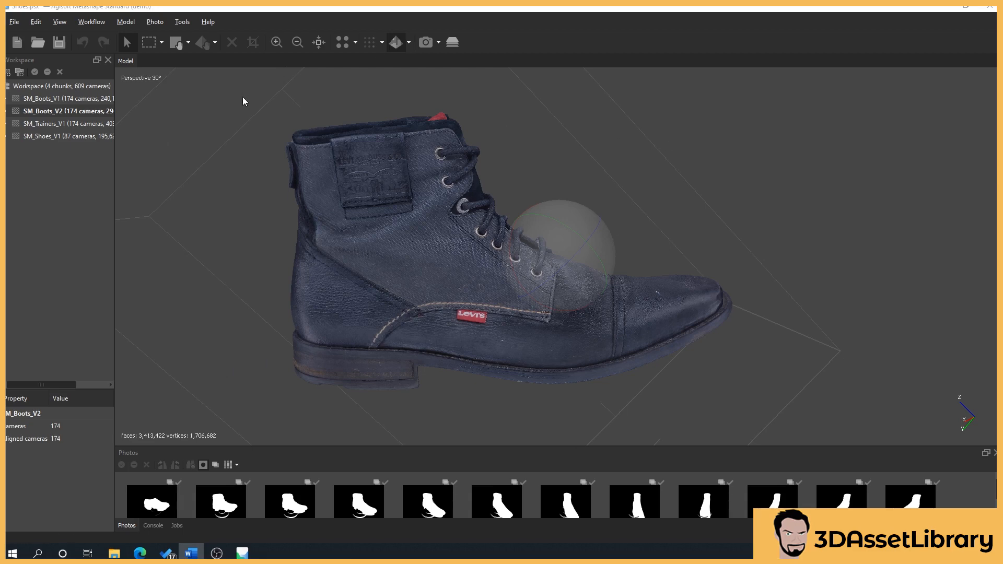
{"action": "mouse_move", "coordinate": [269, 193]}
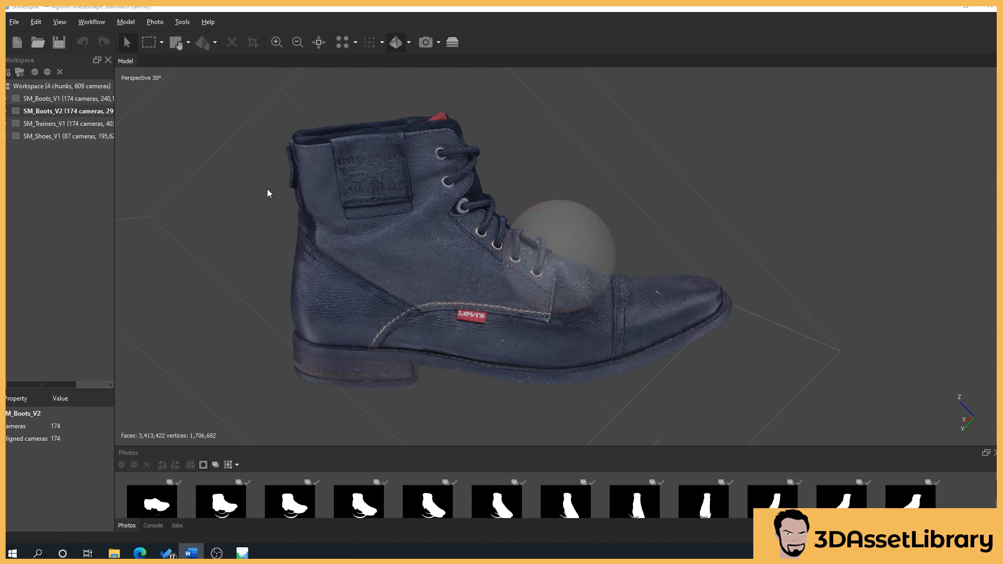
{"action": "mouse_move", "coordinate": [259, 330]}
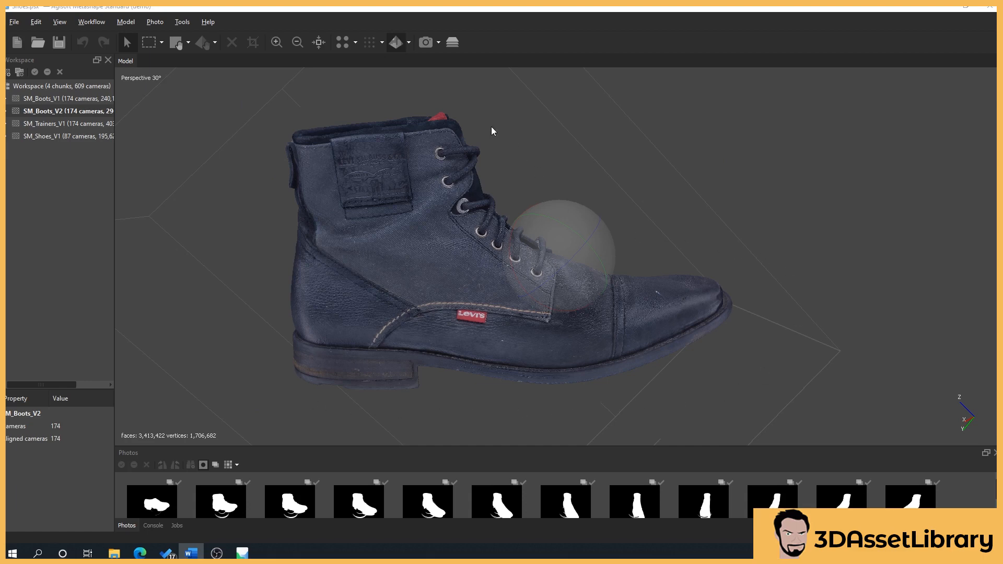
{"action": "mouse_move", "coordinate": [378, 102]}
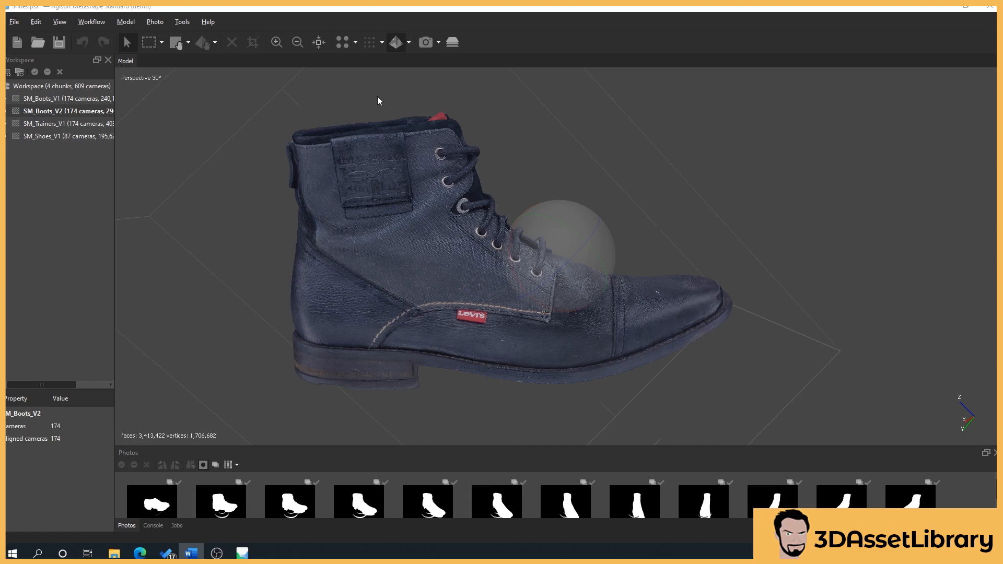
{"action": "mouse_move", "coordinate": [399, 109]}
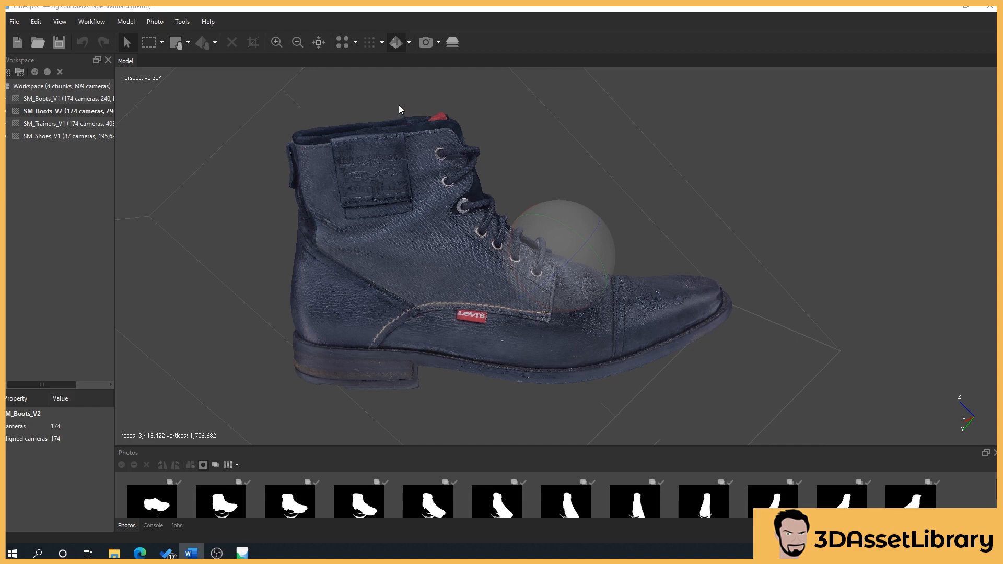
{"action": "mouse_move", "coordinate": [407, 305]}
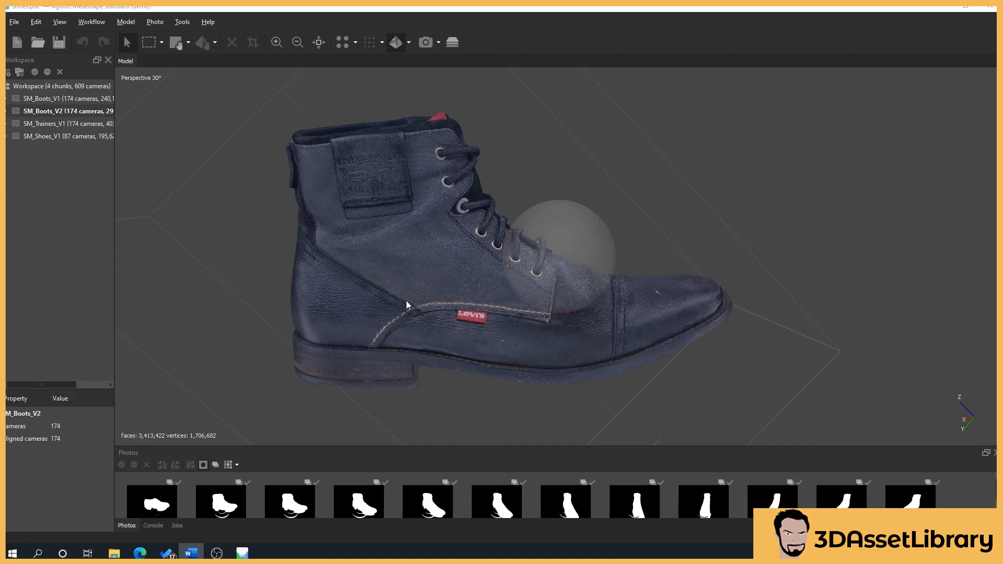
{"action": "mouse_move", "coordinate": [634, 332]}
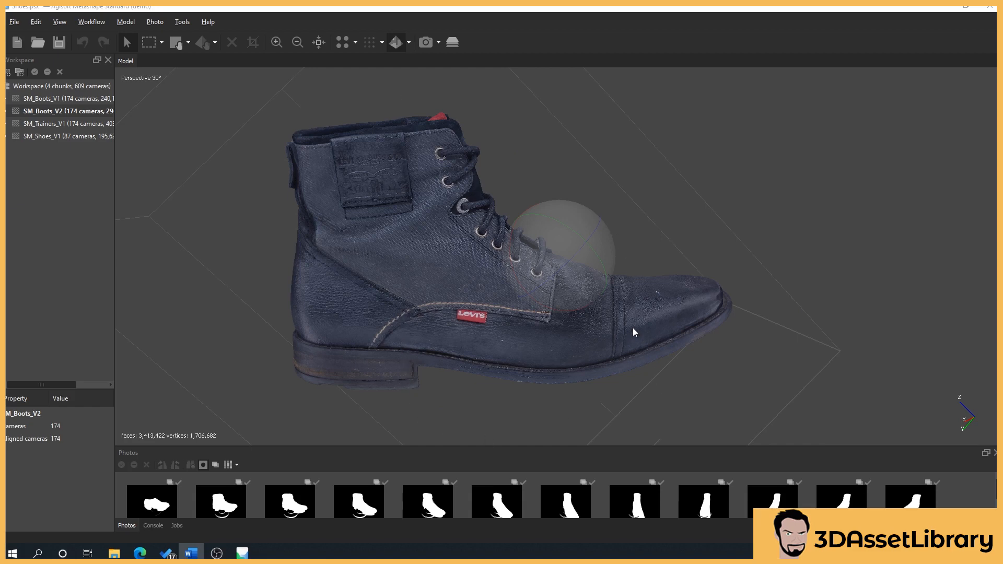
{"action": "mouse_move", "coordinate": [261, 268]}
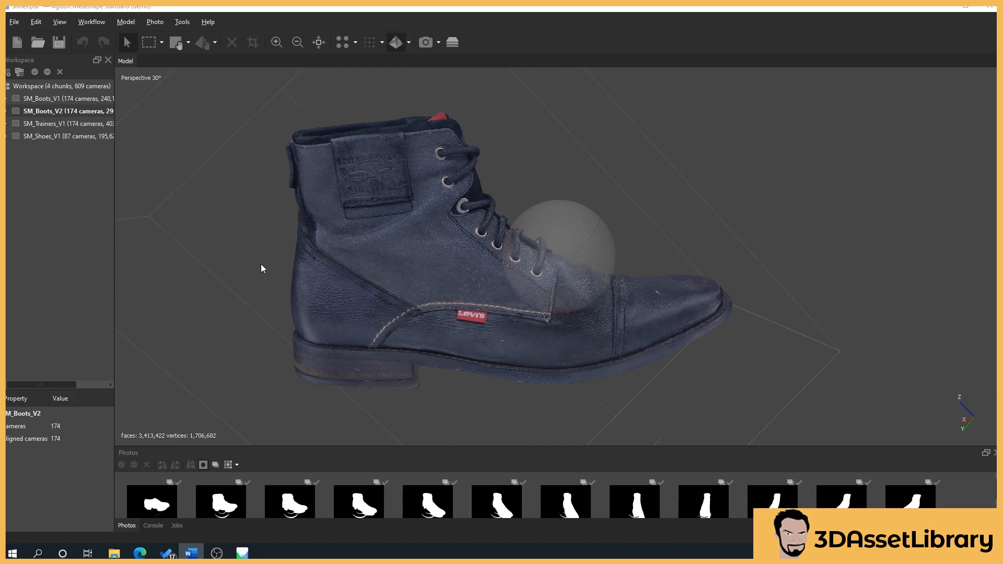
{"action": "mouse_move", "coordinate": [489, 263]}
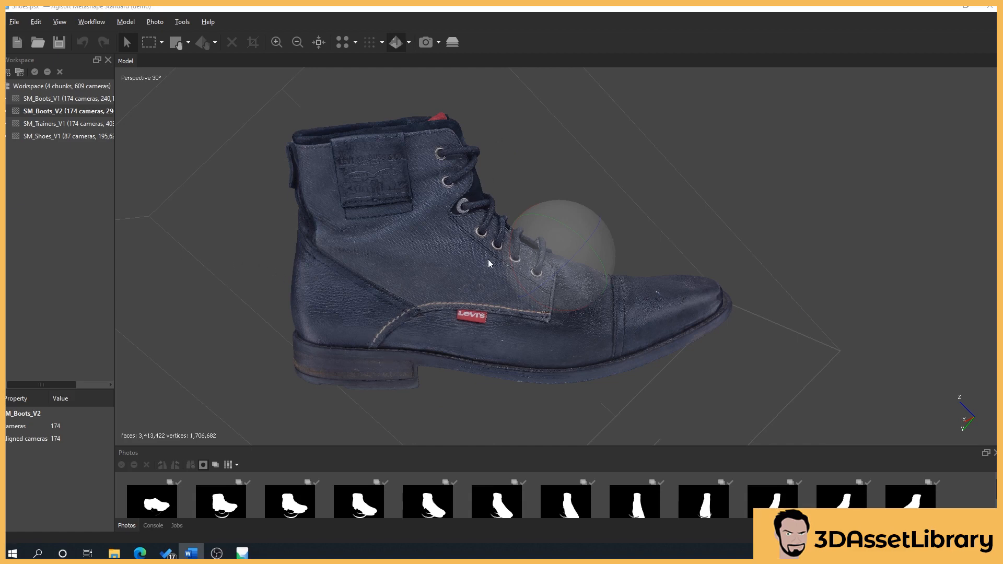
{"action": "mouse_move", "coordinate": [248, 403]}
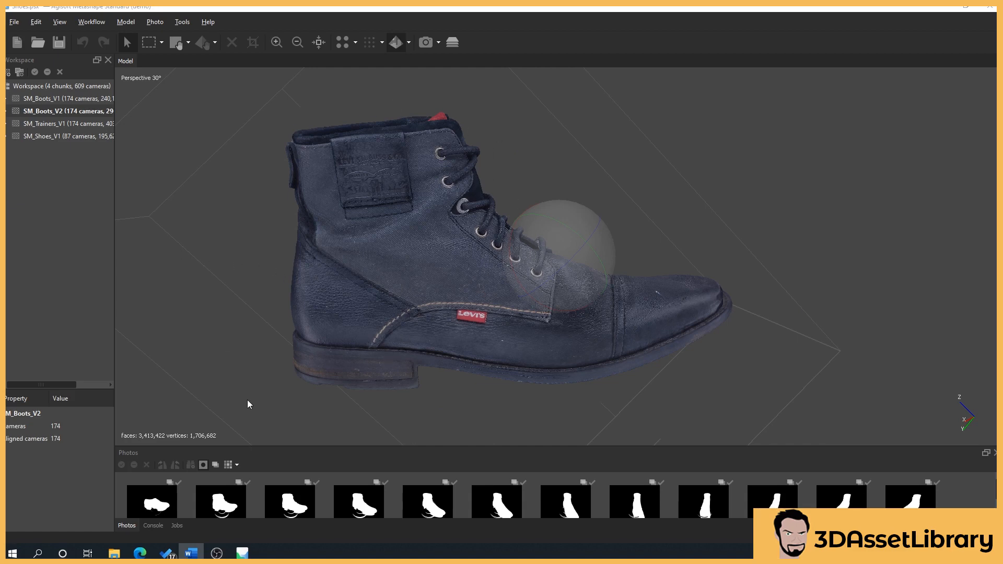
{"action": "mouse_move", "coordinate": [332, 162]}
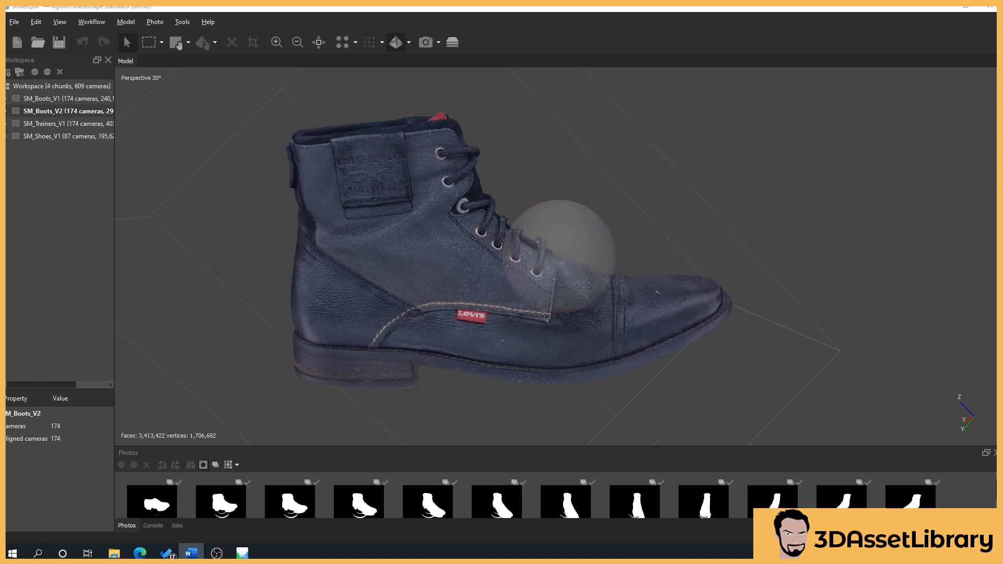
{"action": "mouse_move", "coordinate": [303, 153]}
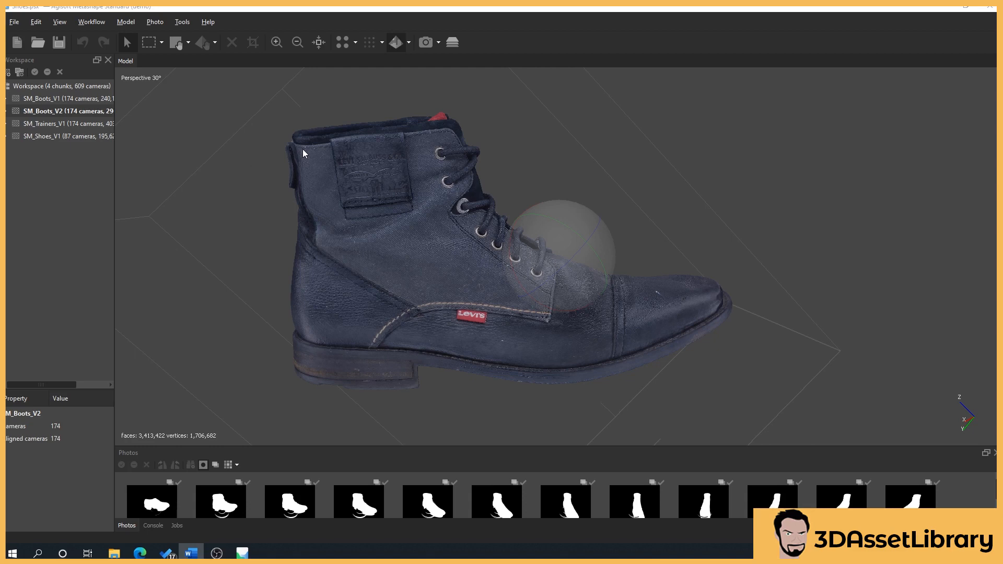
{"action": "mouse_move", "coordinate": [290, 149]}
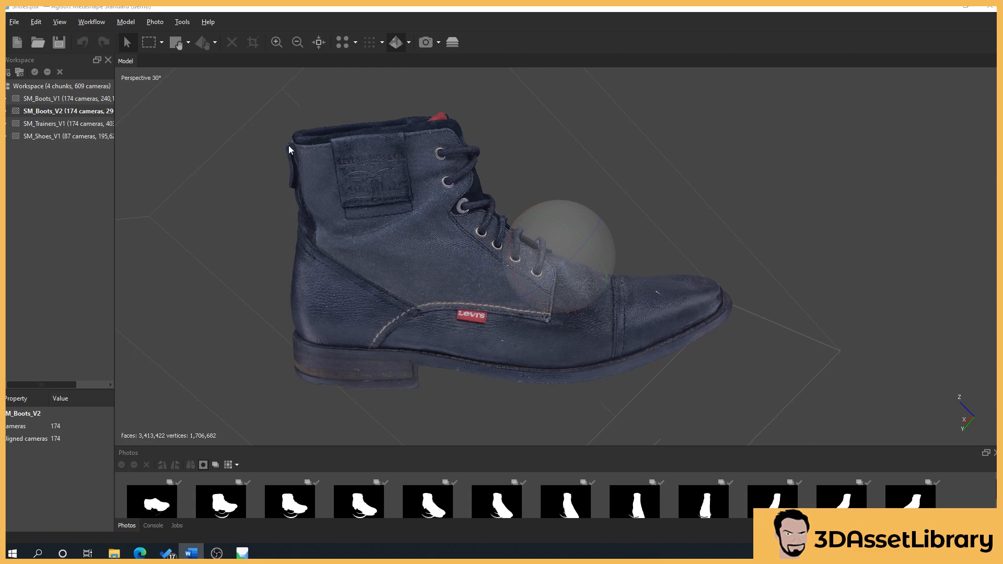
{"action": "mouse_move", "coordinate": [303, 426]}
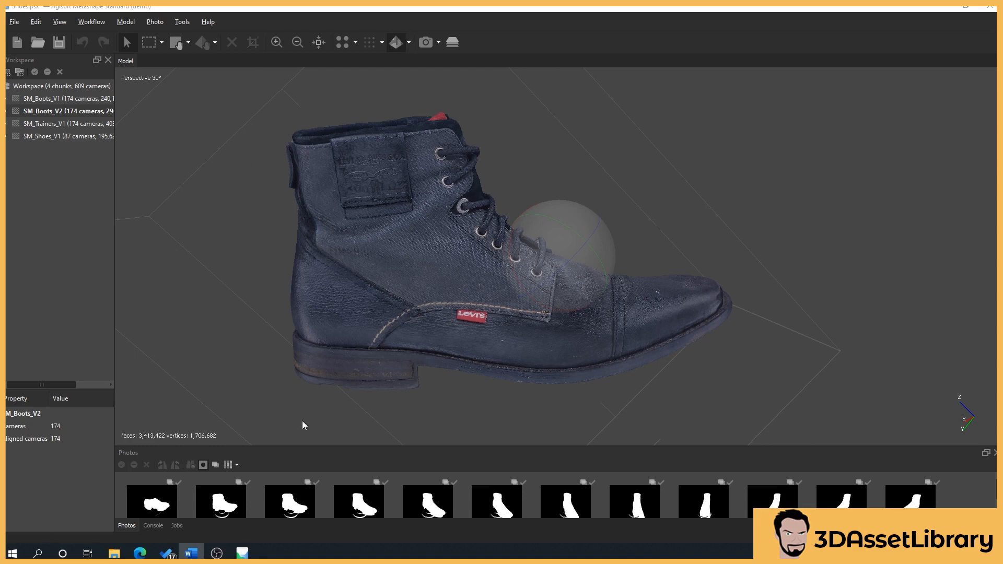
{"action": "mouse_move", "coordinate": [377, 101]}
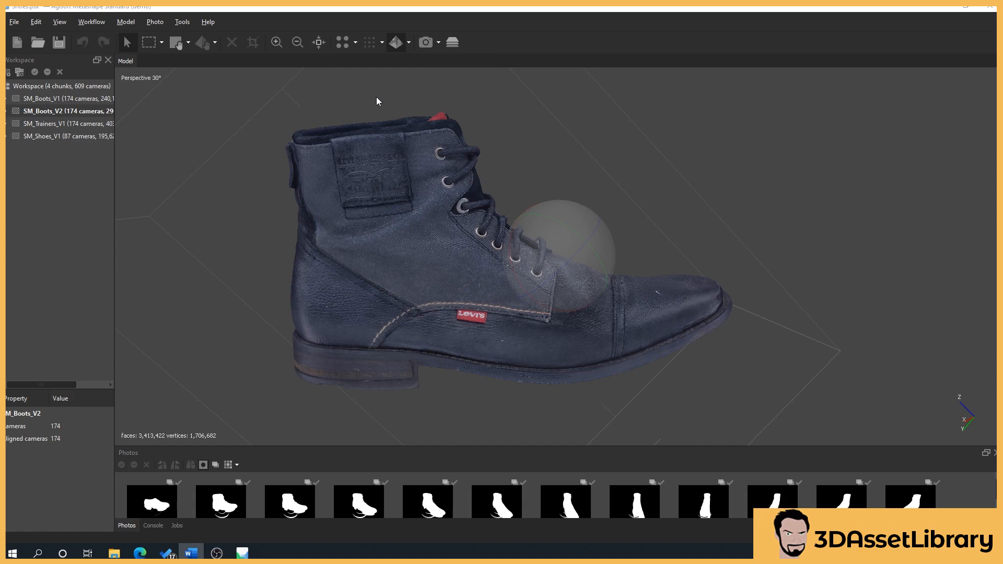
{"action": "mouse_move", "coordinate": [894, 411]}
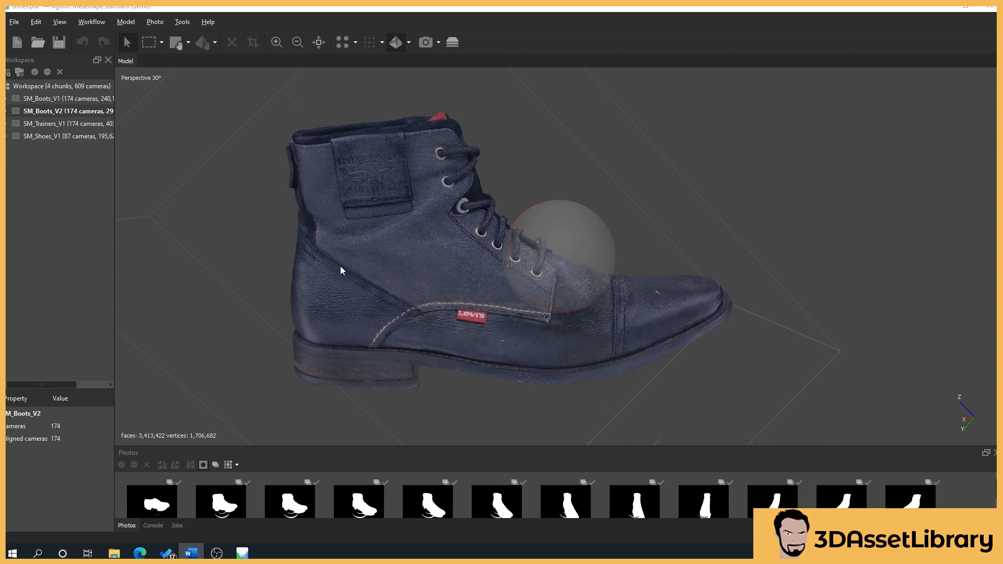
{"action": "mouse_move", "coordinate": [612, 346]}
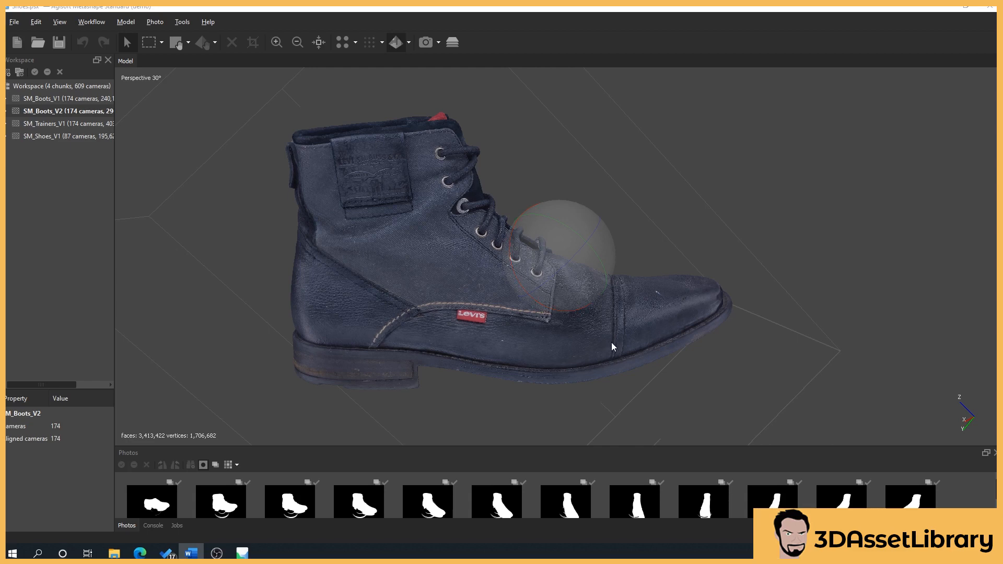
{"action": "mouse_move", "coordinate": [599, 317]}
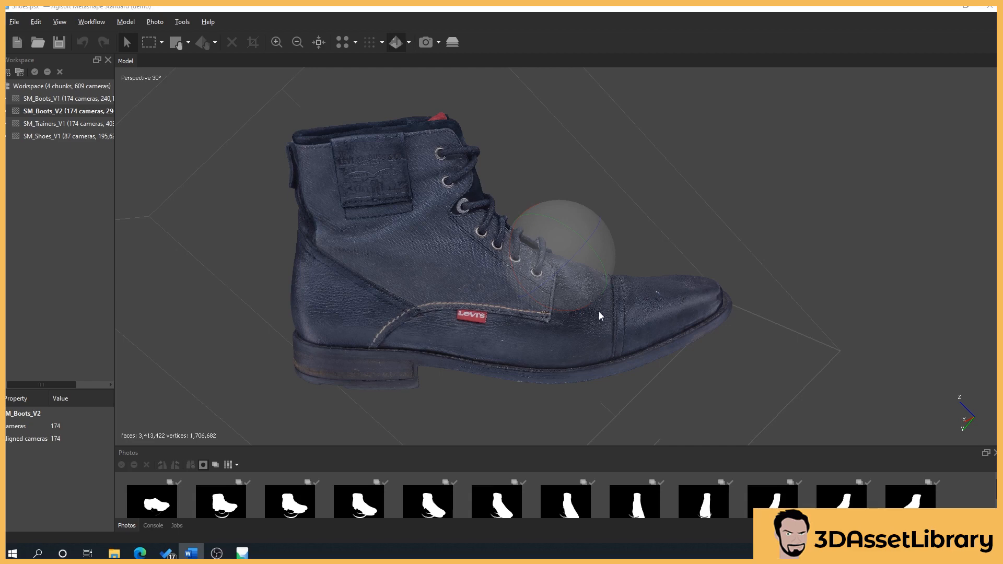
{"action": "mouse_move", "coordinate": [642, 365]}
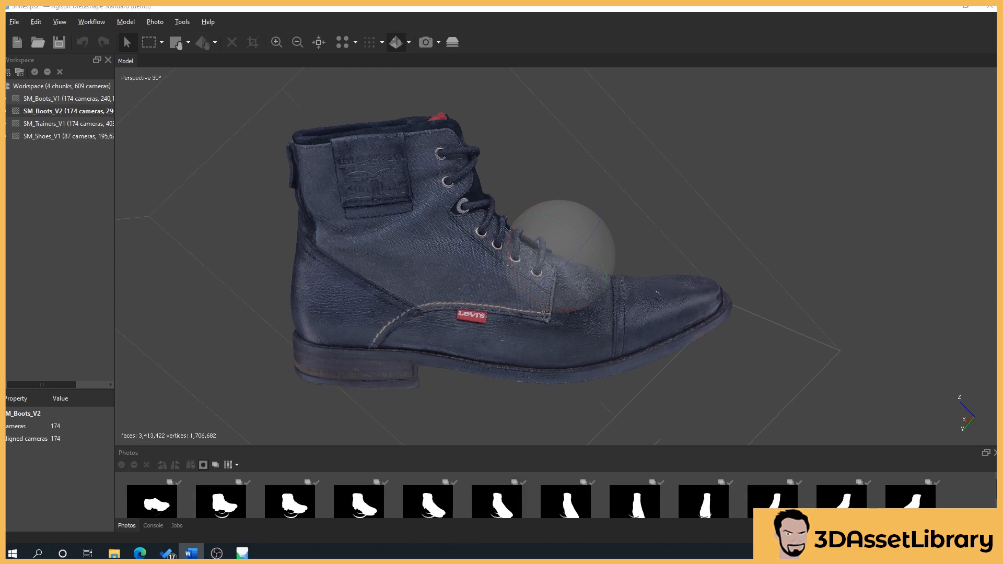
{"action": "mouse_move", "coordinate": [649, 179]}
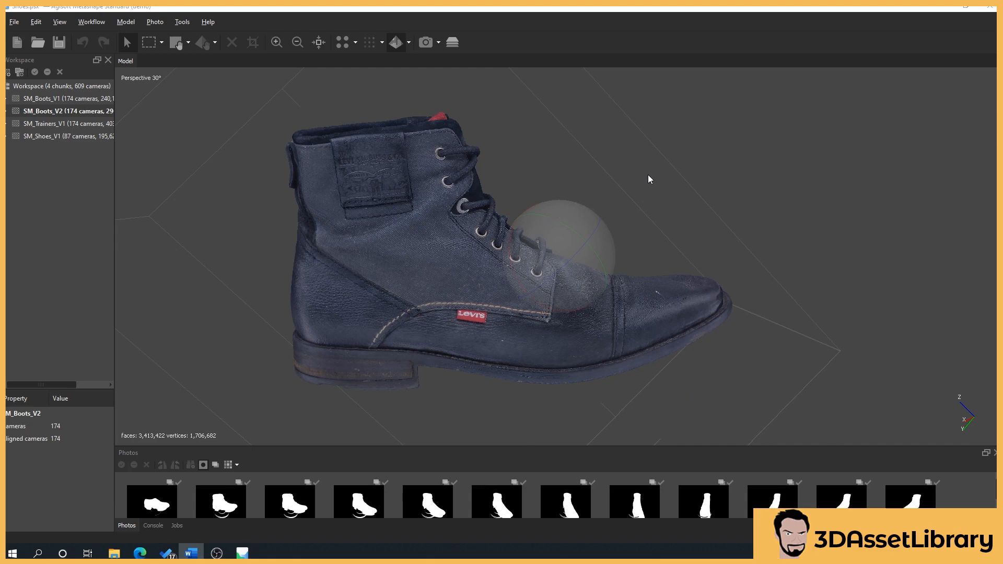
{"action": "mouse_move", "coordinate": [260, 284]}
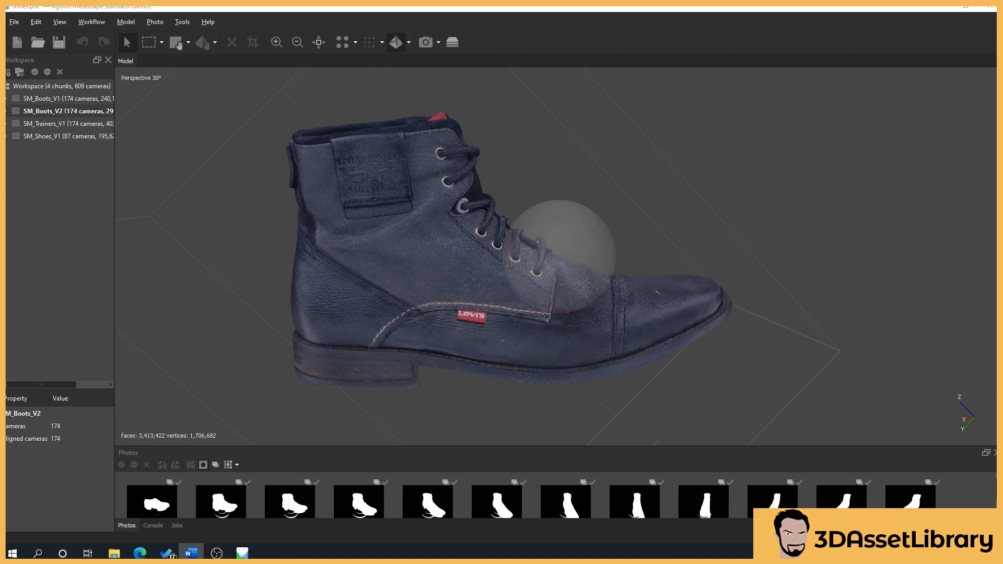
{"action": "mouse_move", "coordinate": [169, 126]}
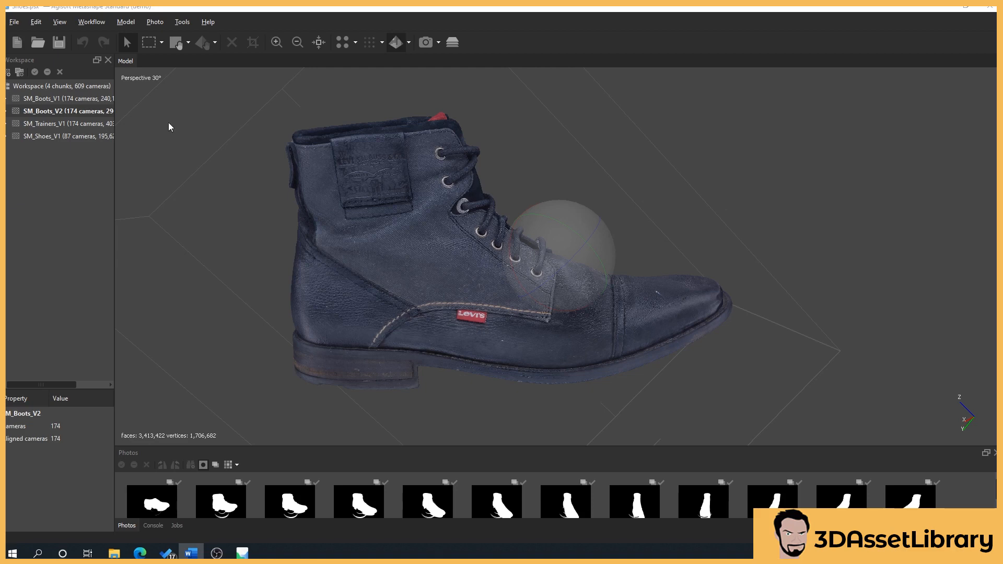
{"action": "mouse_move", "coordinate": [172, 12]}
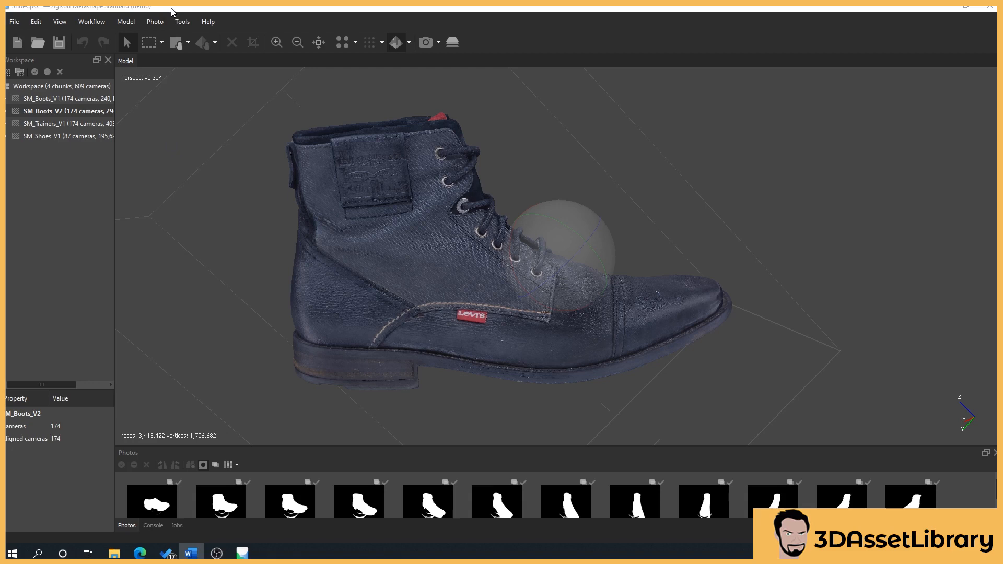
{"action": "mouse_move", "coordinate": [181, 18]}
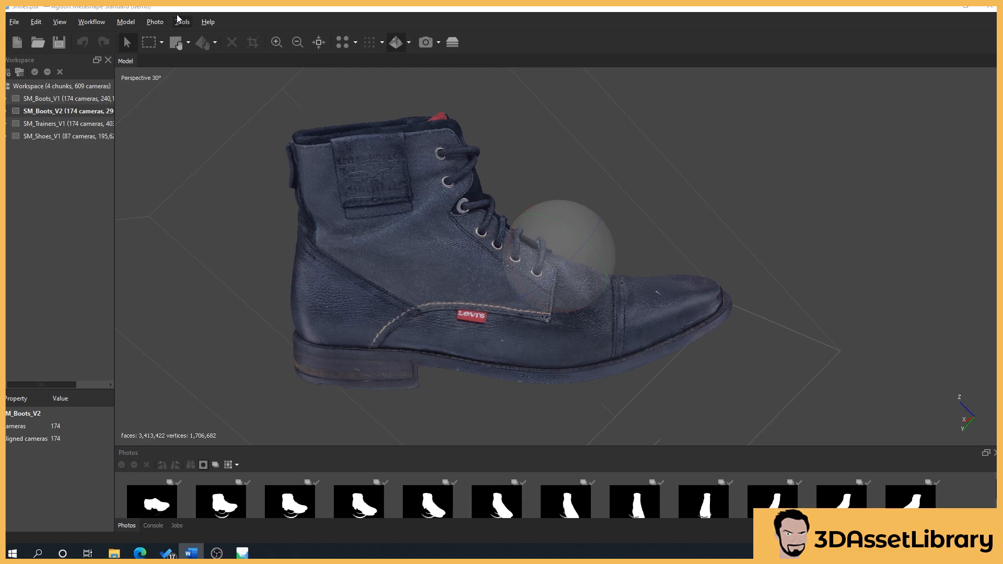
{"action": "mouse_move", "coordinate": [215, 116]}
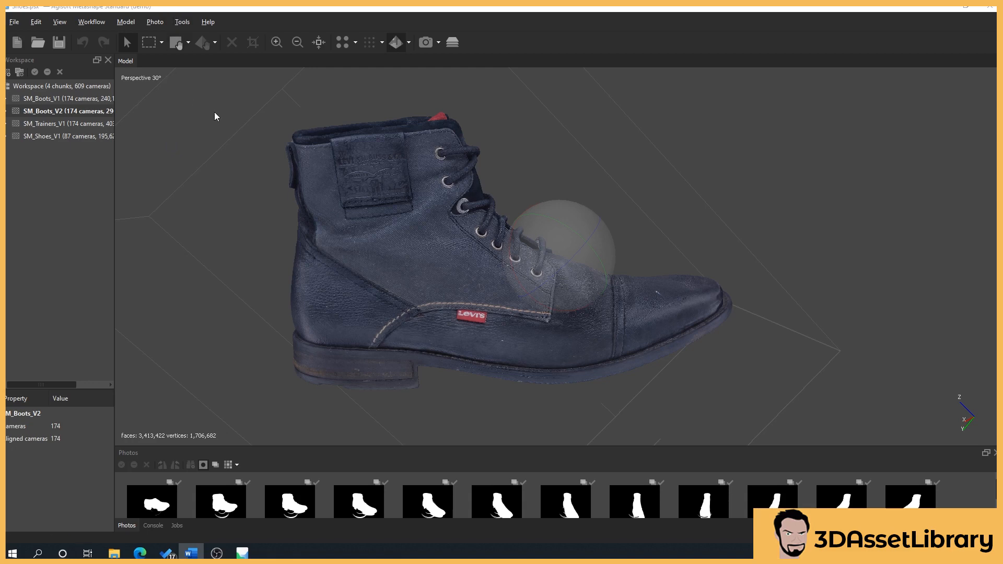
{"action": "mouse_move", "coordinate": [59, 218]}
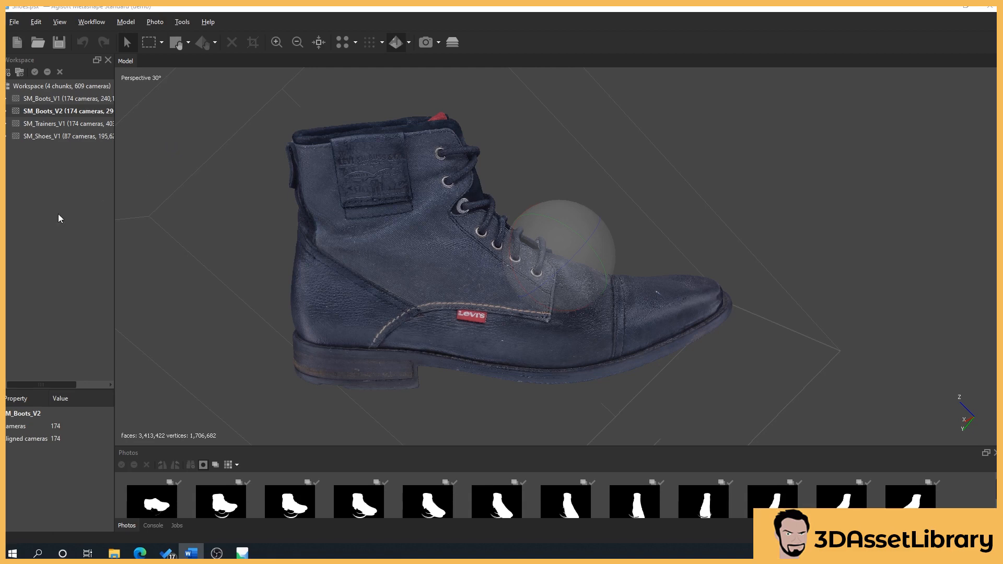
{"action": "mouse_move", "coordinate": [101, 314]}
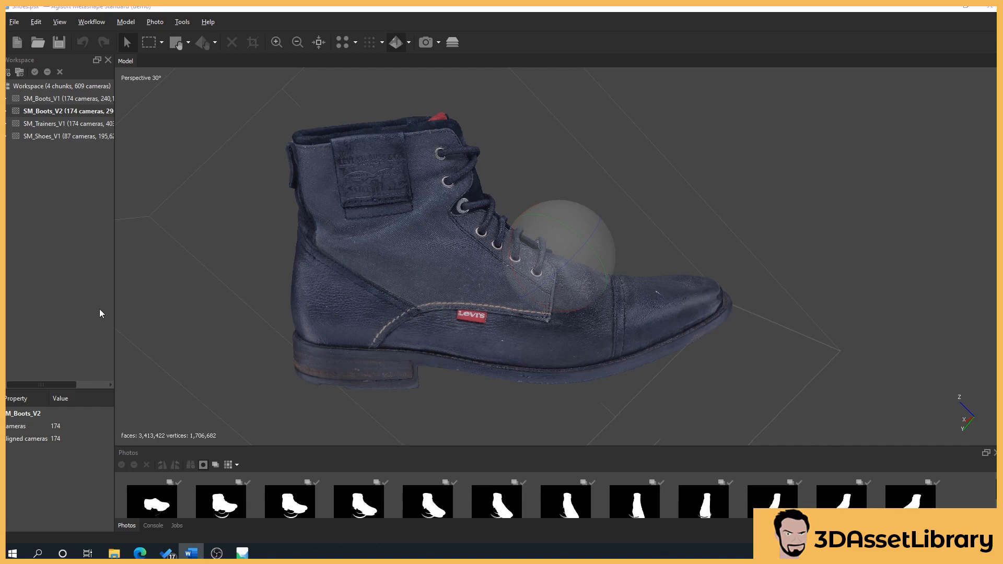
{"action": "mouse_move", "coordinate": [149, 289]}
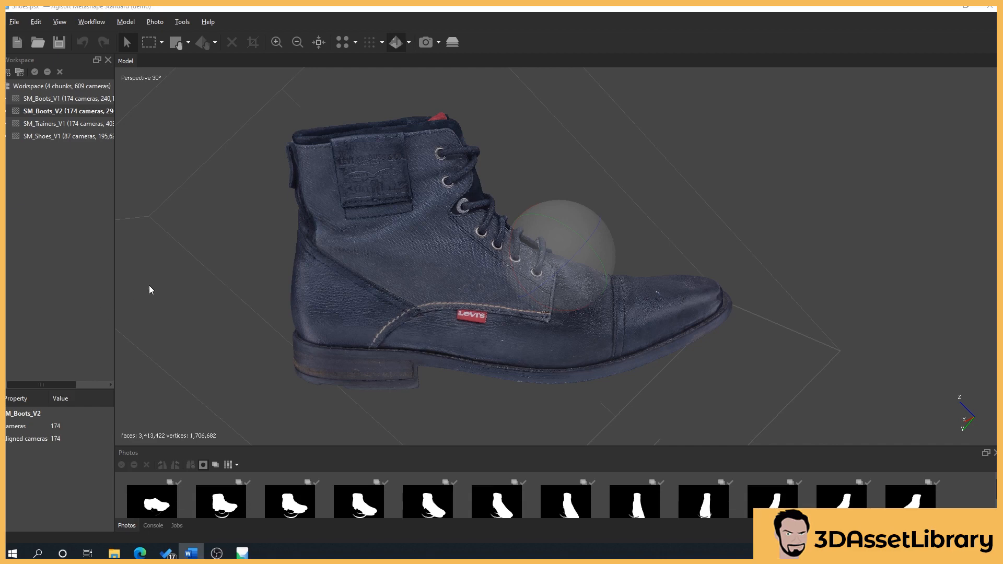
{"action": "mouse_move", "coordinate": [100, 242]}
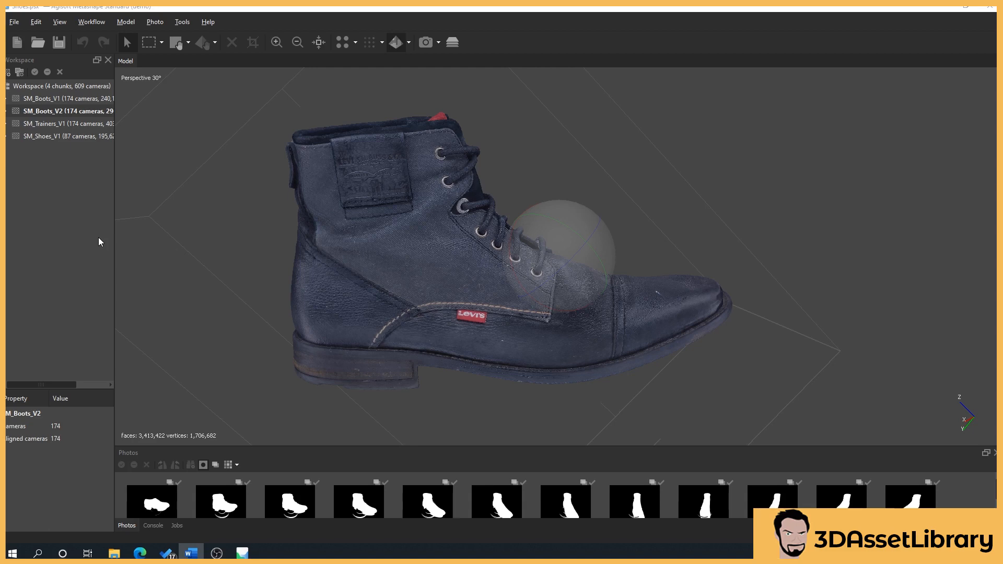
{"action": "mouse_move", "coordinate": [100, 235]}
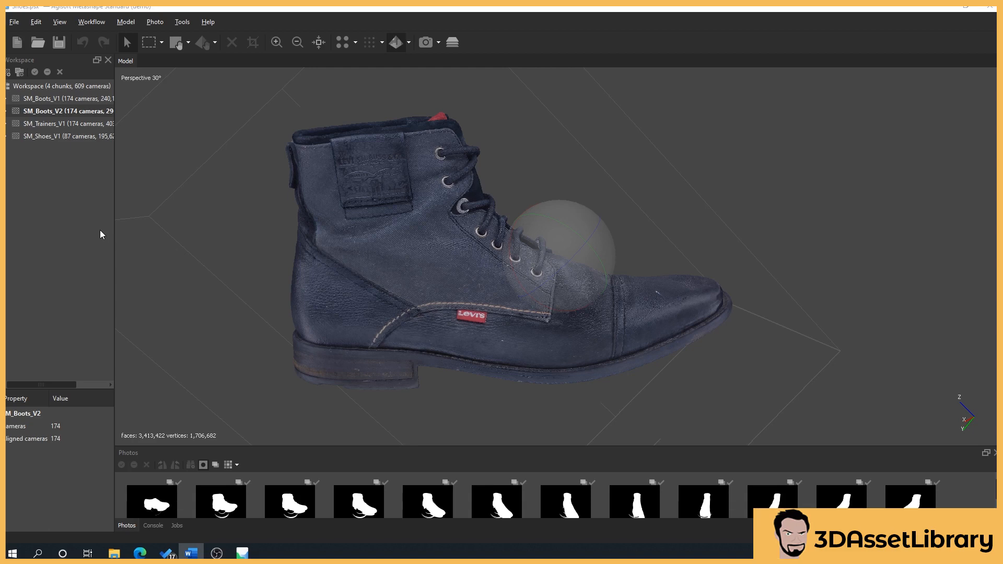
{"action": "mouse_move", "coordinate": [96, 261]}
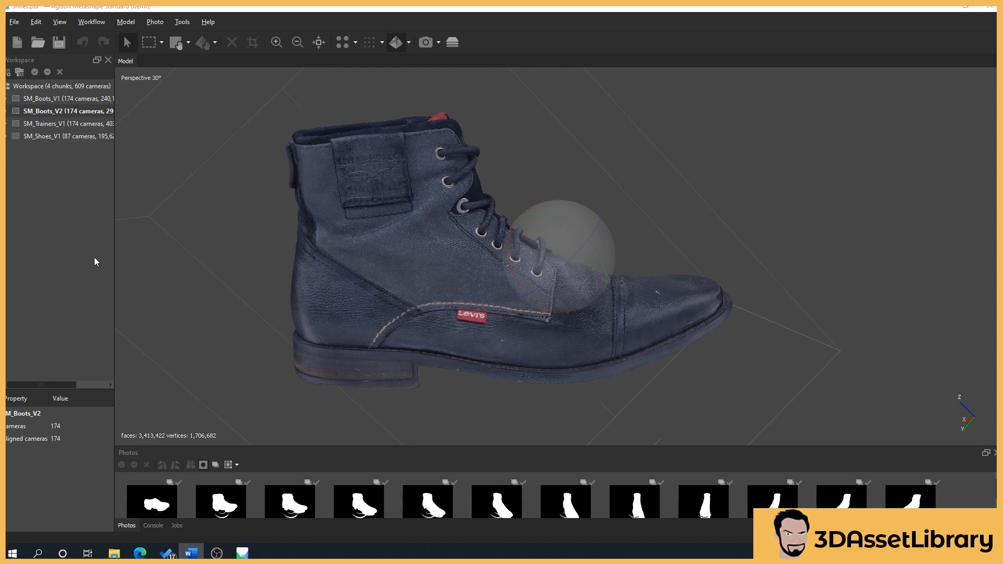
{"action": "mouse_move", "coordinate": [192, 296]}
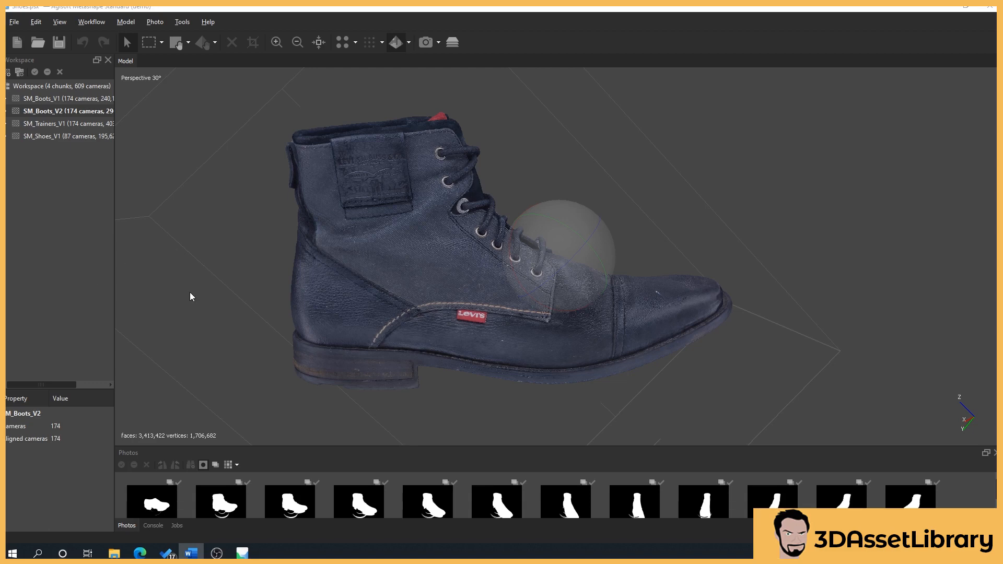
{"action": "mouse_move", "coordinate": [565, 479]}
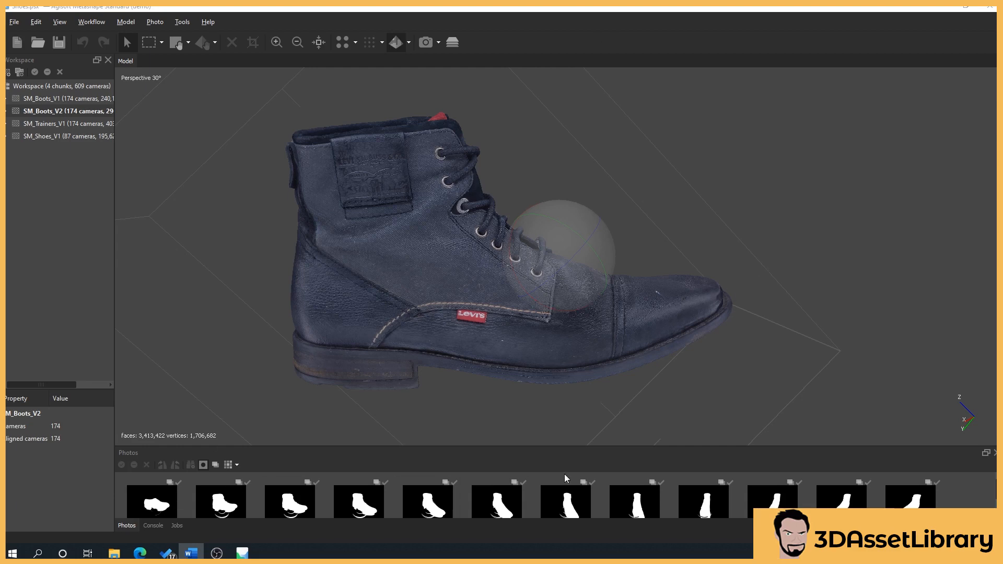
{"action": "mouse_move", "coordinate": [578, 475]}
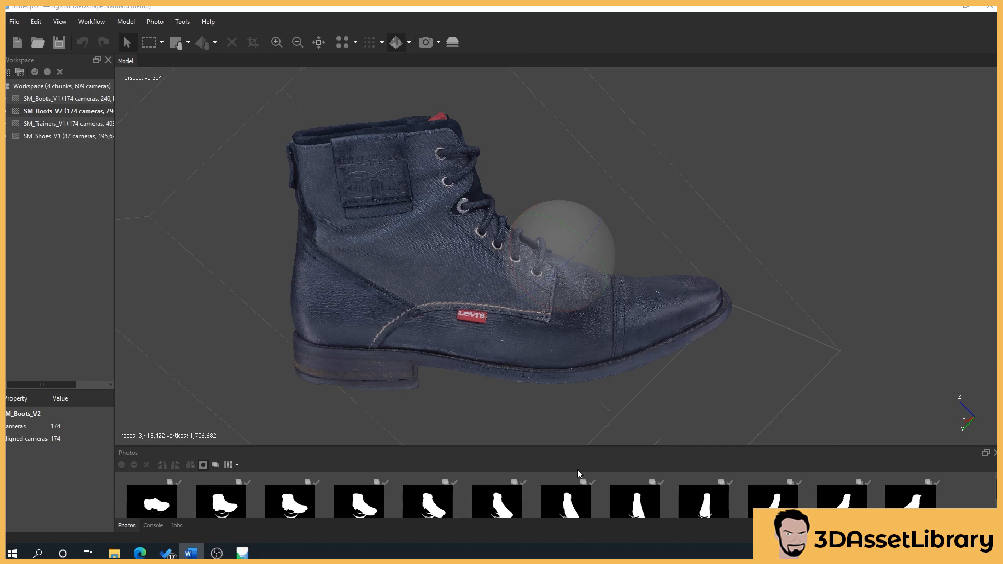
{"action": "mouse_move", "coordinate": [575, 437]}
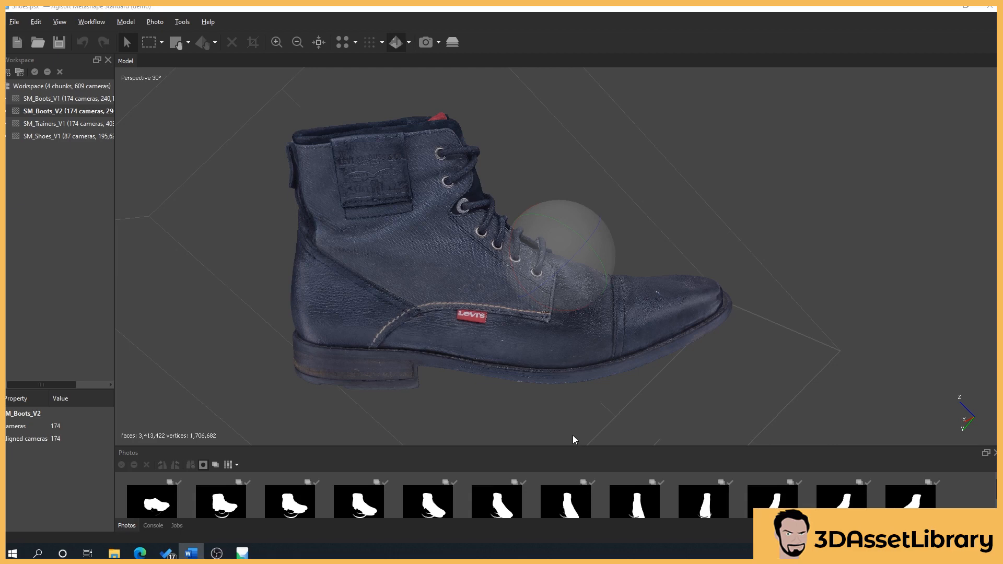
{"action": "mouse_move", "coordinate": [593, 255]}
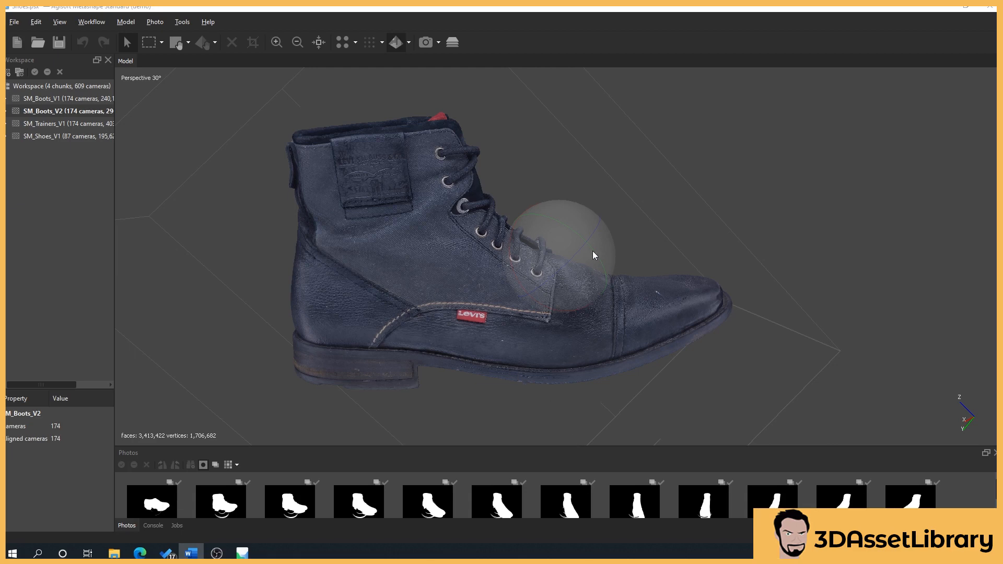
{"action": "mouse_move", "coordinate": [669, 218]}
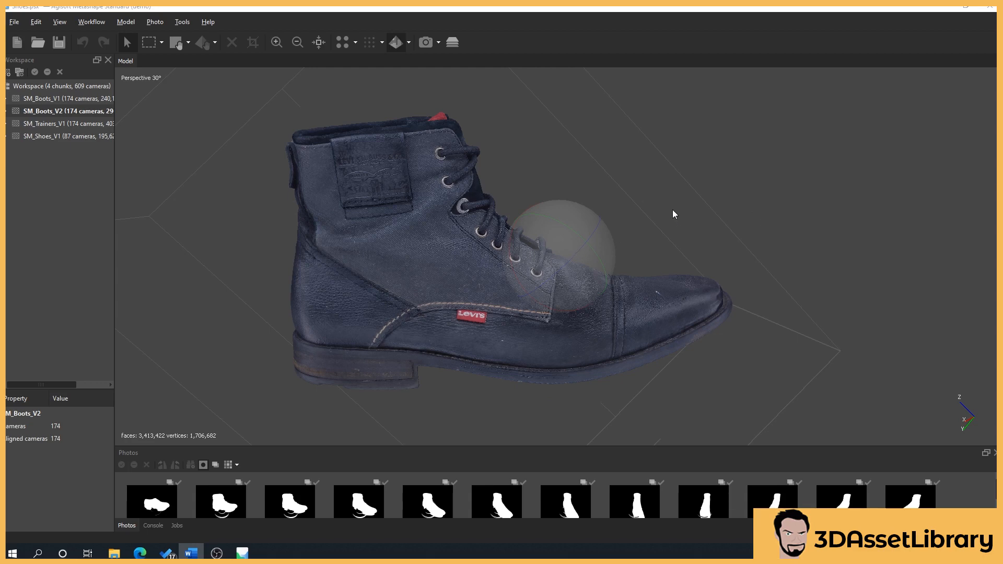
{"action": "mouse_move", "coordinate": [681, 215]}
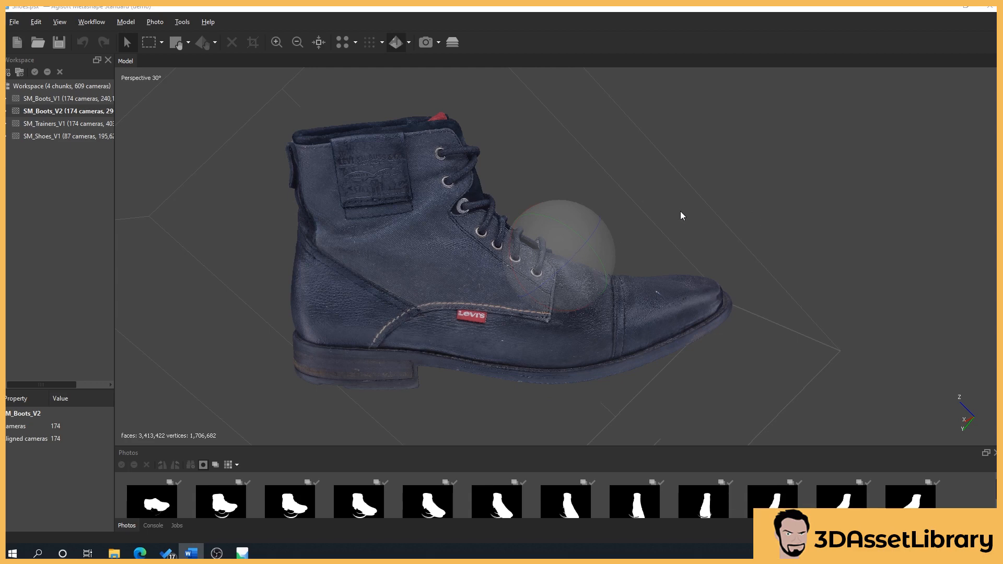
{"action": "mouse_move", "coordinate": [712, 164]}
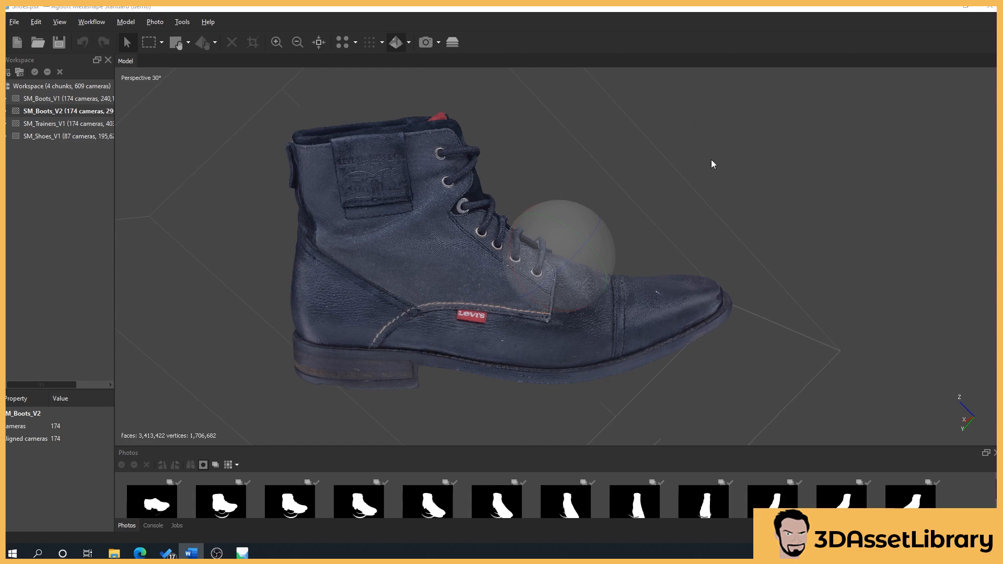
{"action": "mouse_move", "coordinate": [324, 480]}
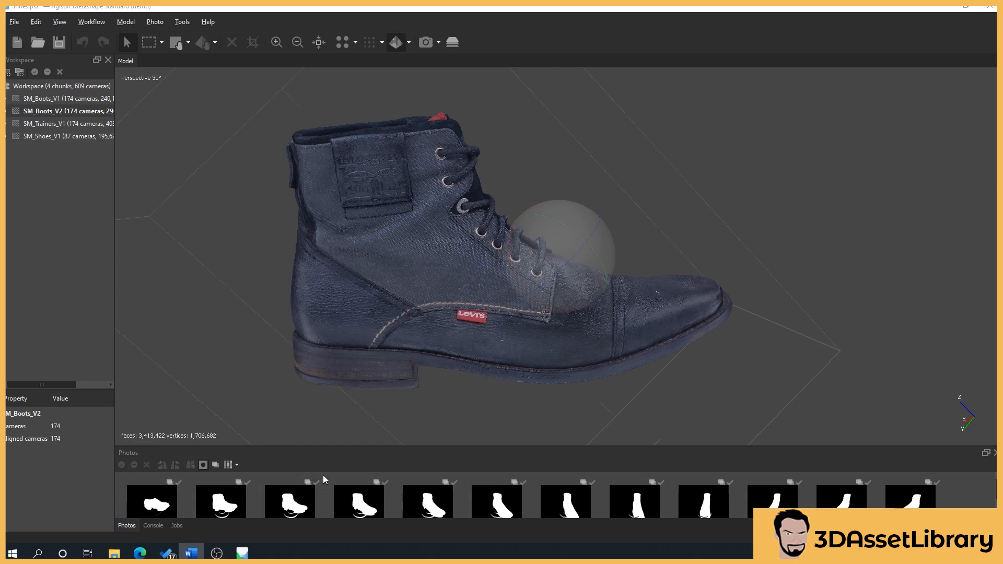
{"action": "mouse_move", "coordinate": [358, 307]}
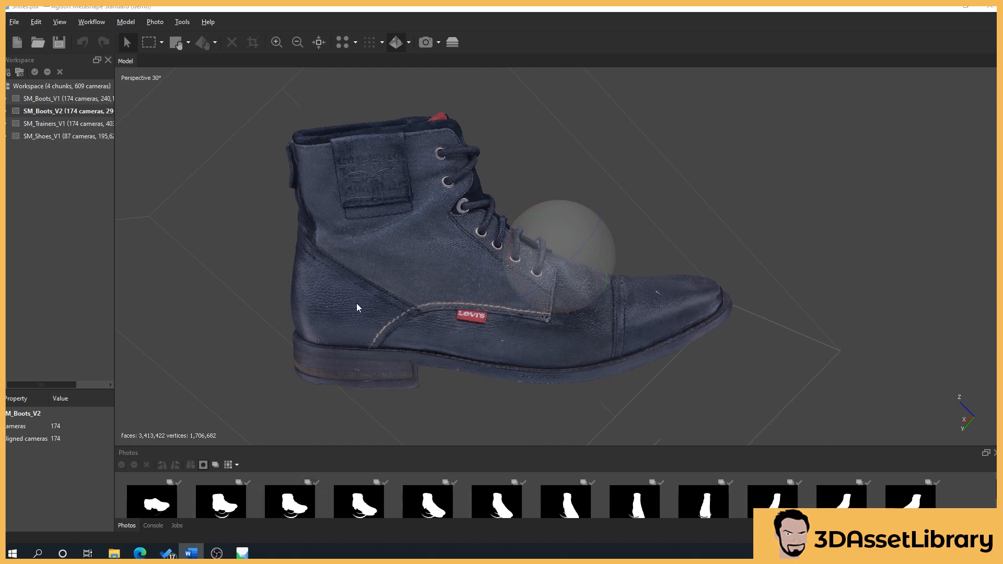
{"action": "mouse_move", "coordinate": [648, 207]}
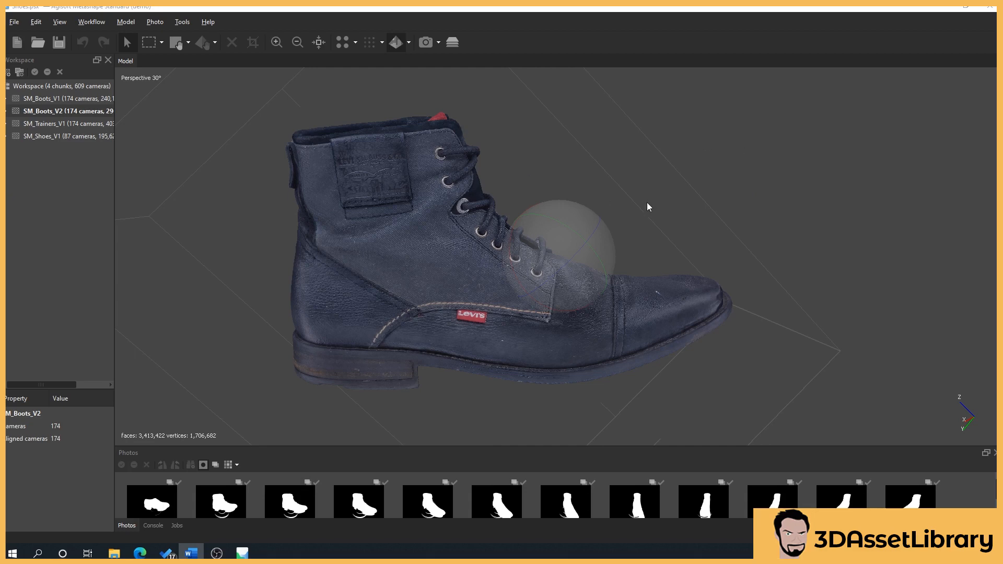
{"action": "mouse_move", "coordinate": [351, 543]}
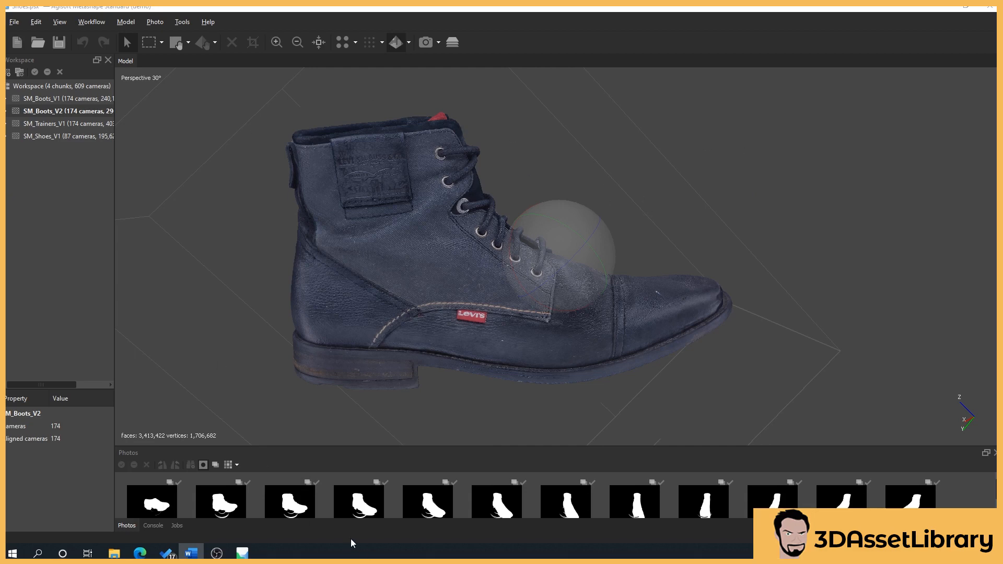
{"action": "mouse_move", "coordinate": [376, 29]}
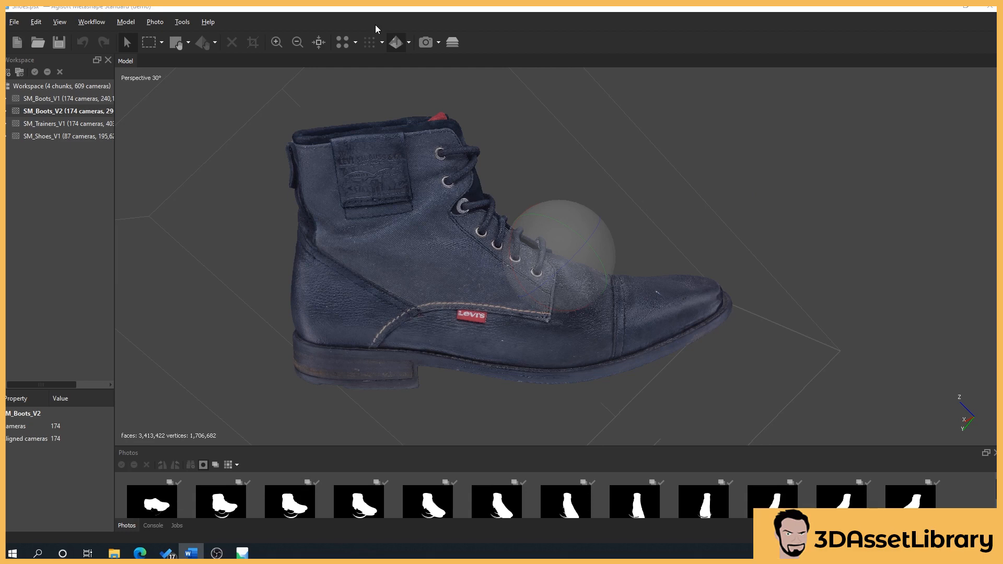
{"action": "mouse_move", "coordinate": [198, 208]}
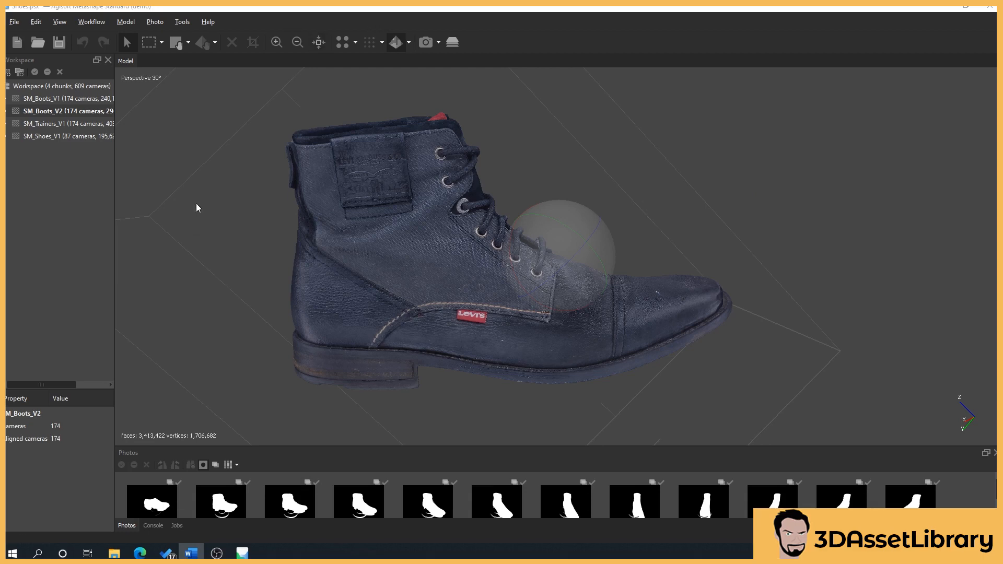
{"action": "mouse_move", "coordinate": [175, 206]}
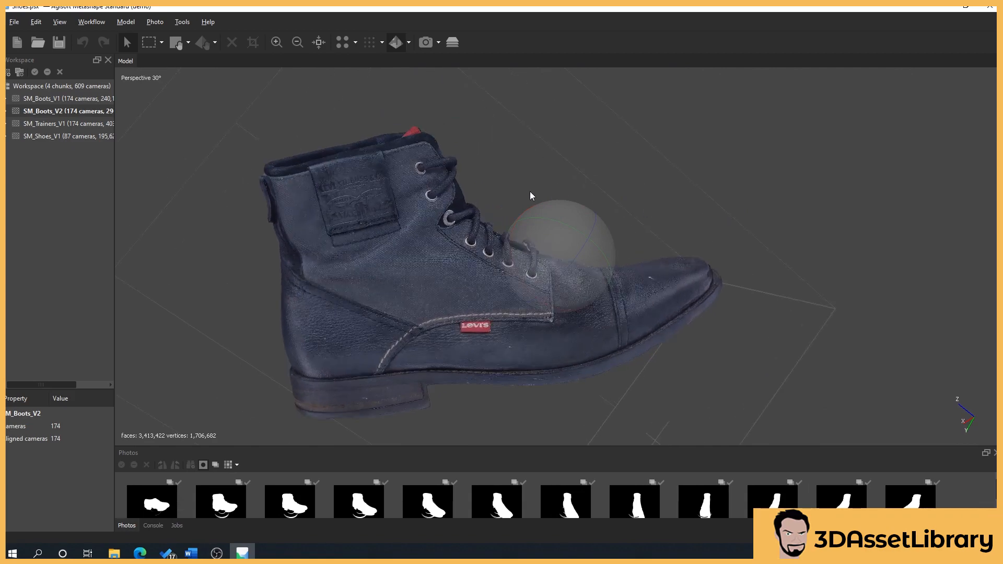
{"action": "mouse_move", "coordinate": [519, 189]}
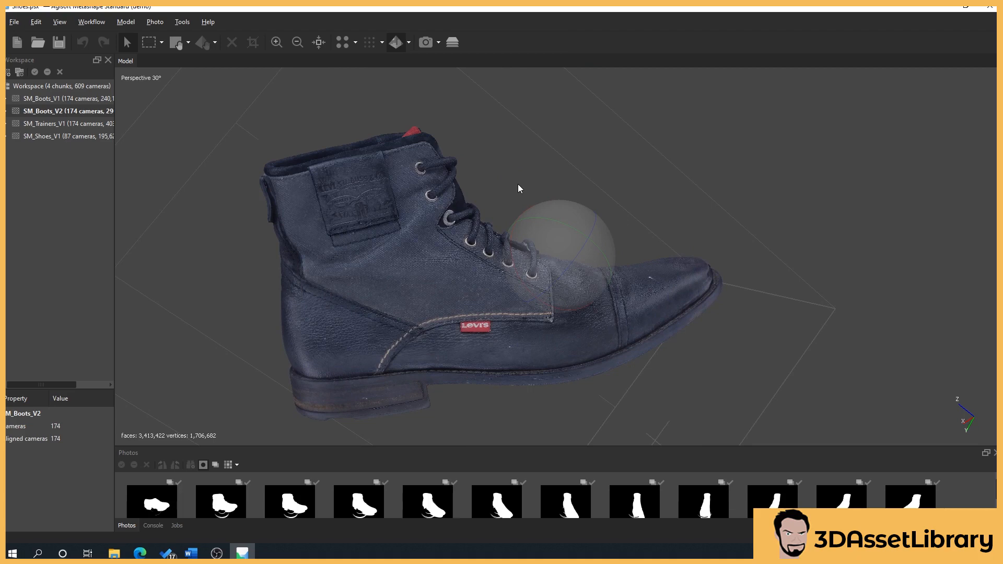
{"action": "mouse_move", "coordinate": [520, 196]}
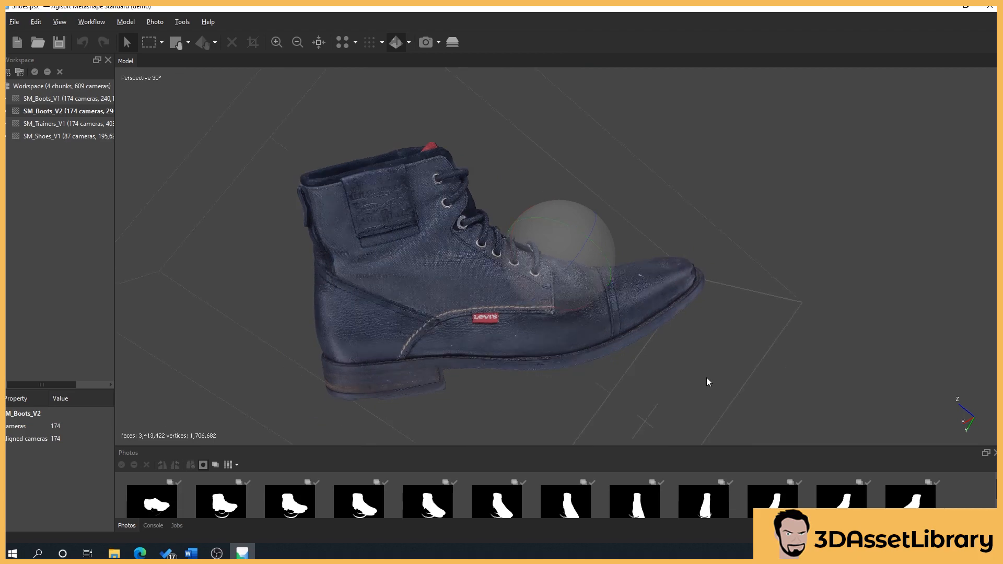
{"action": "mouse_move", "coordinate": [896, 255]}
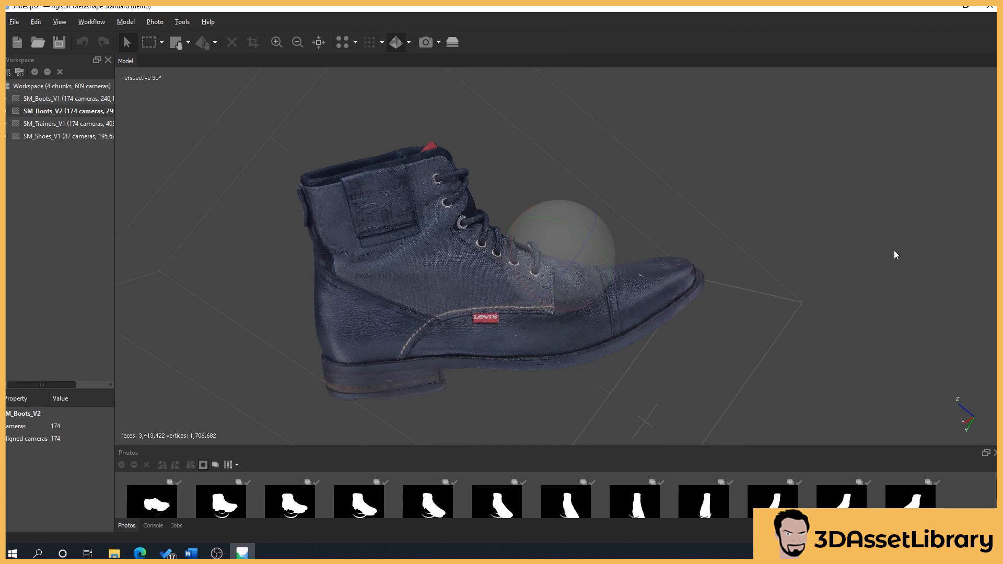
{"action": "mouse_move", "coordinate": [725, 324]}
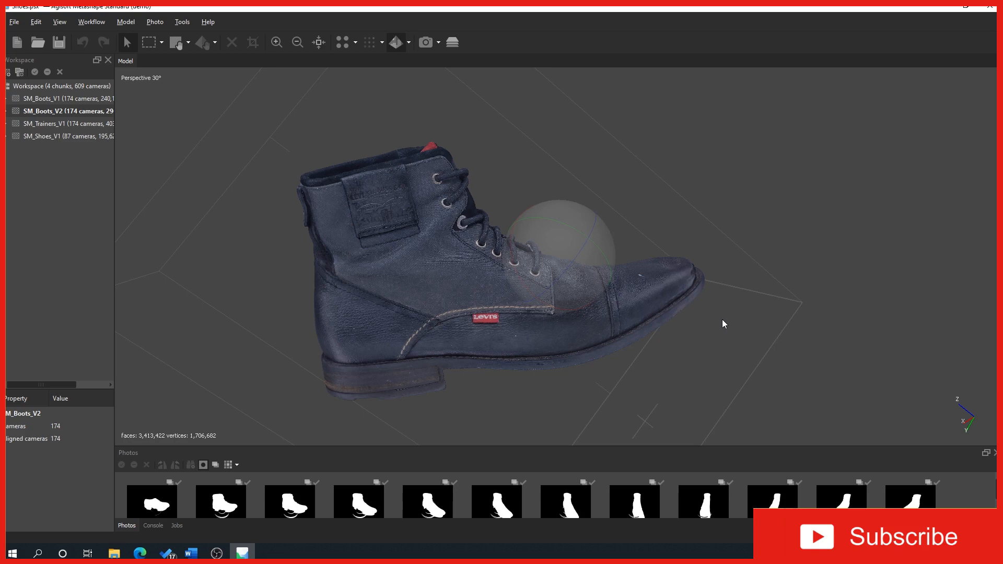
{"action": "mouse_move", "coordinate": [763, 233]}
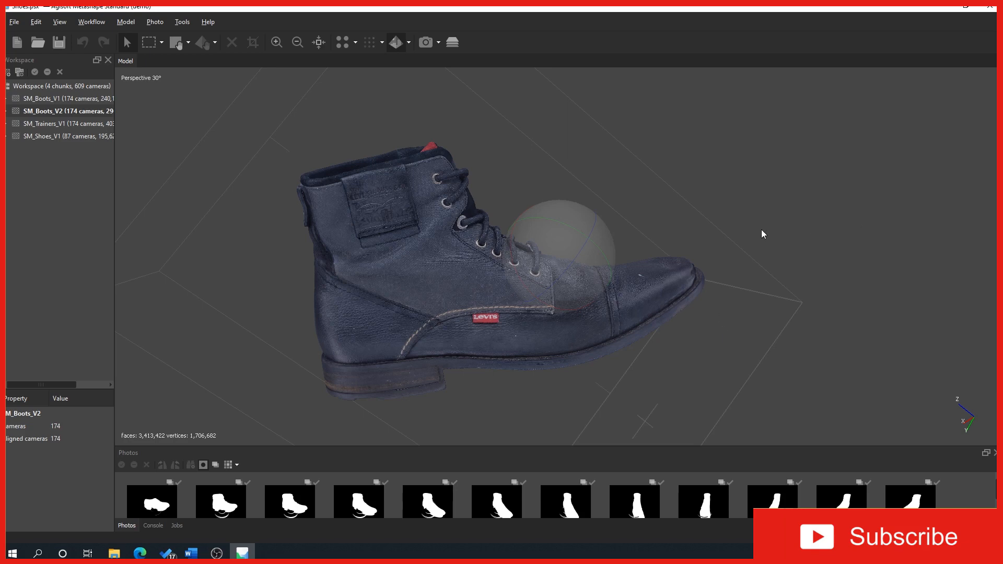
{"action": "mouse_move", "coordinate": [622, 371]}
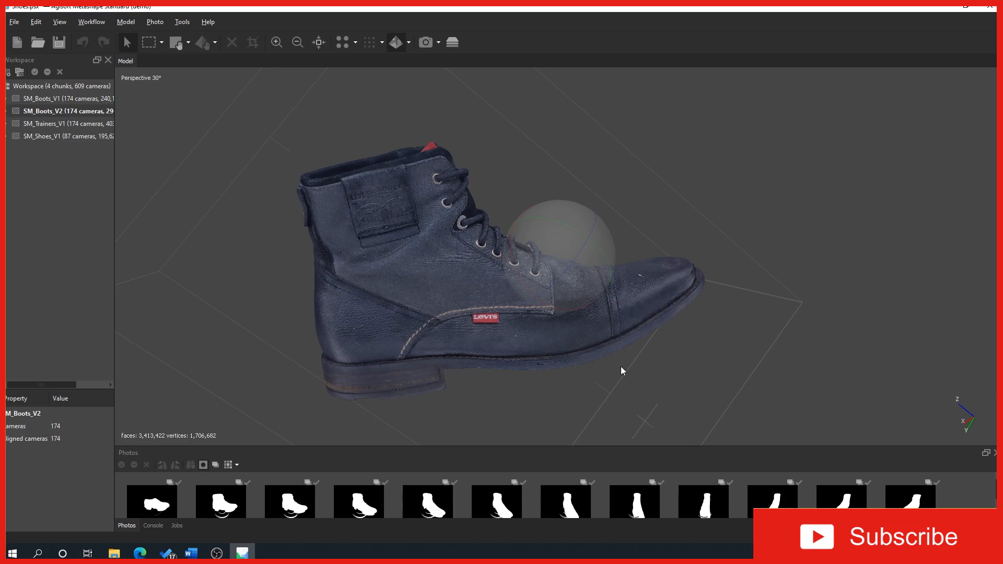
{"action": "mouse_move", "coordinate": [309, 294]}
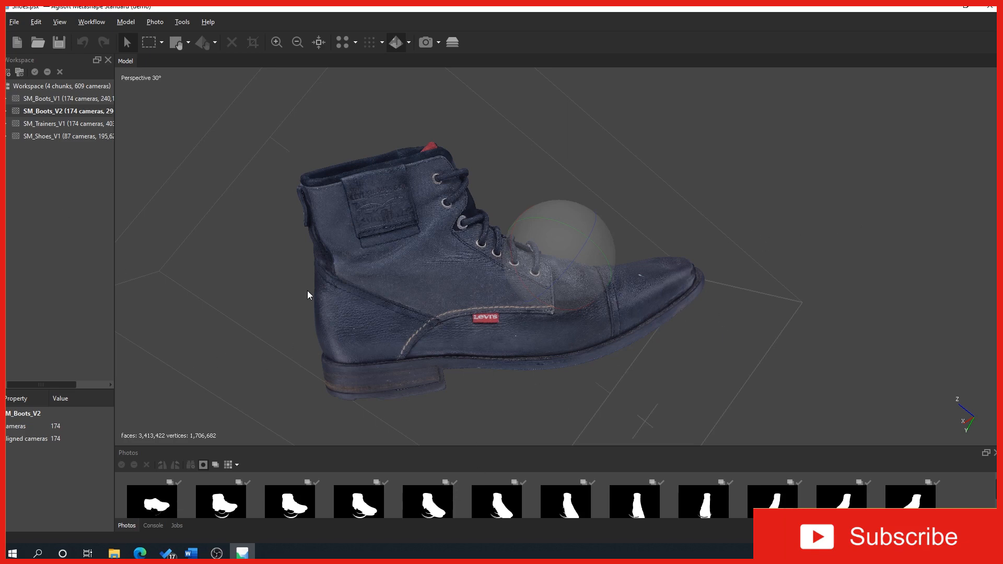
{"action": "mouse_move", "coordinate": [538, 255]}
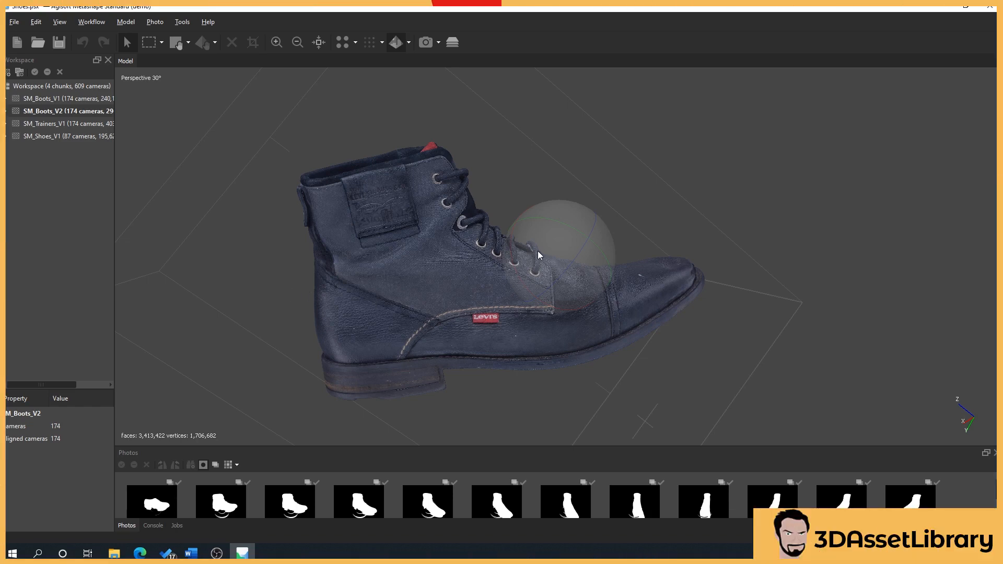
{"action": "mouse_move", "coordinate": [529, 251]}
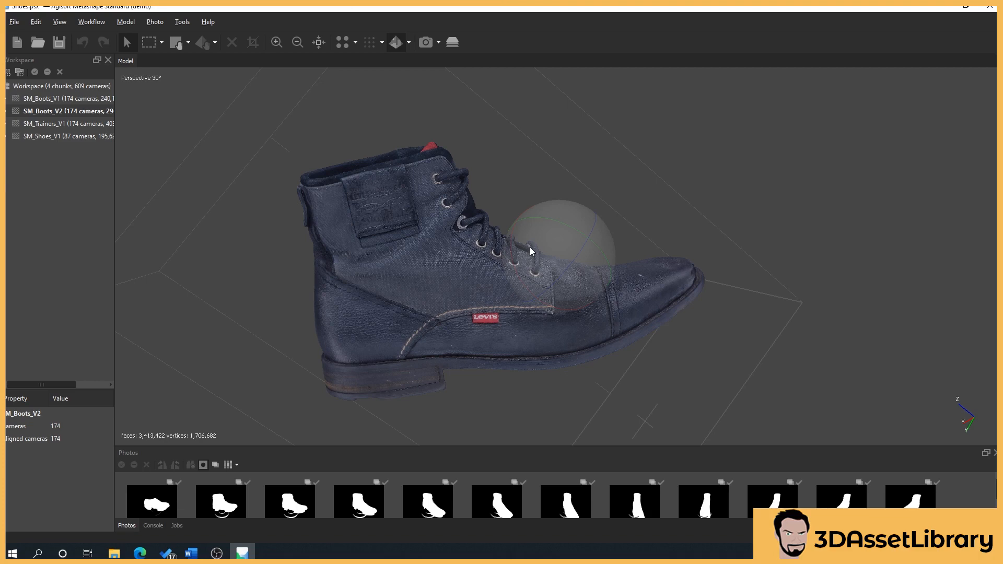
{"action": "mouse_move", "coordinate": [515, 248]}
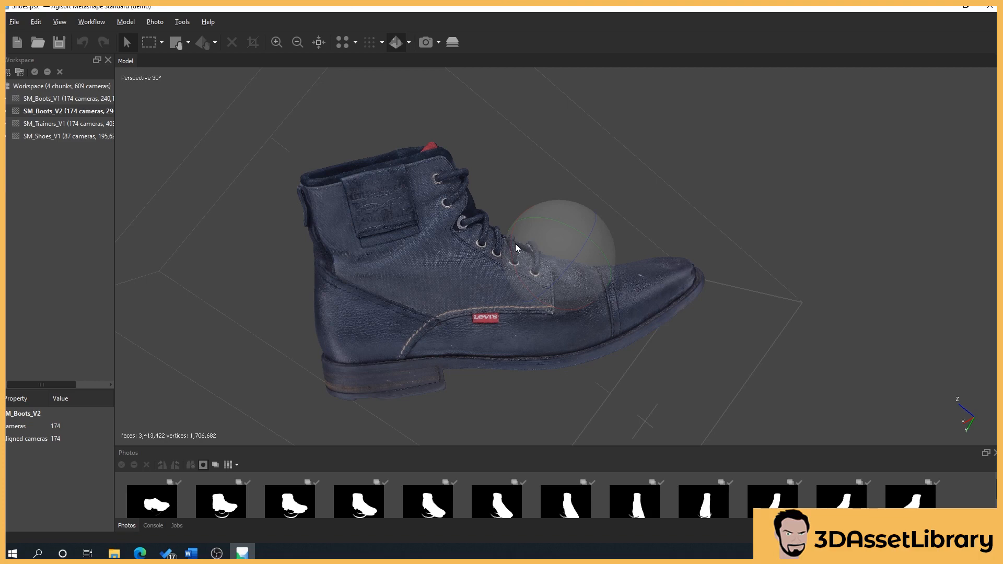
{"action": "mouse_move", "coordinate": [141, 278]}
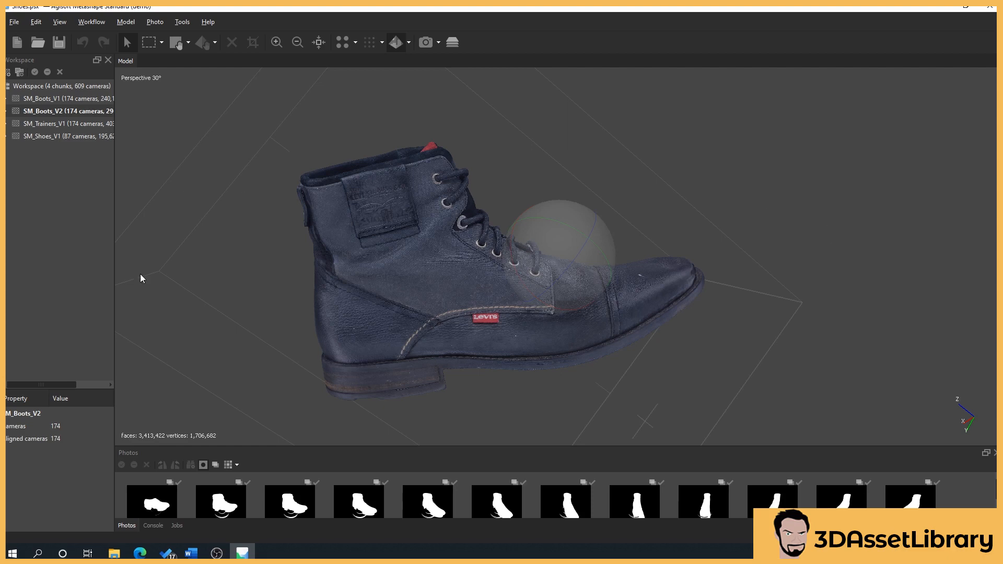
{"action": "mouse_move", "coordinate": [409, 432]}
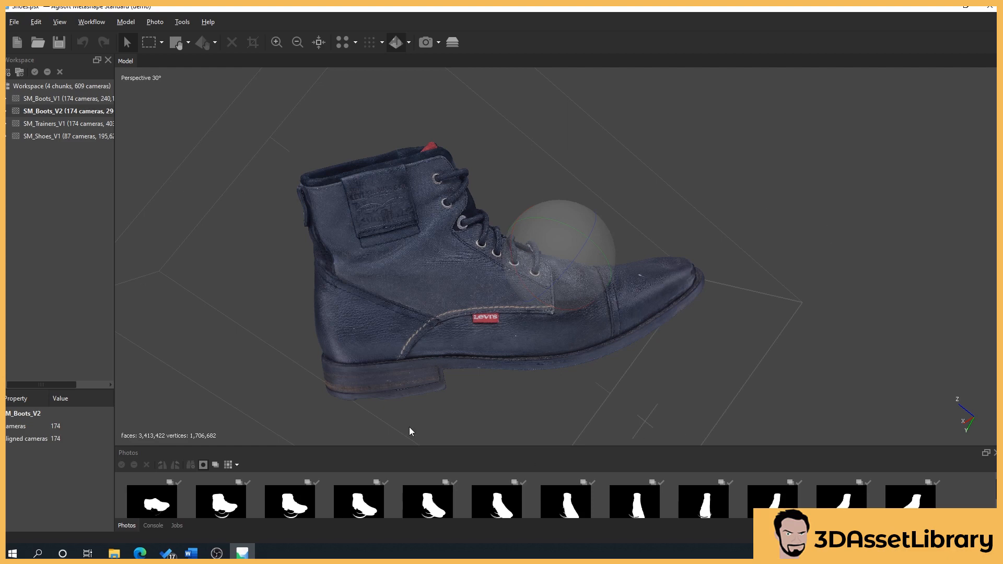
{"action": "mouse_move", "coordinate": [409, 431]}
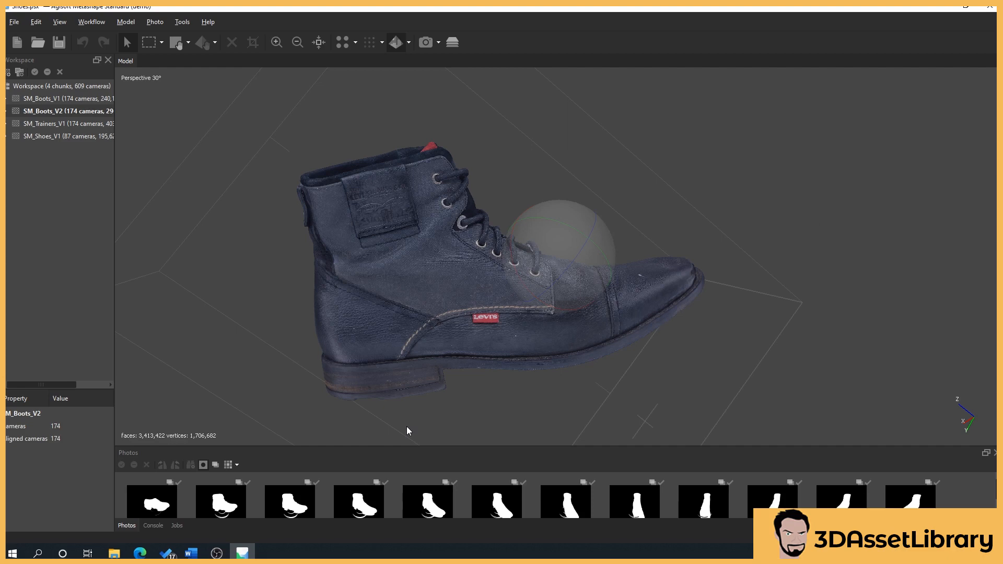
{"action": "mouse_move", "coordinate": [408, 437]}
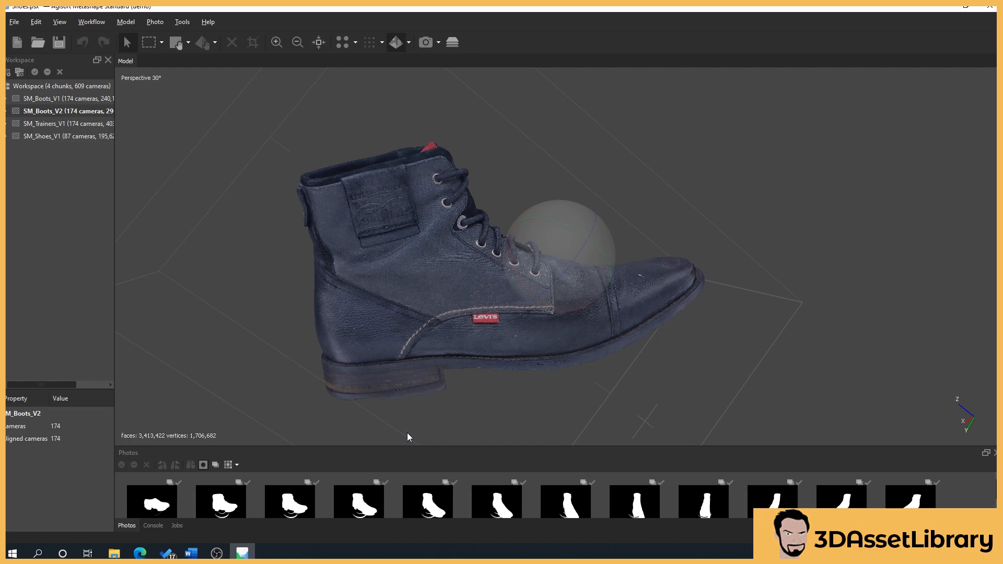
{"action": "mouse_move", "coordinate": [484, 235]}
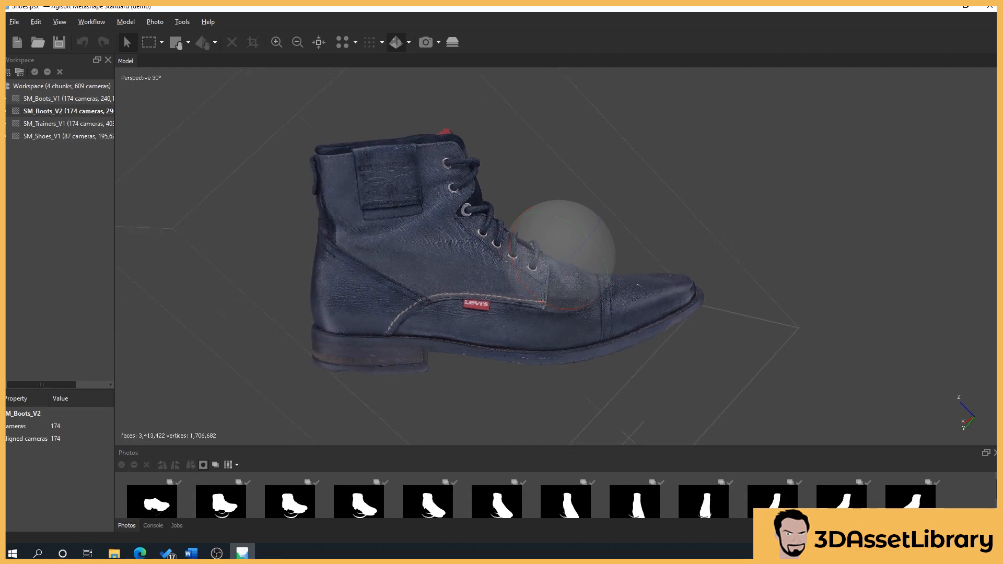
{"action": "mouse_move", "coordinate": [380, 163]}
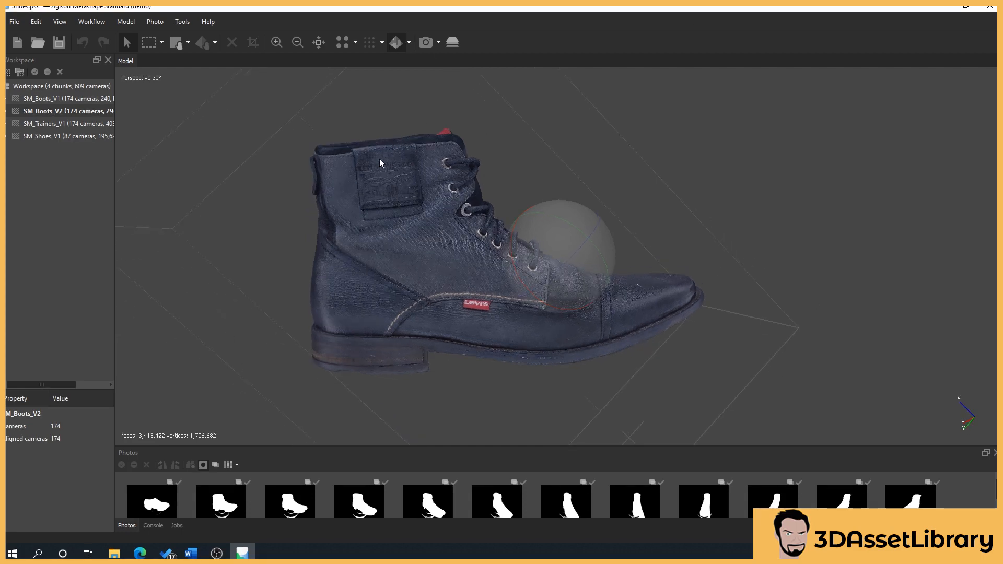
{"action": "mouse_move", "coordinate": [756, 347]}
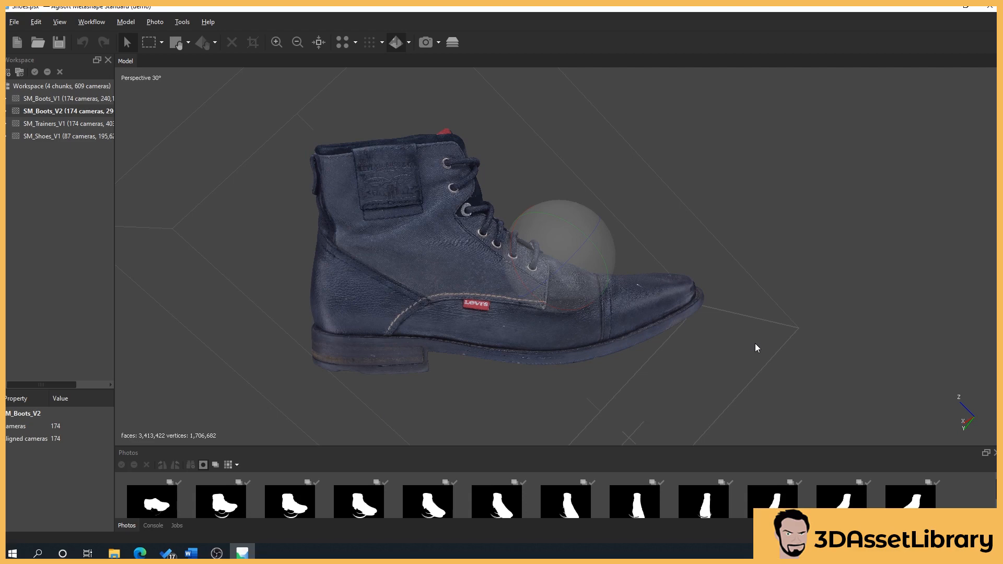
{"action": "mouse_move", "coordinate": [785, 354]}
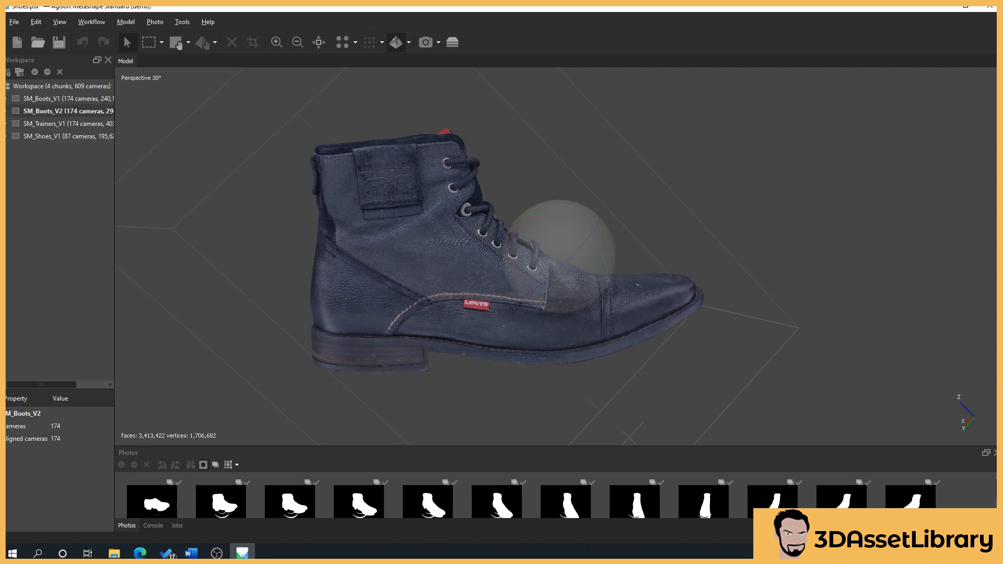
{"action": "mouse_move", "coordinate": [585, 222]}
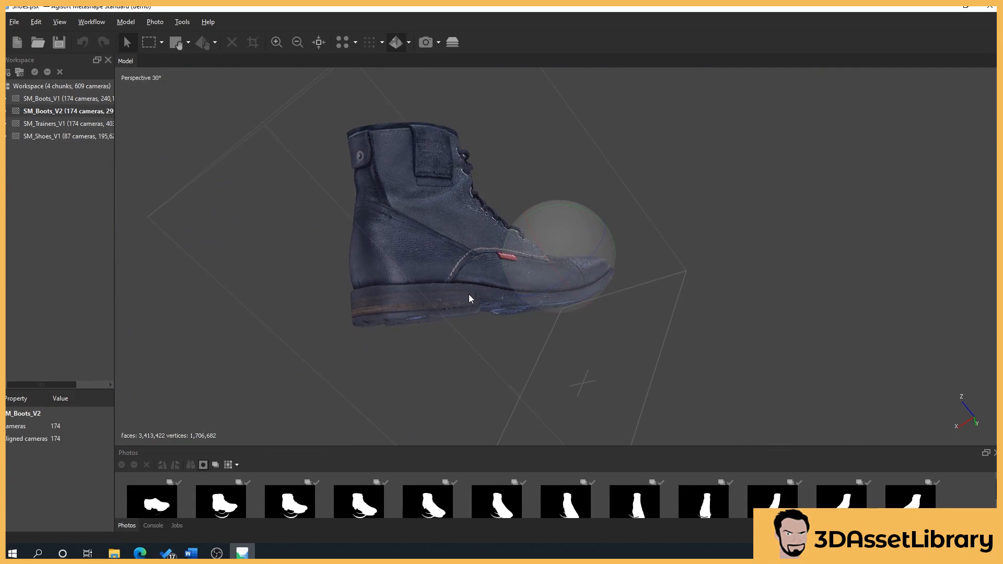
{"action": "mouse_move", "coordinate": [458, 302]}
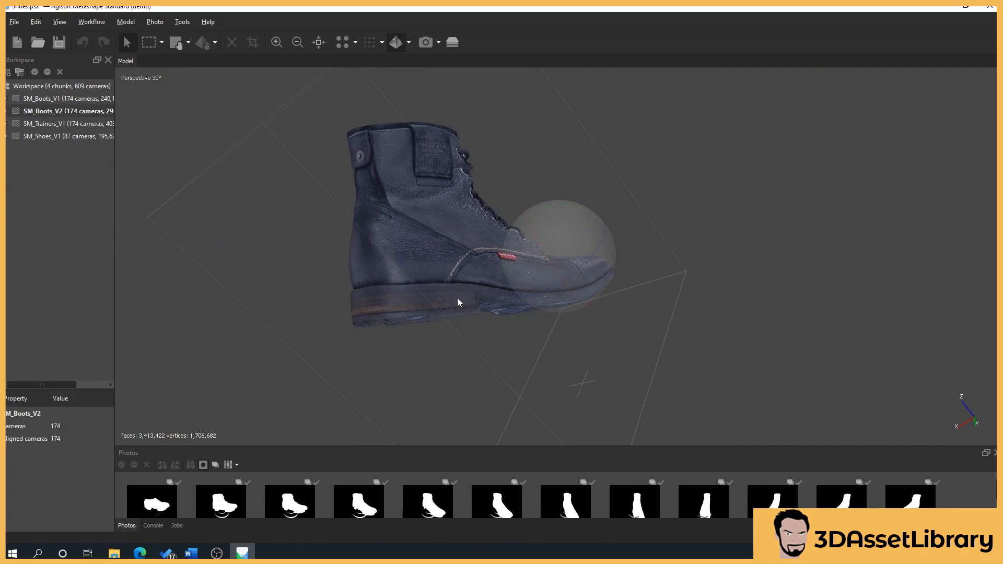
{"action": "mouse_move", "coordinate": [455, 301]}
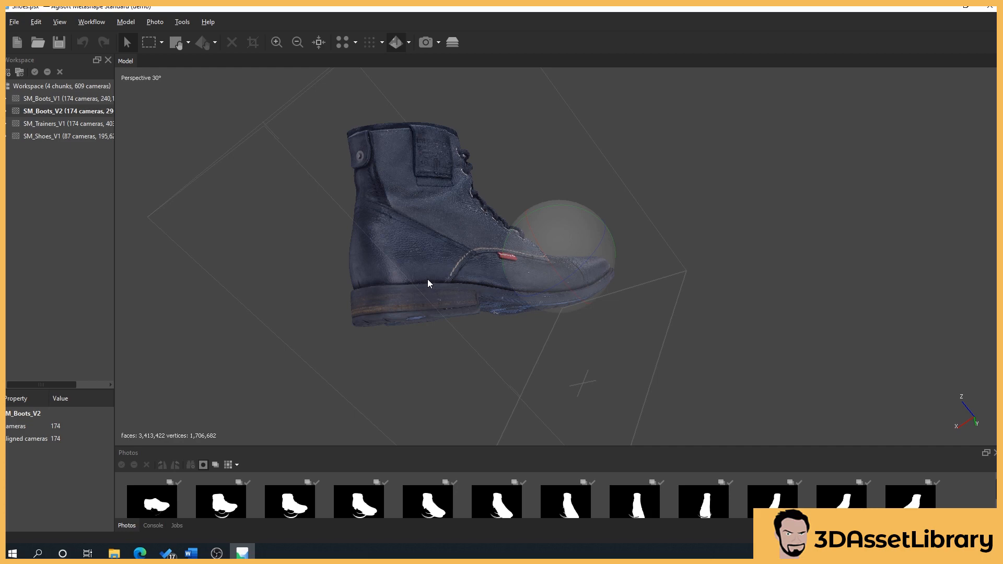
{"action": "mouse_move", "coordinate": [402, 282]}
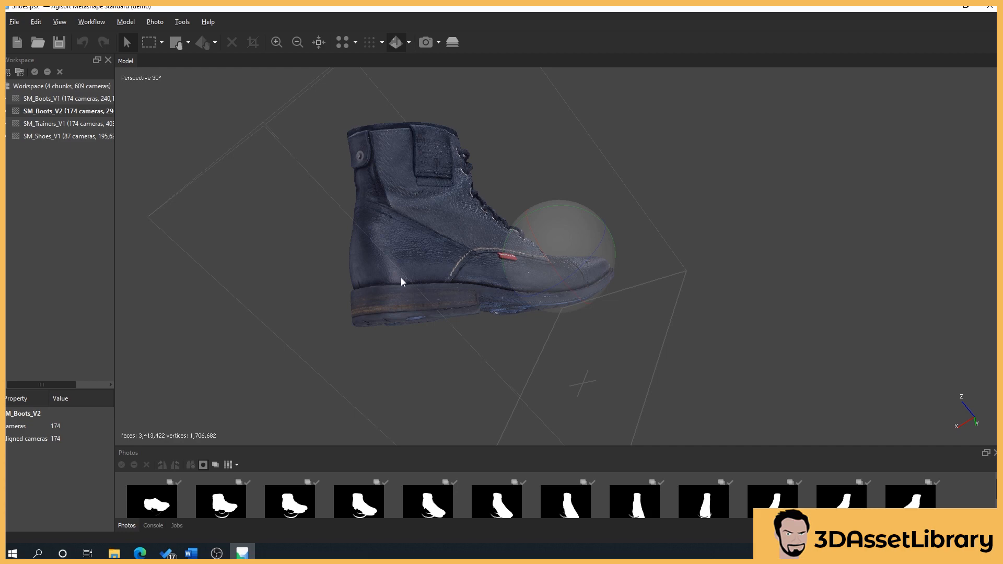
{"action": "mouse_move", "coordinate": [413, 346]}
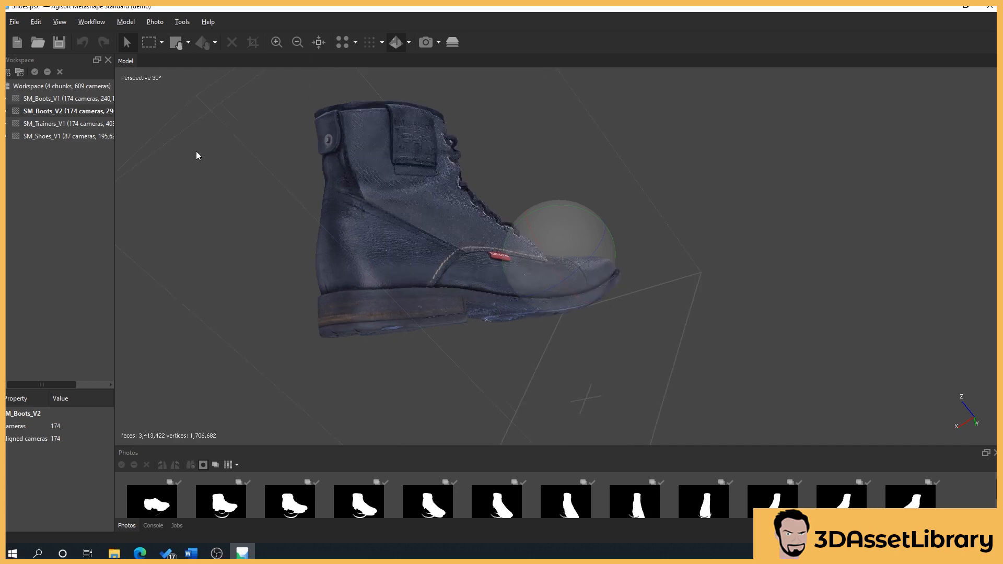
{"action": "mouse_move", "coordinate": [204, 395]}
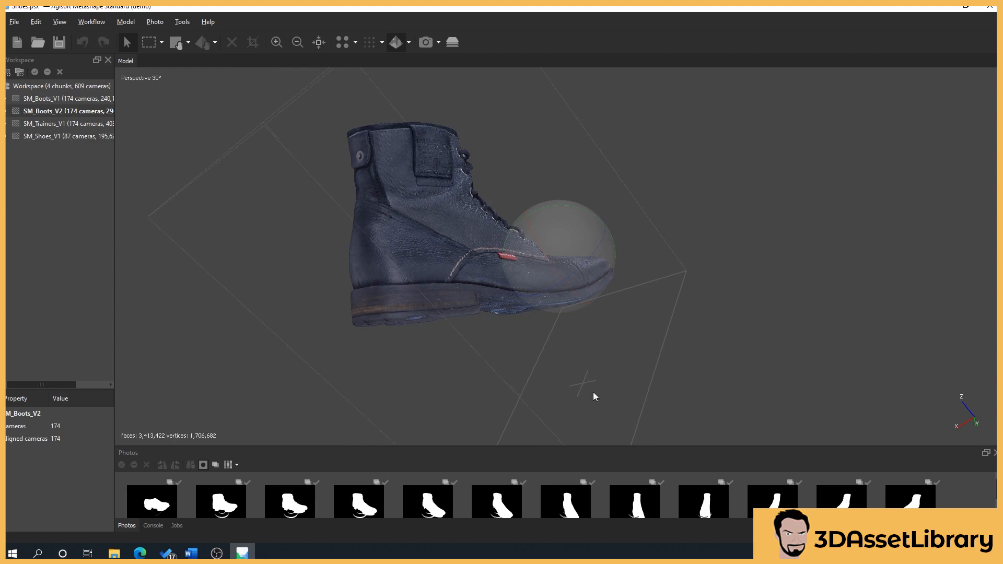
{"action": "mouse_move", "coordinate": [597, 244]}
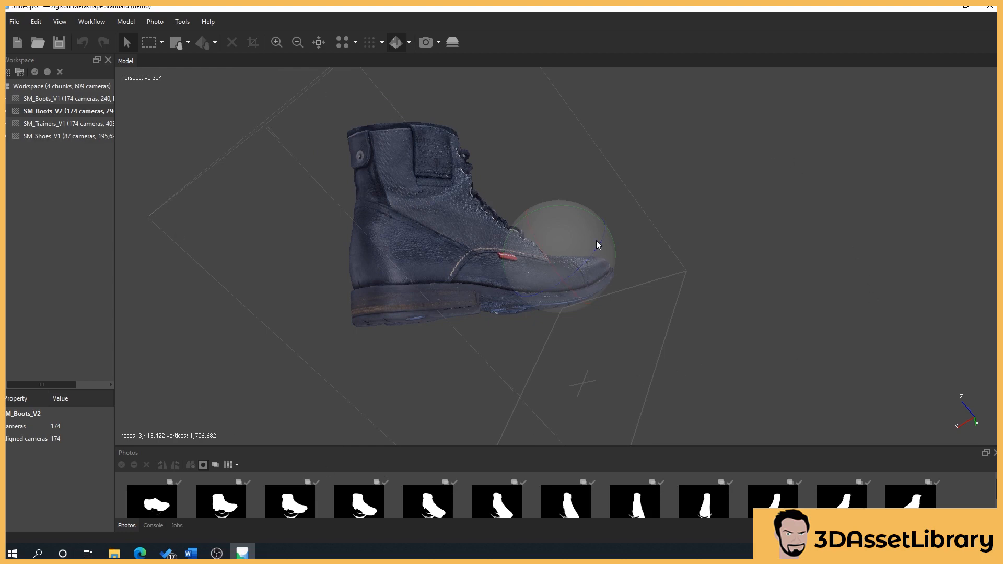